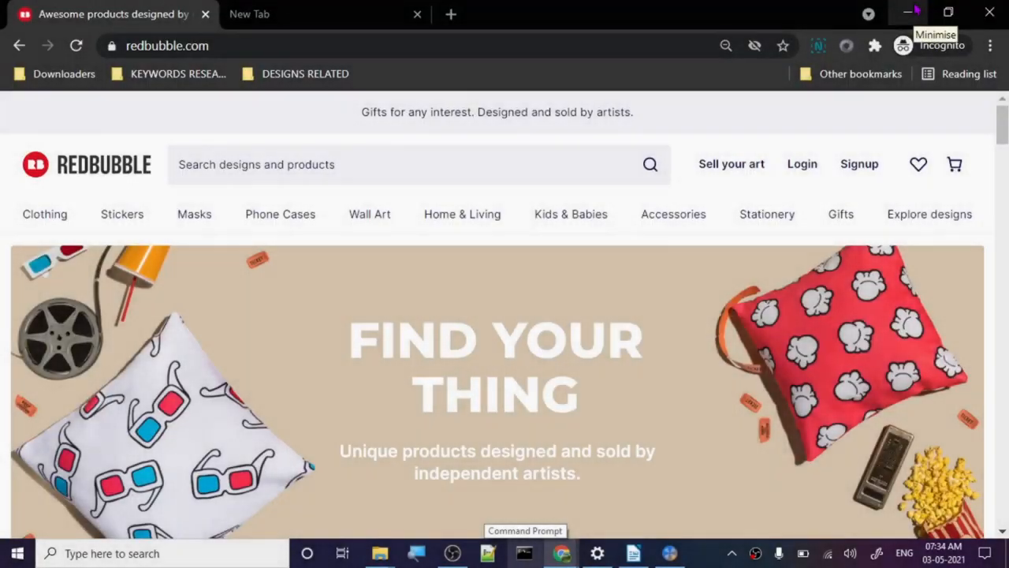
mouse_move(615, 338)
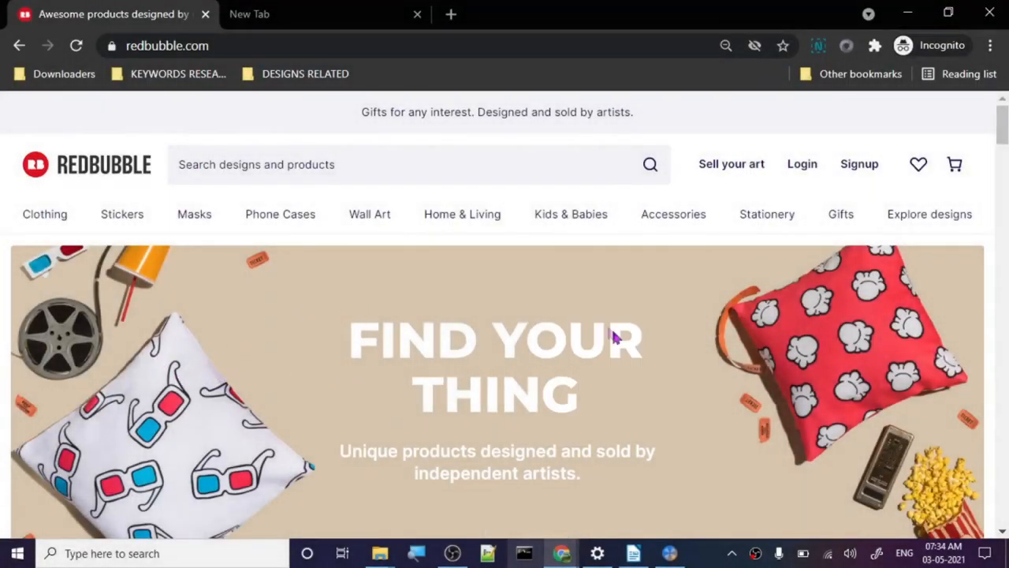
mouse_move(325, 414)
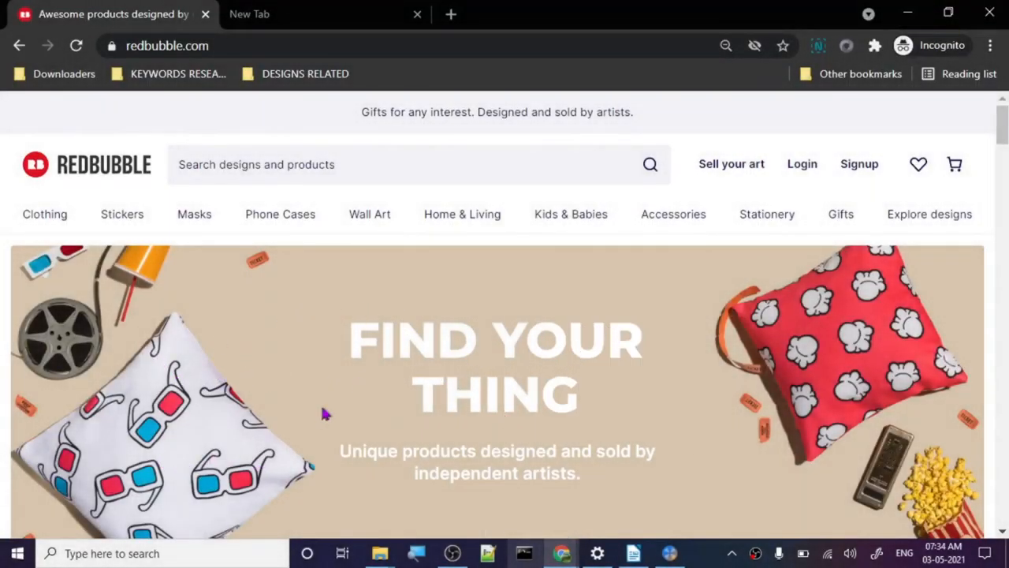
mouse_move(540, 374)
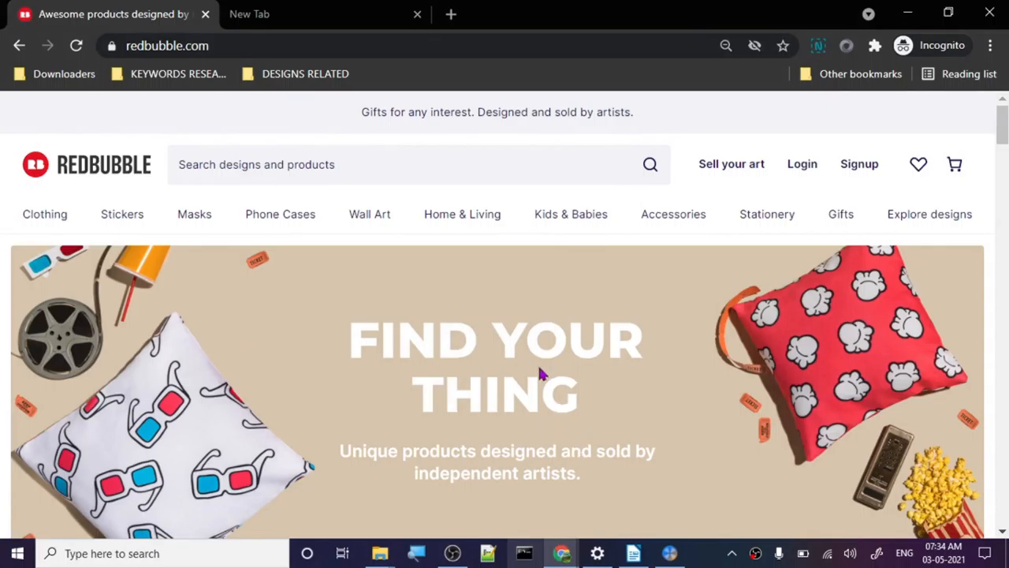
mouse_move(619, 518)
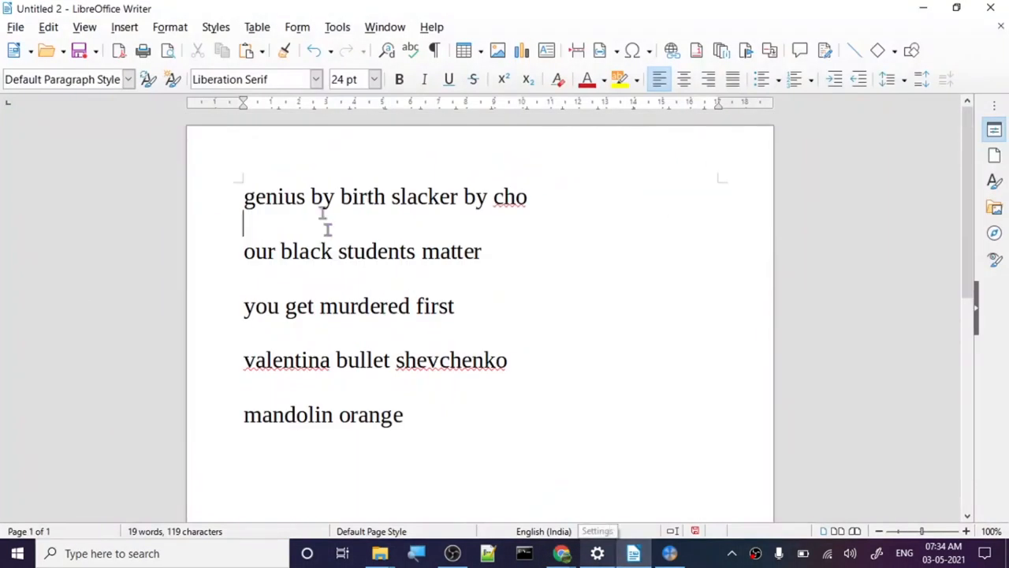
- Copy the first keyword 'genius by birth slacker by cho' from the Writer list
right_click(385, 197)
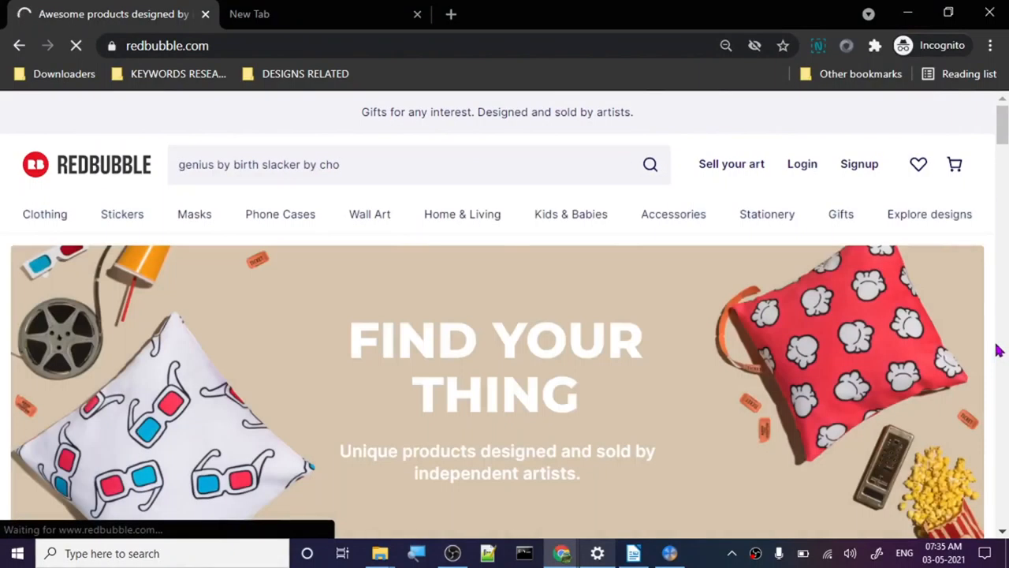
- Search Redbubble for 'genius by birth slacker by cho' and Google the phrase after no matches
left_click(650, 164)
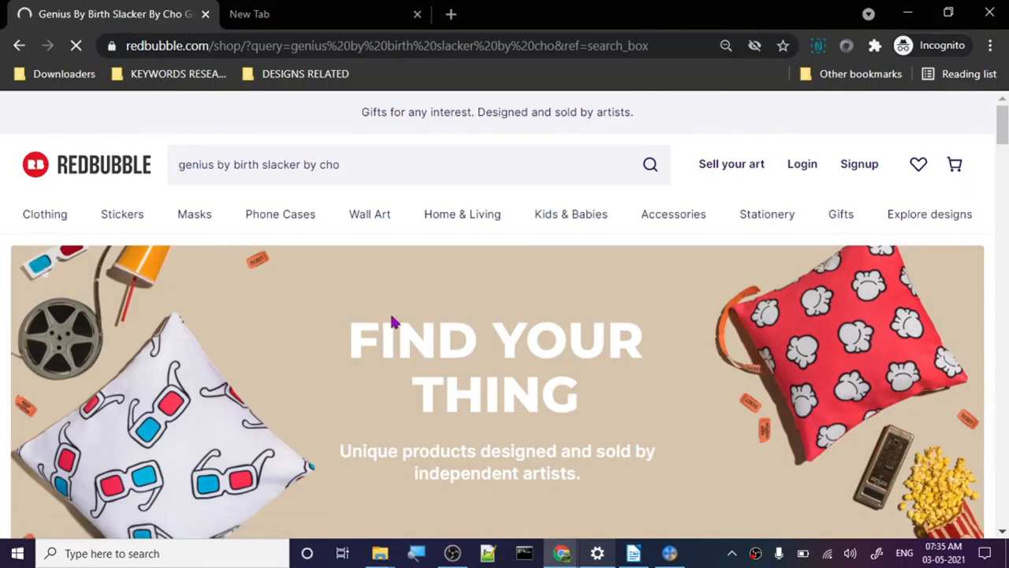
mouse_move(382, 339)
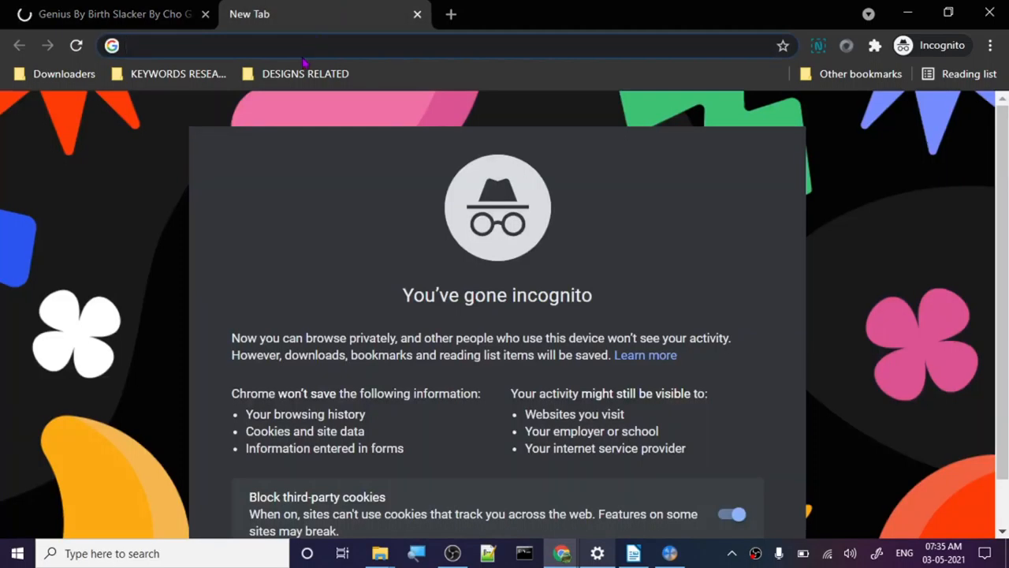
type("genius by birth slacker by cho")
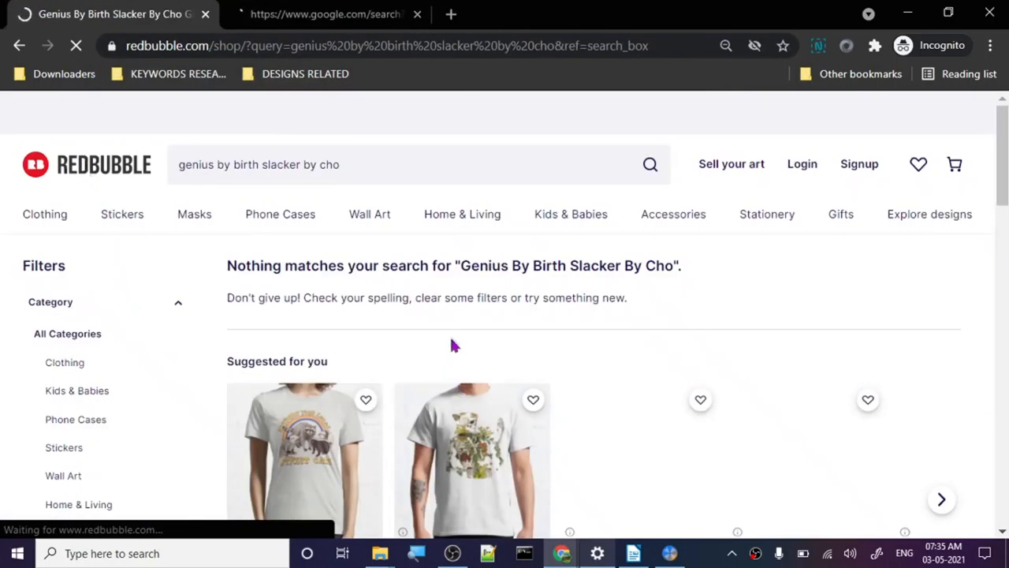
scroll("down", 3)
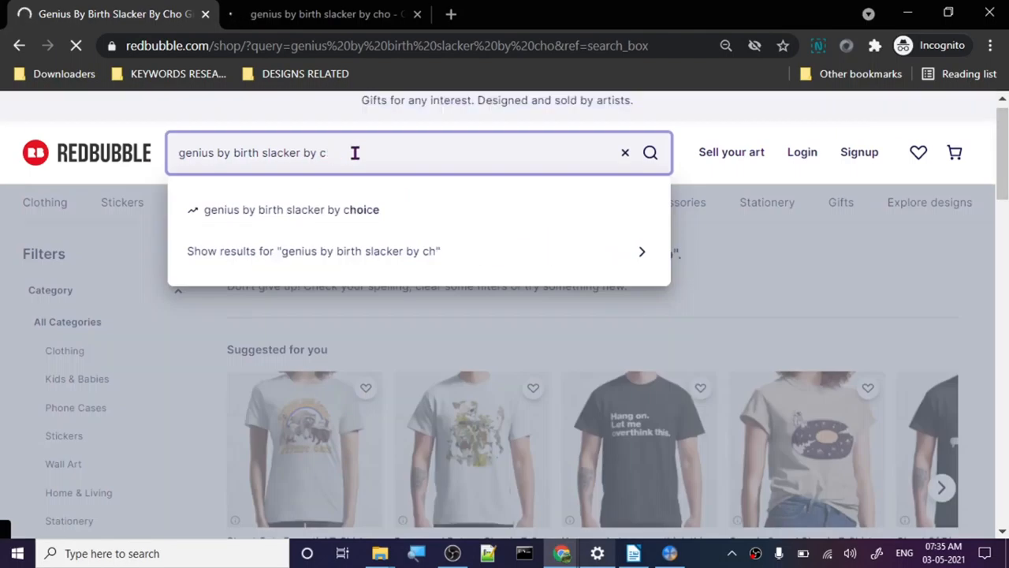
- Search 'genius by birth slacker by choice', confirming the spelling with Google's 'Did you mean'
key("Backspace")
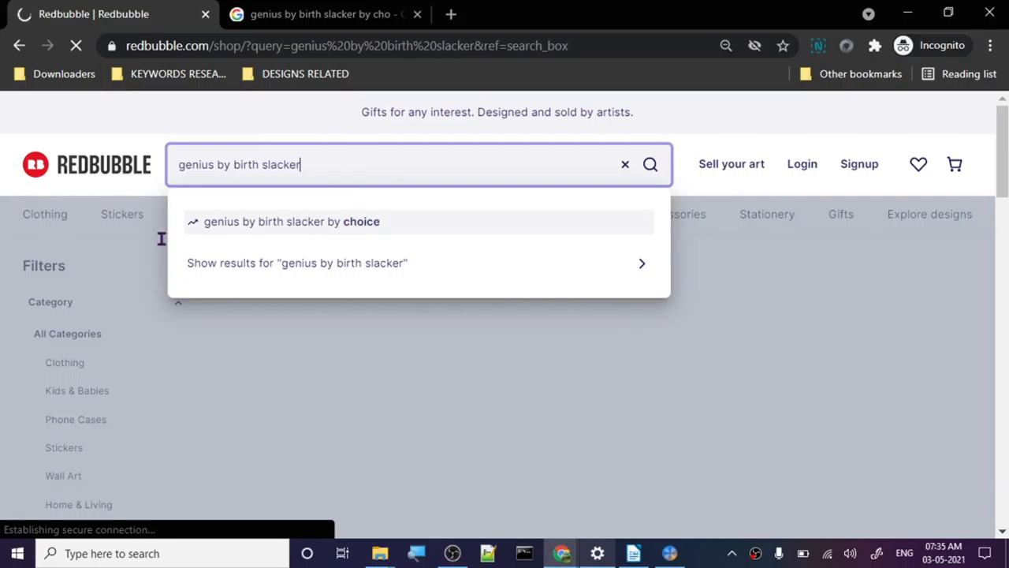
mouse_move(403, 227)
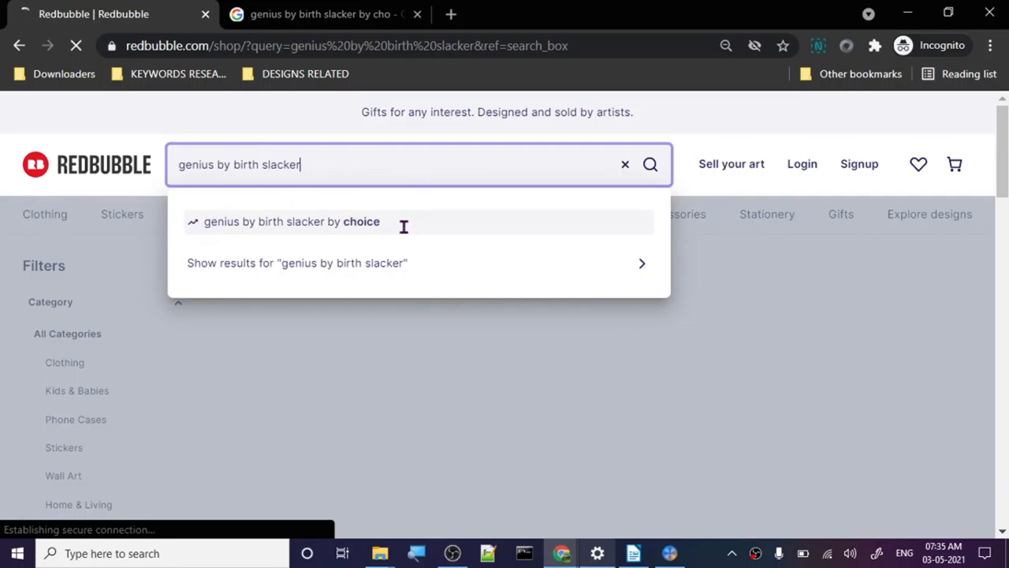
left_click(292, 222)
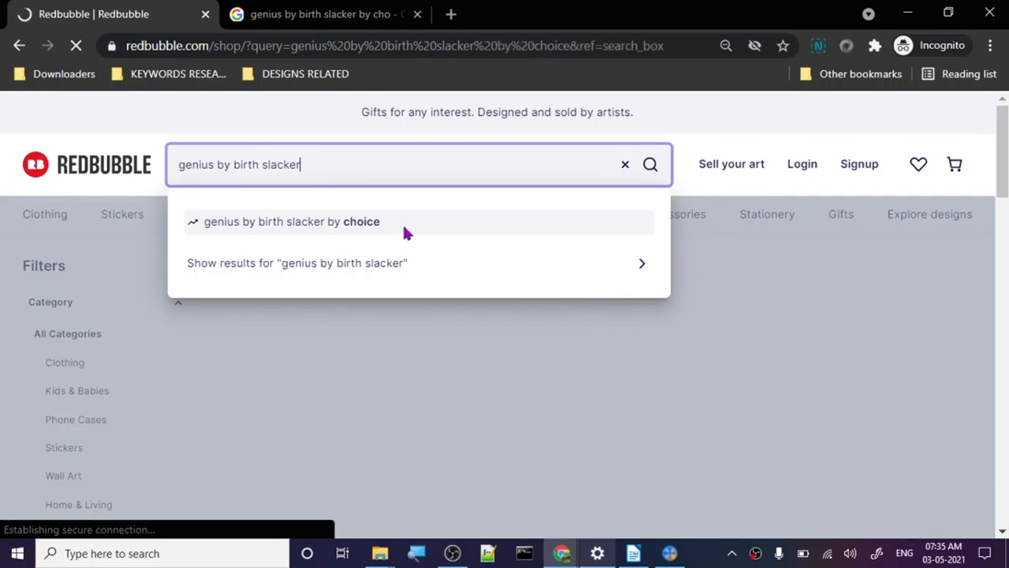
left_click(291, 221)
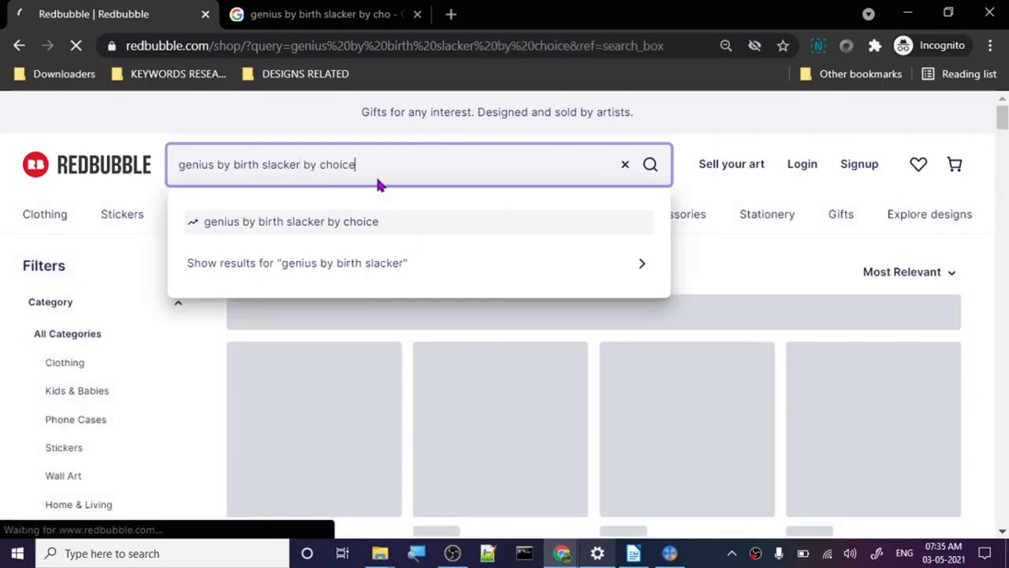
mouse_move(596, 235)
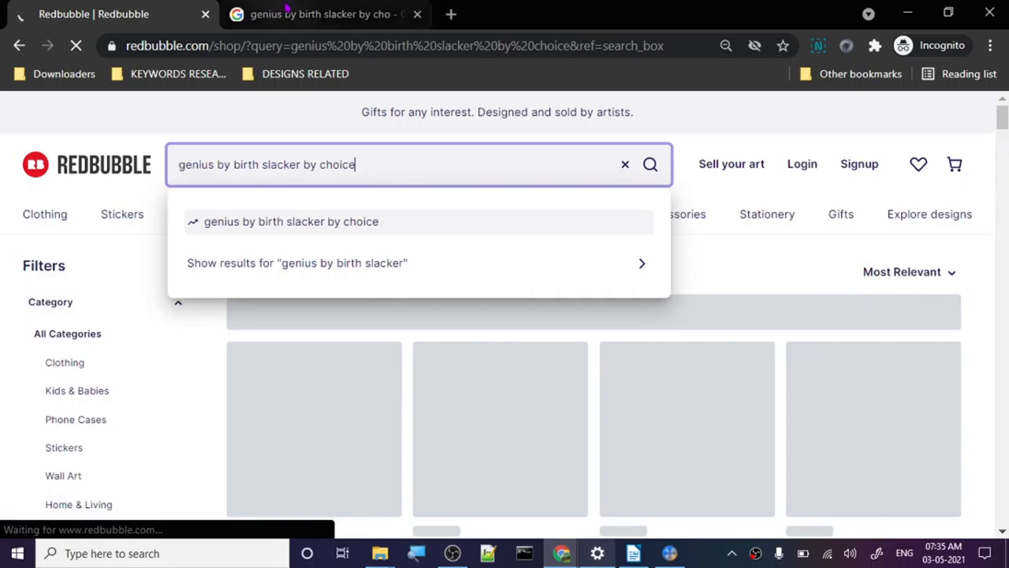
left_click(323, 14)
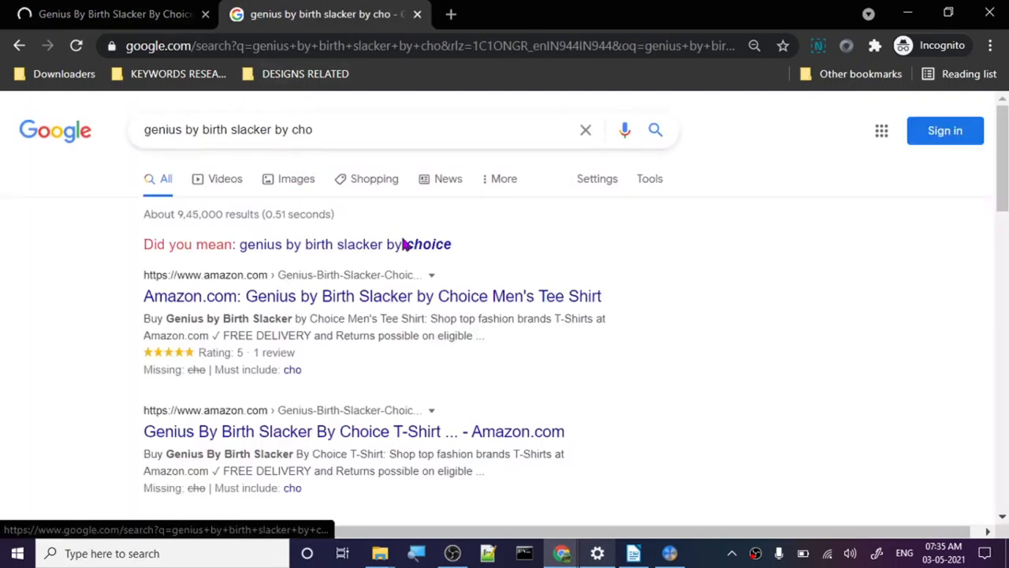
left_click(426, 244)
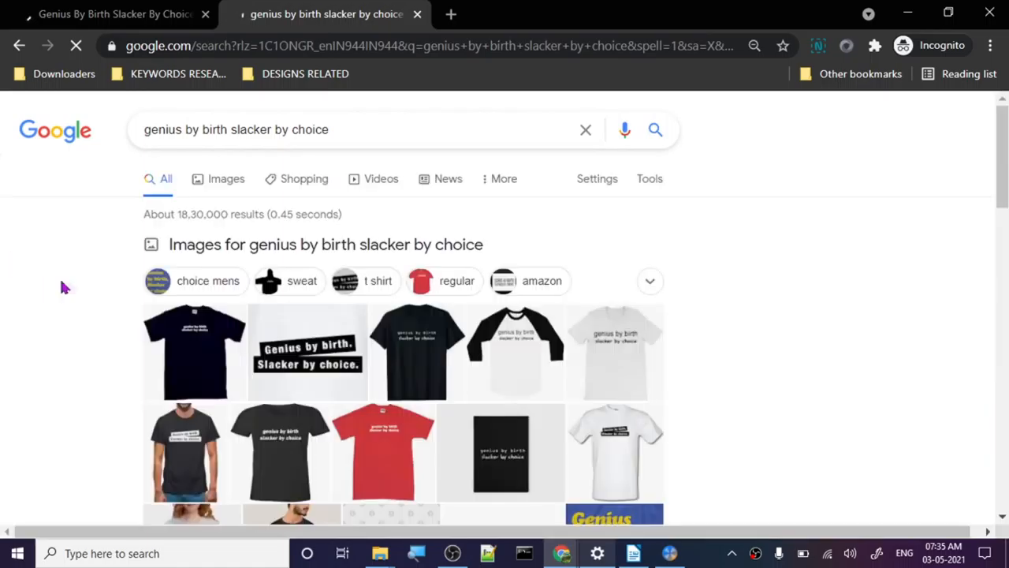
scroll("down", 3)
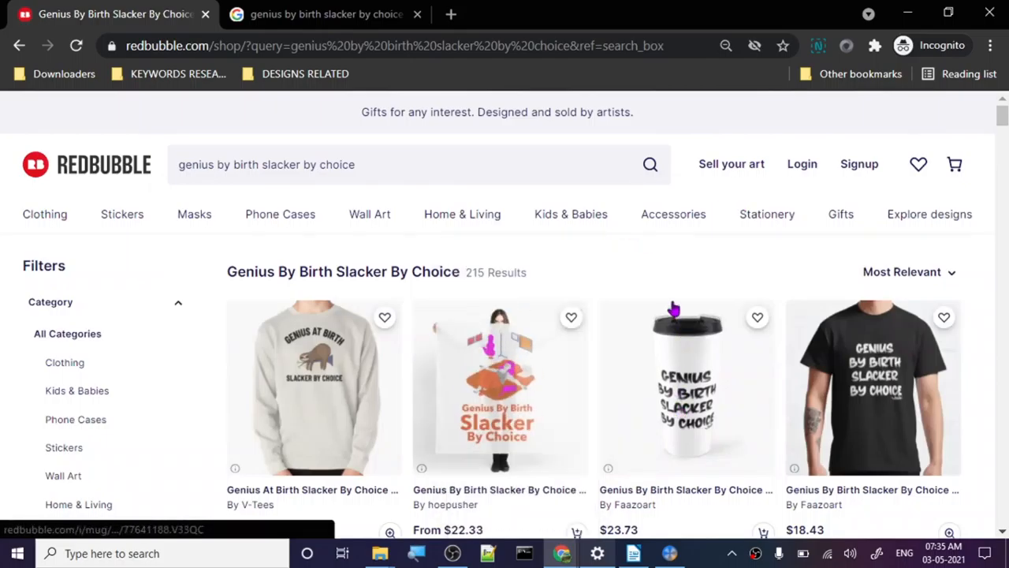
- Sort the 215 results by Best Selling and open the top t-shirt in a new tab
scroll("down", 3)
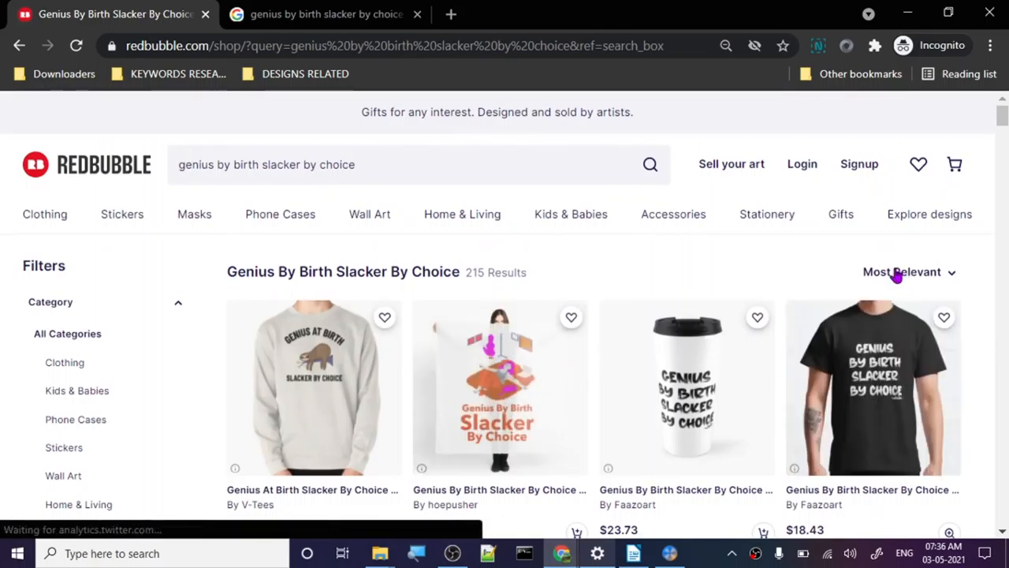
left_click(901, 271)
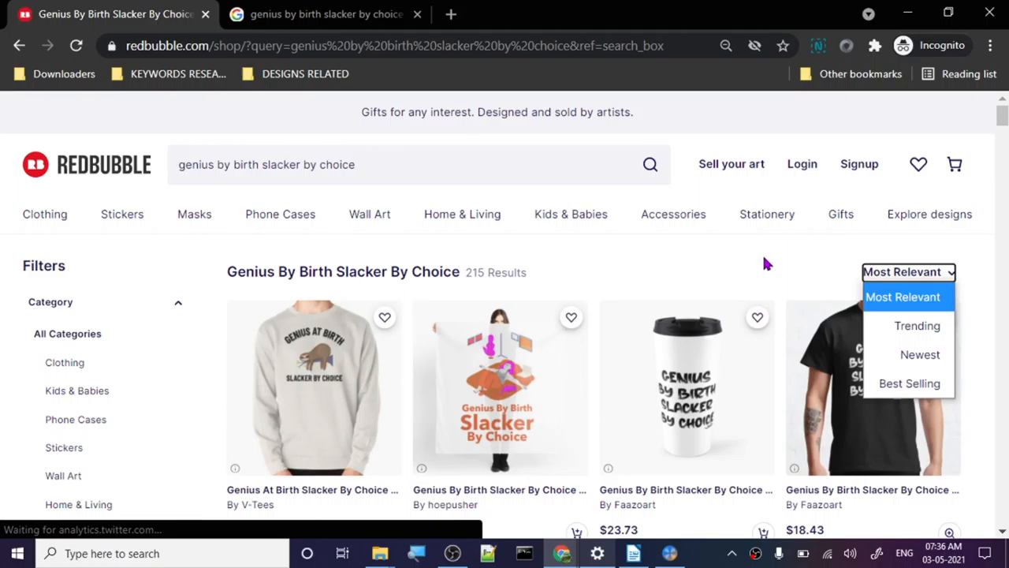
mouse_move(909, 383)
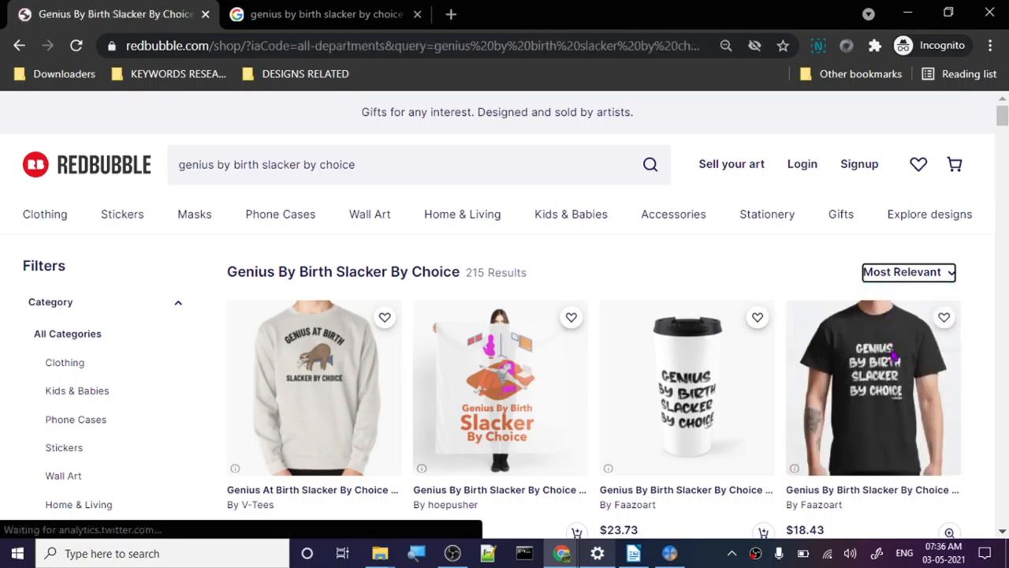
left_click(908, 271)
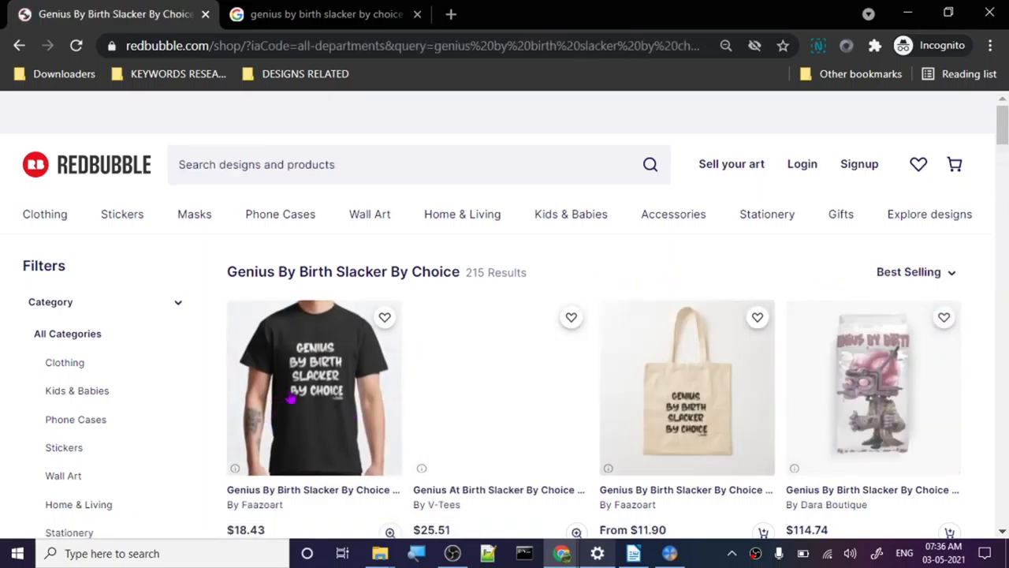
left_click(314, 386)
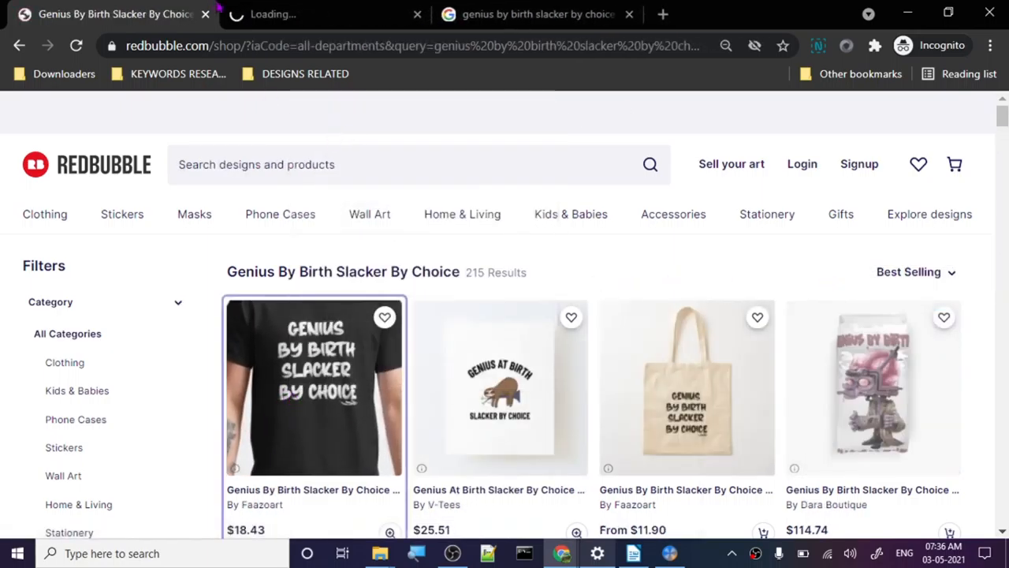
- Review the $18.43 Genius By Birth Slacker By Choice t-shirt's features and model photos
left_click(312, 386)
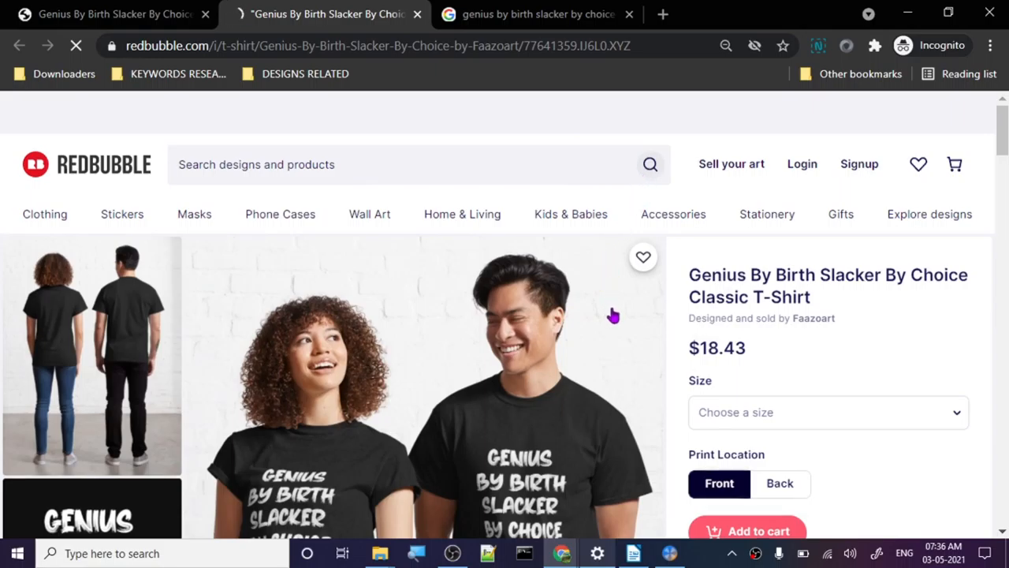
scroll("down", 3)
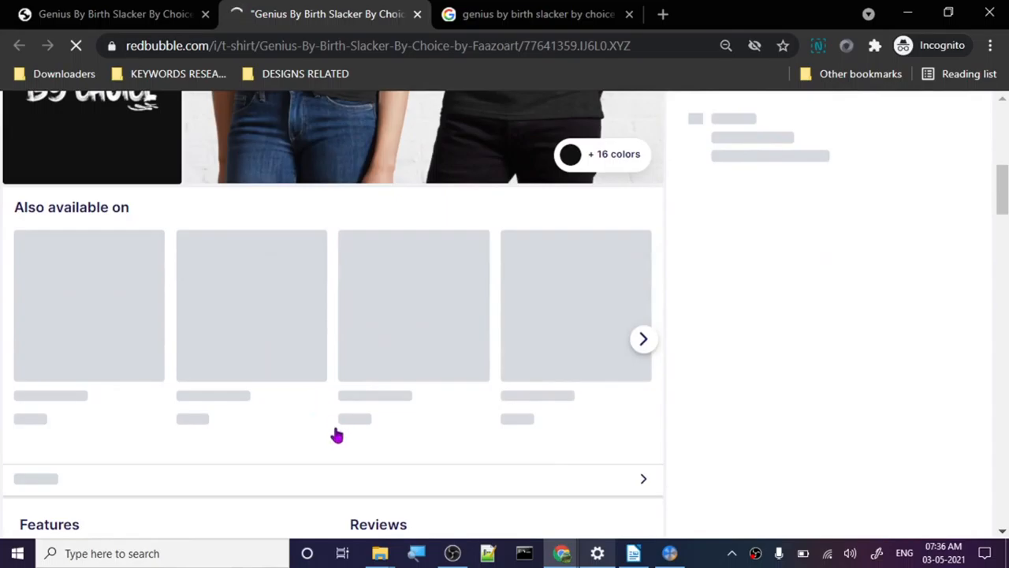
mouse_move(342, 437)
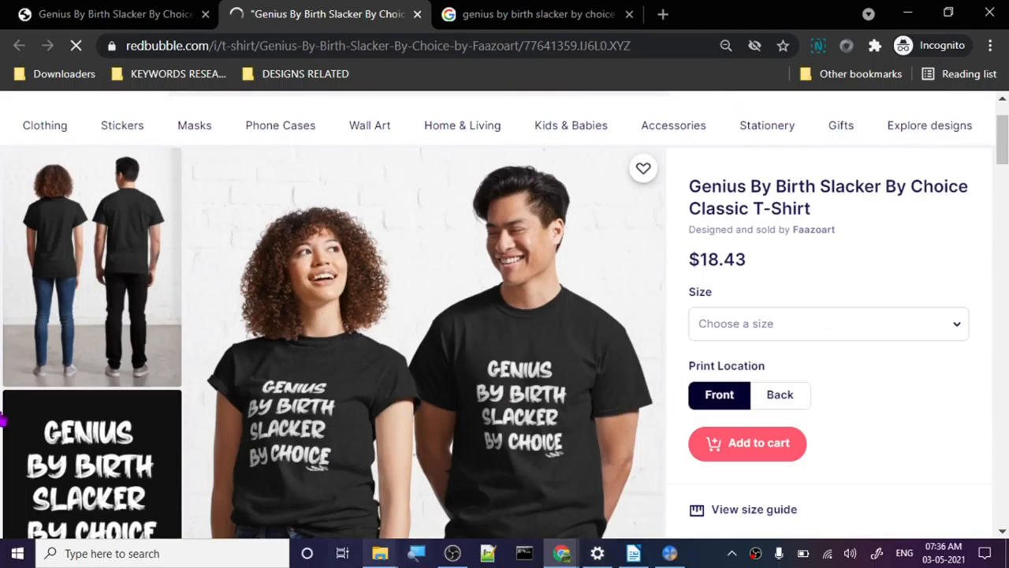
scroll("down", 3)
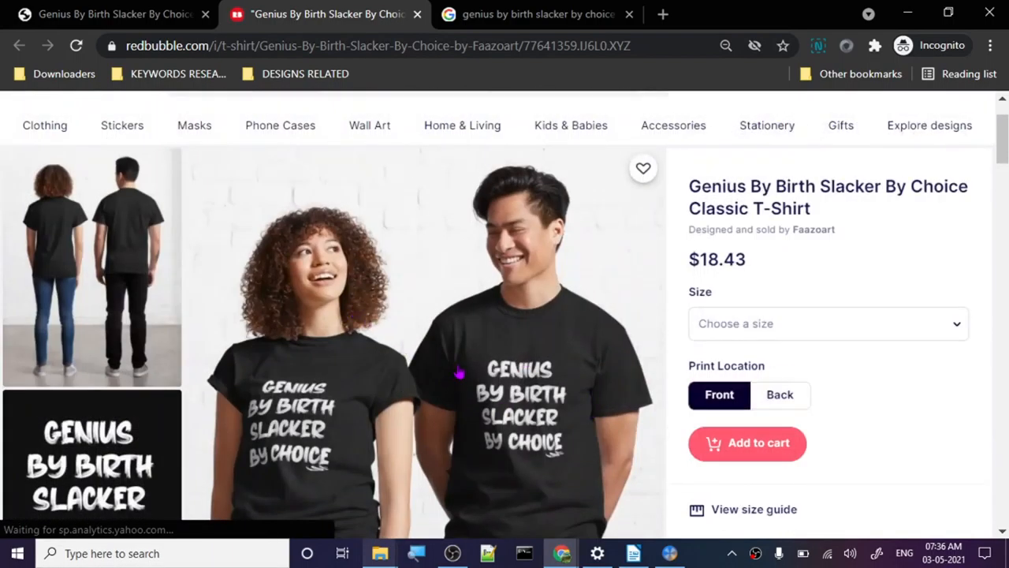
scroll("down", 3)
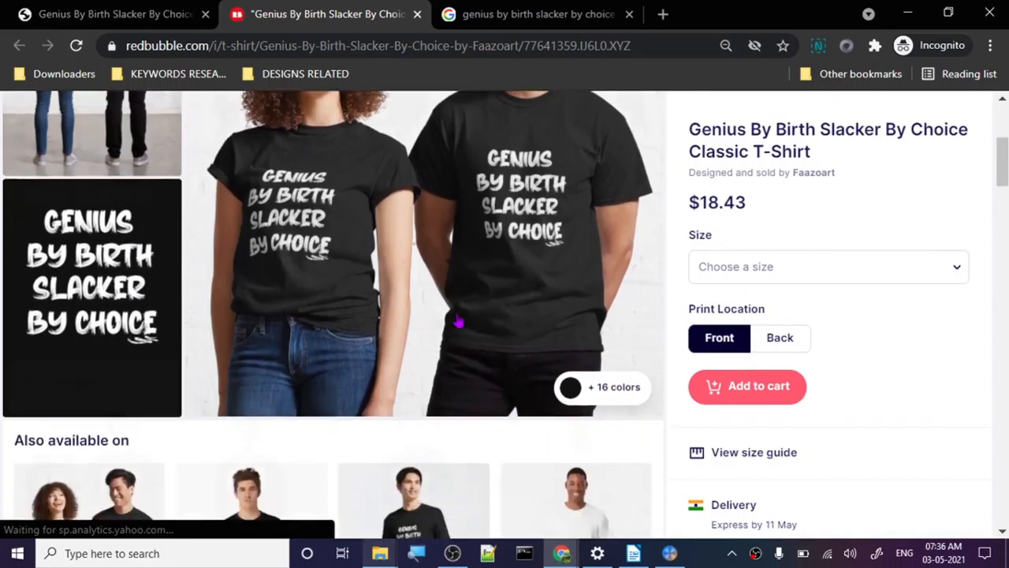
scroll("down", 3)
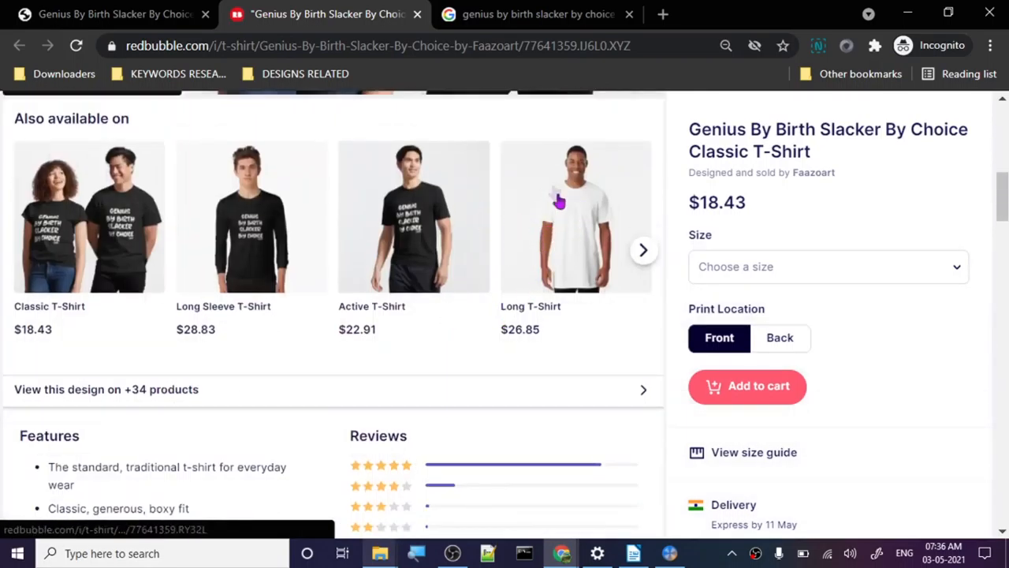
mouse_move(595, 260)
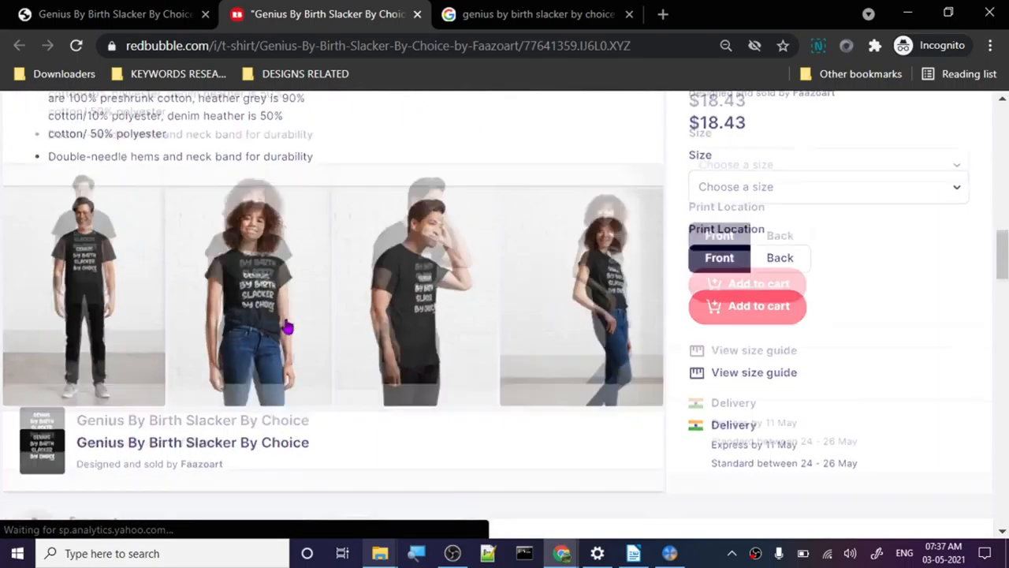
scroll("down", 3)
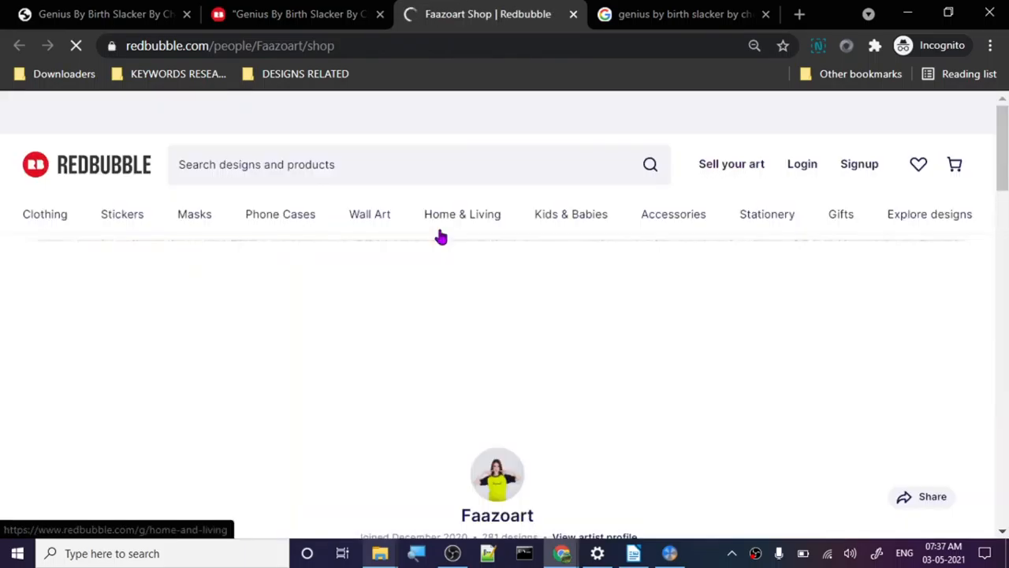
- Browse Faazoart's shop collections and its 281 product listings
scroll("down", 3)
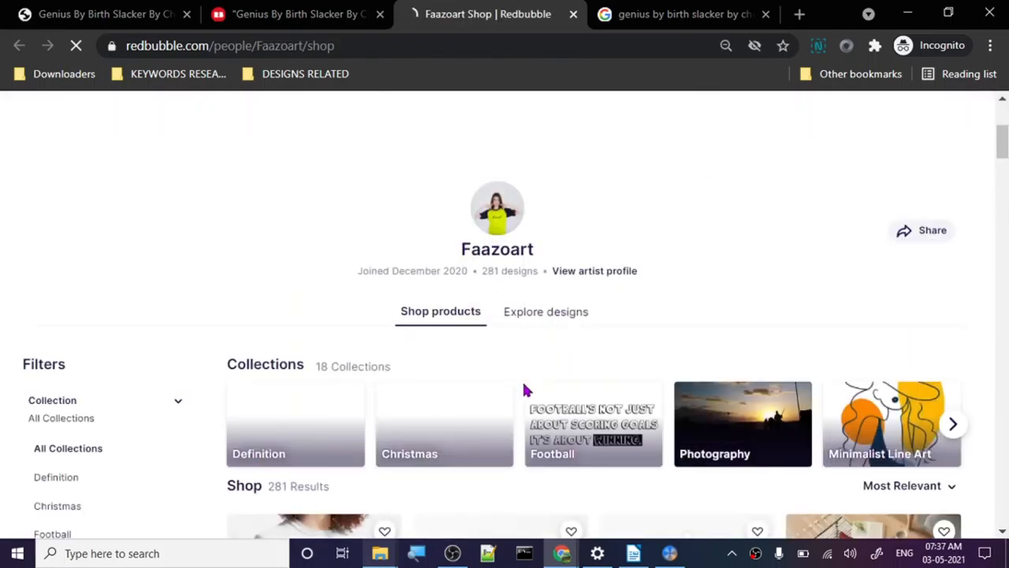
scroll("down", 3)
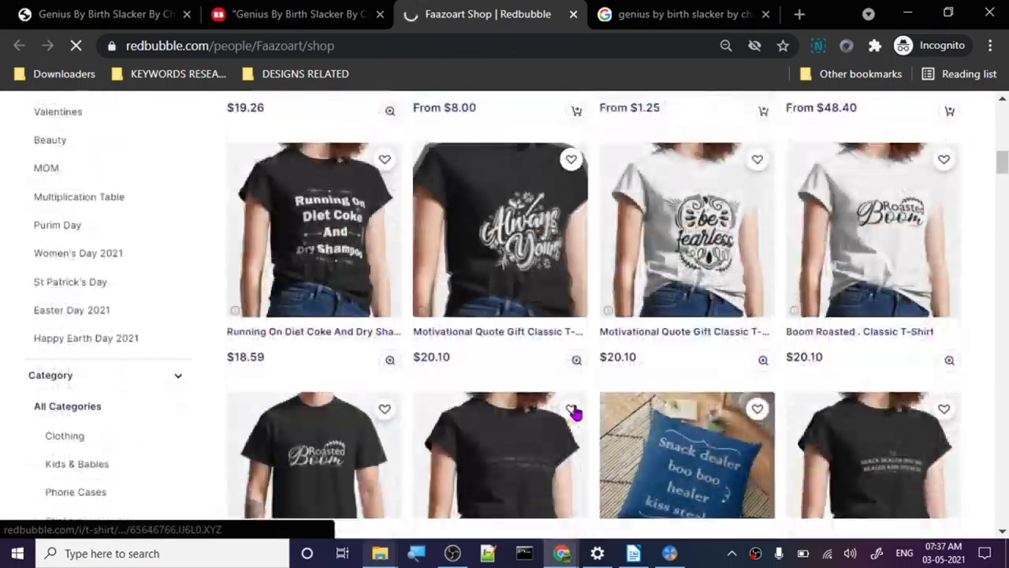
scroll("down", 3)
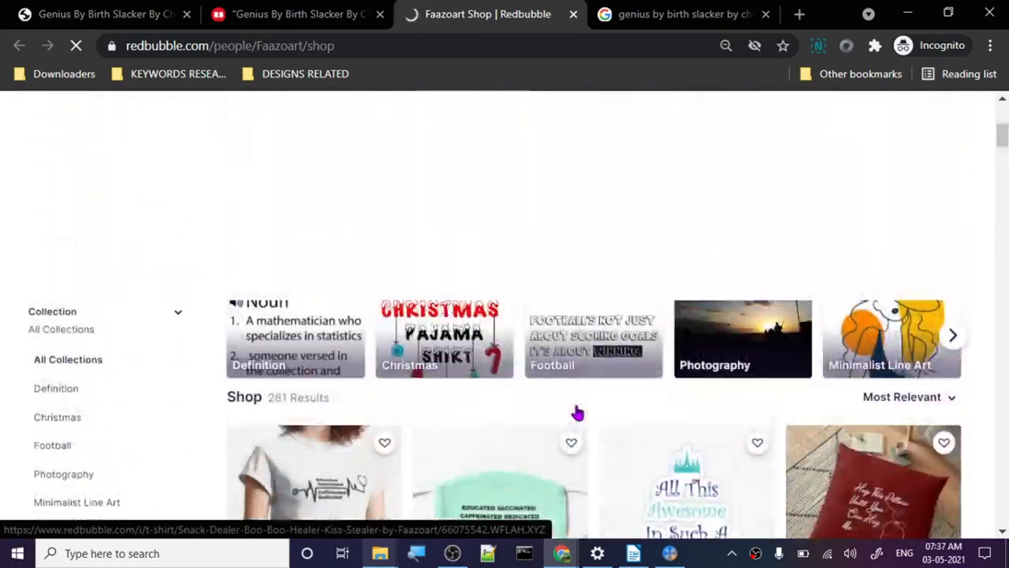
scroll("down", 3)
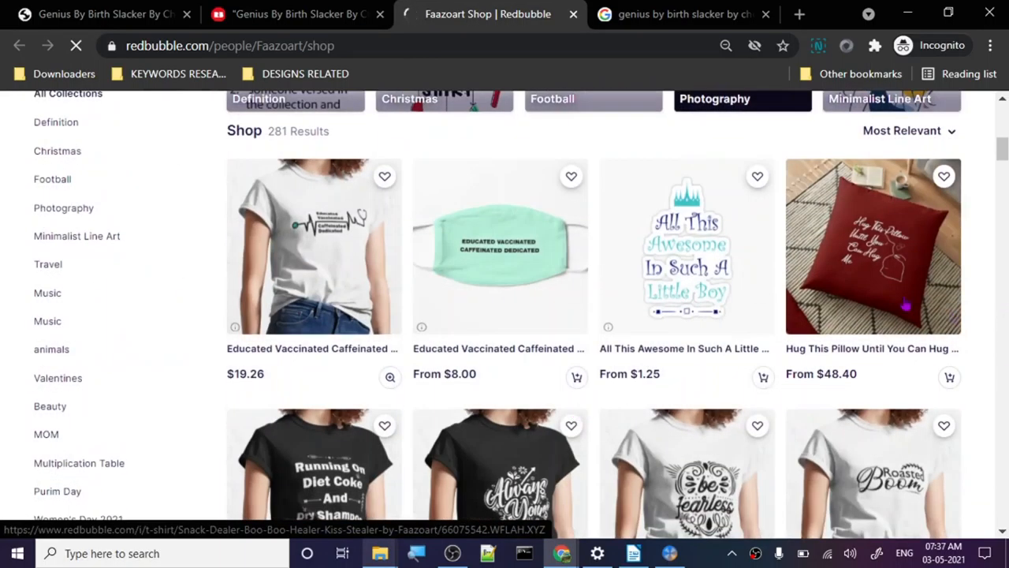
scroll("down", 3)
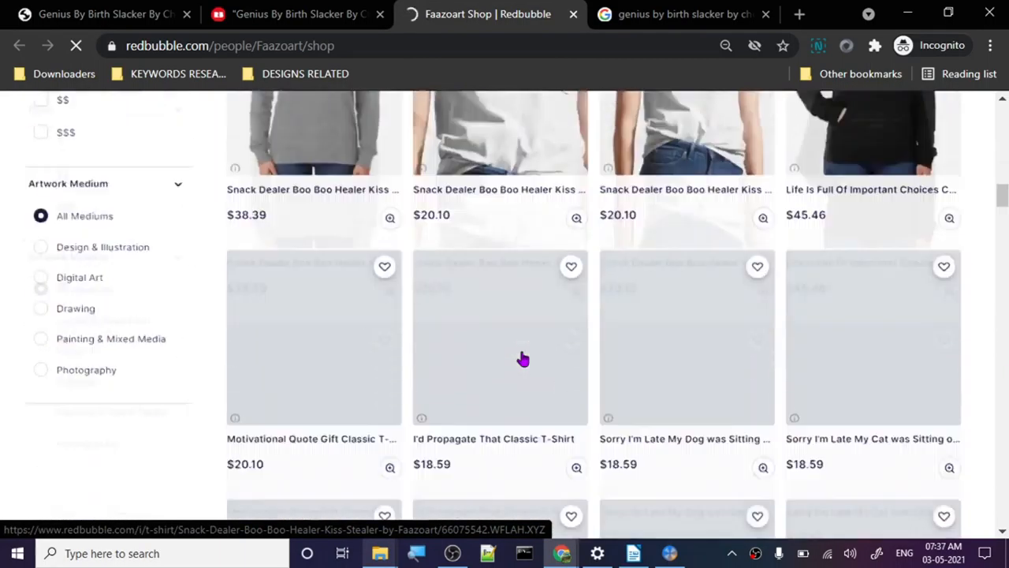
scroll("up", 3)
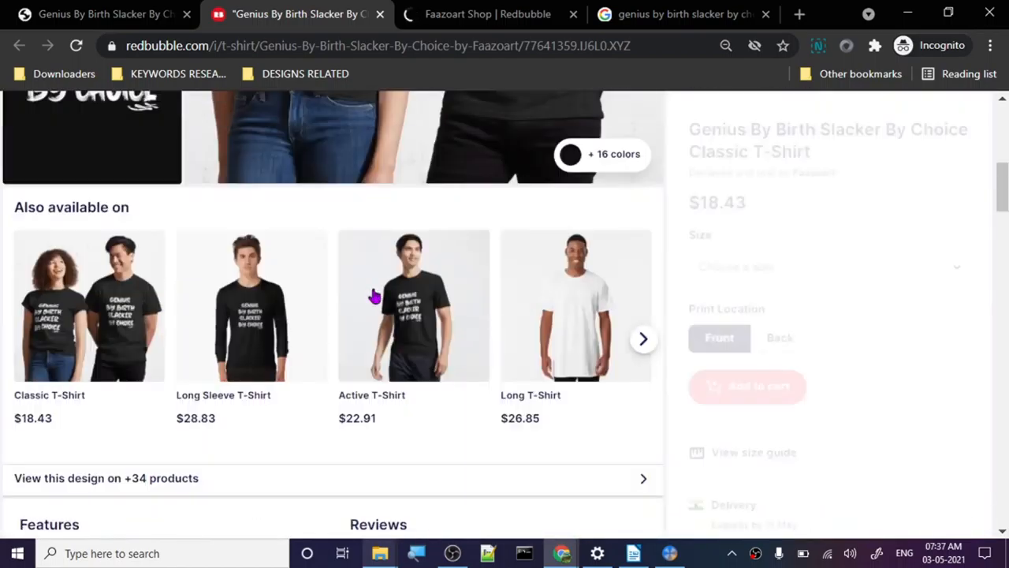
- Check the t-shirt's 'Also available on' products, priced $18.43–$28.83
scroll("up", 3)
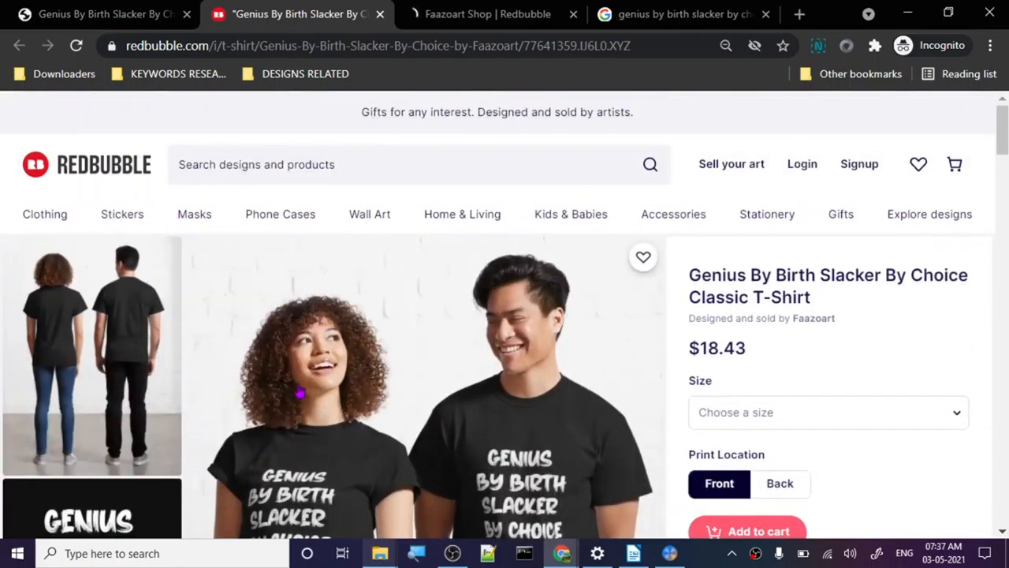
scroll("down", 3)
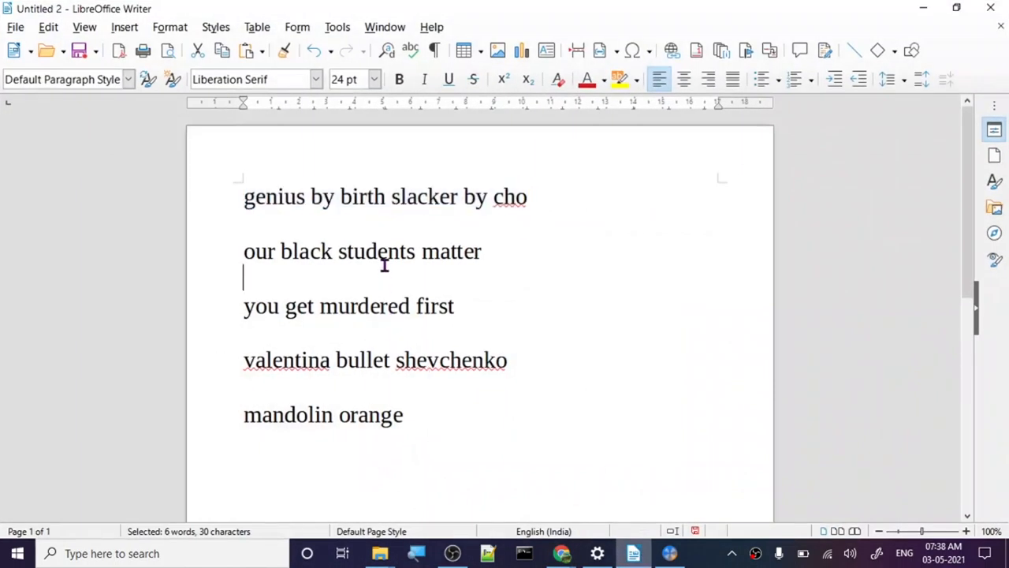
- Copy 'our black students matter' from Writer and search it on Redbubble
right_click(387, 251)
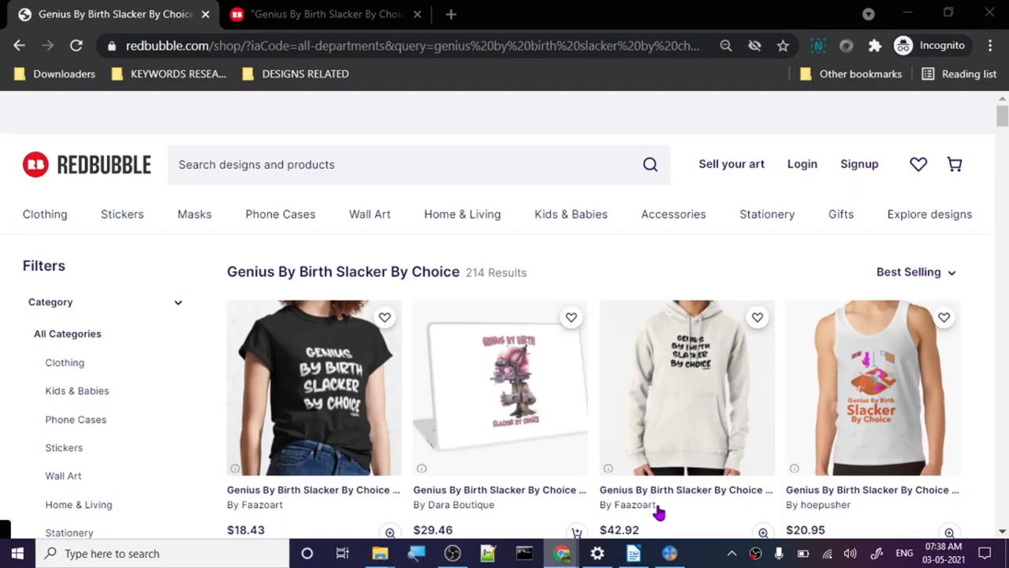
mouse_move(268, 150)
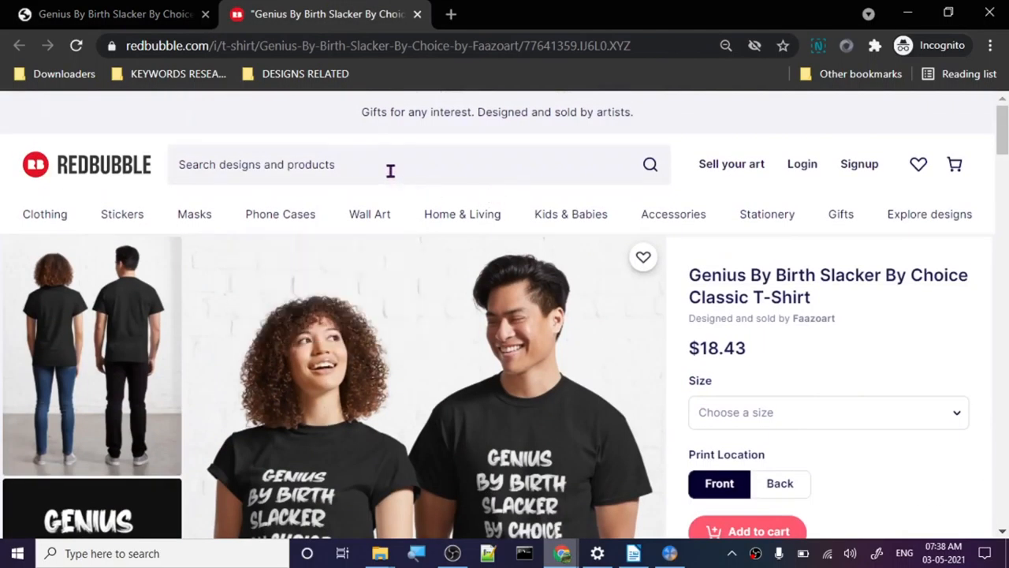
type("our black students matter")
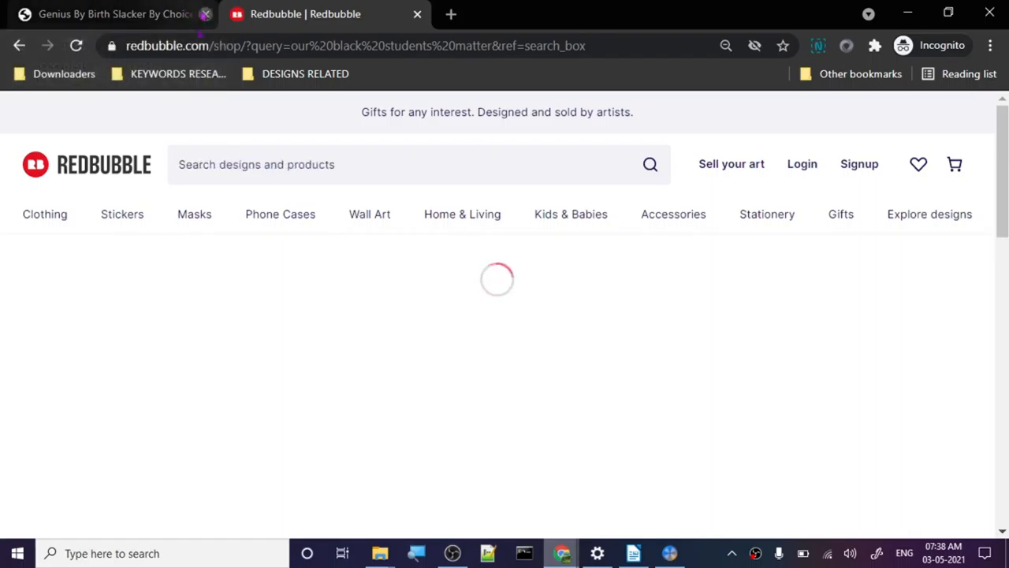
- Review Google results for 'our black students matter', then return to the Redbubble results
left_click(207, 14)
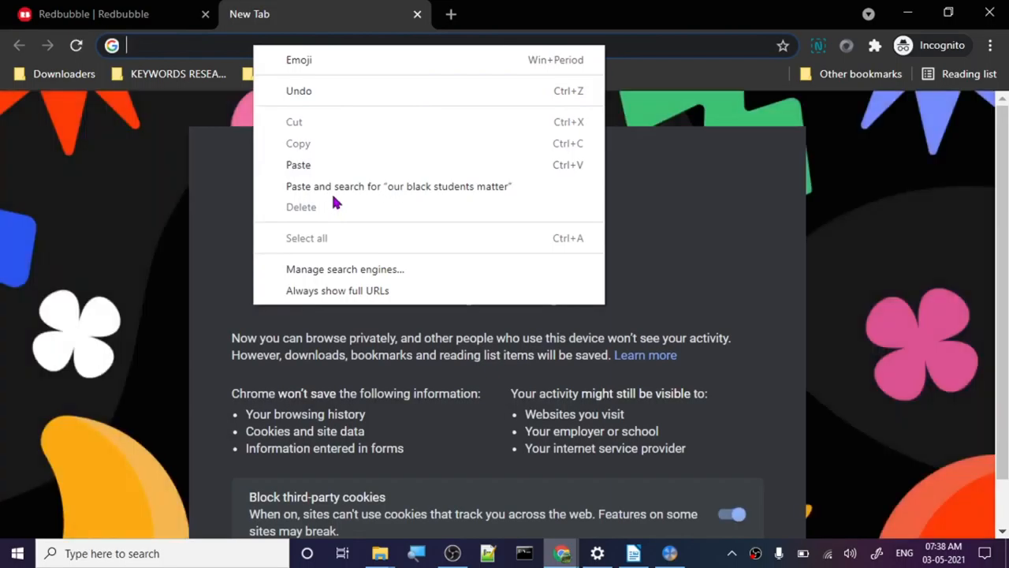
left_click(399, 186)
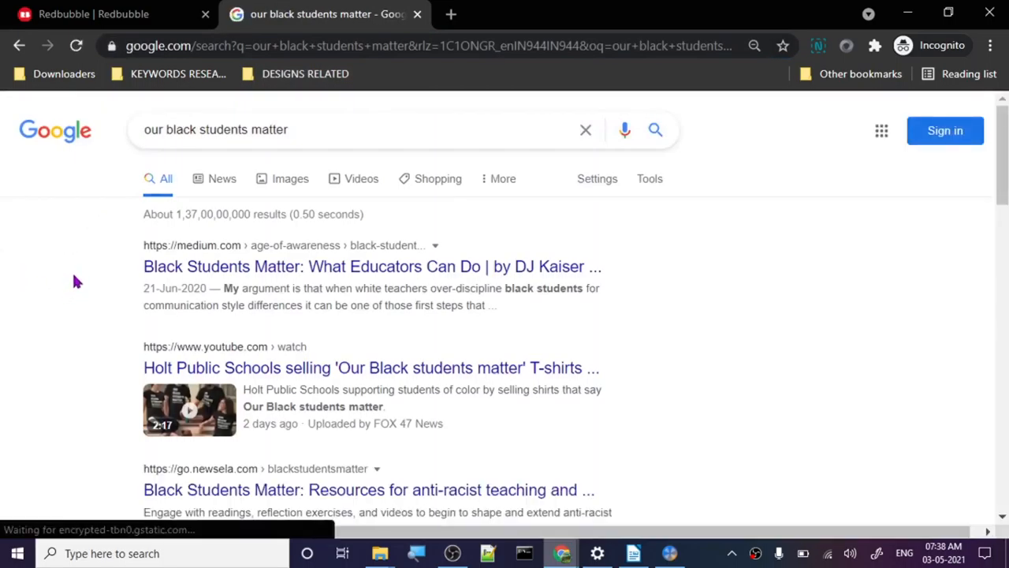
scroll("down", 3)
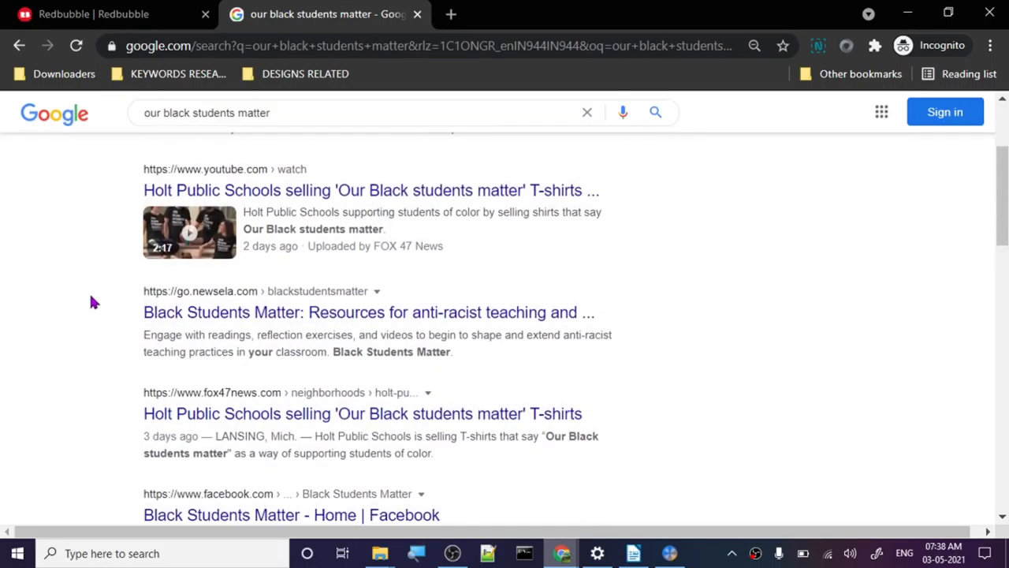
left_click(110, 13)
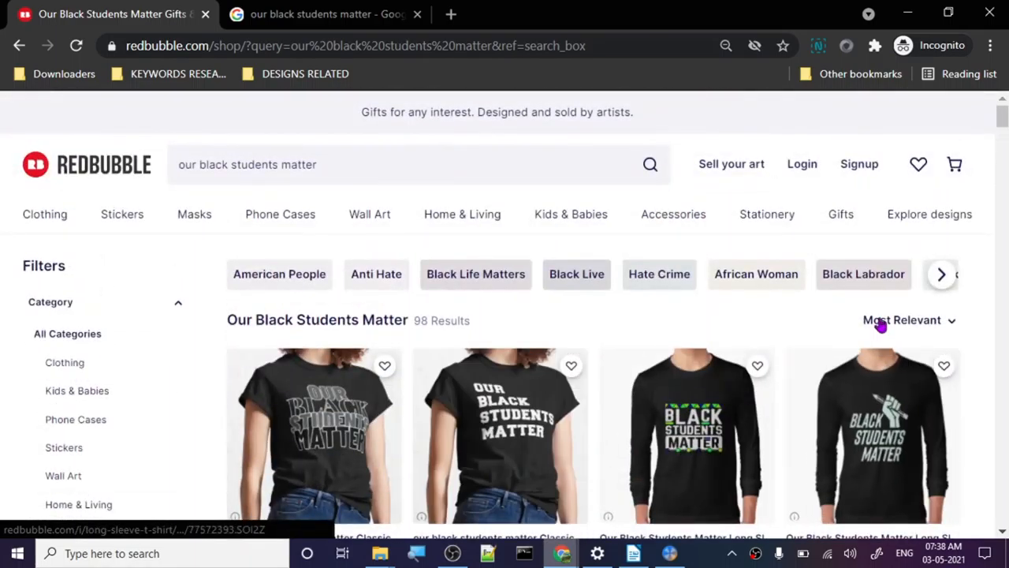
- Sort the 98 results by Best Selling and open the top t-shirt separately
left_click(901, 319)
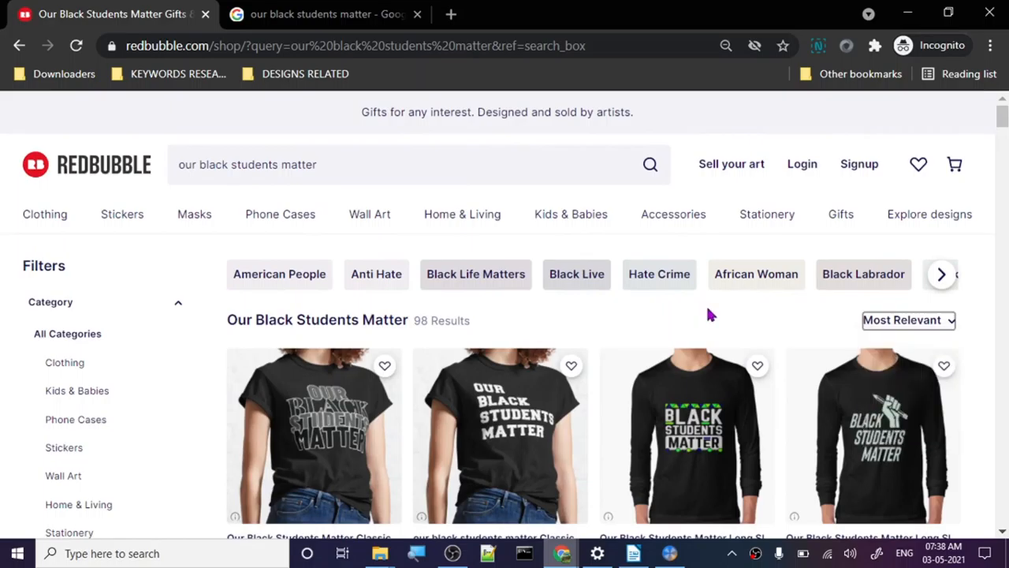
left_click(907, 319)
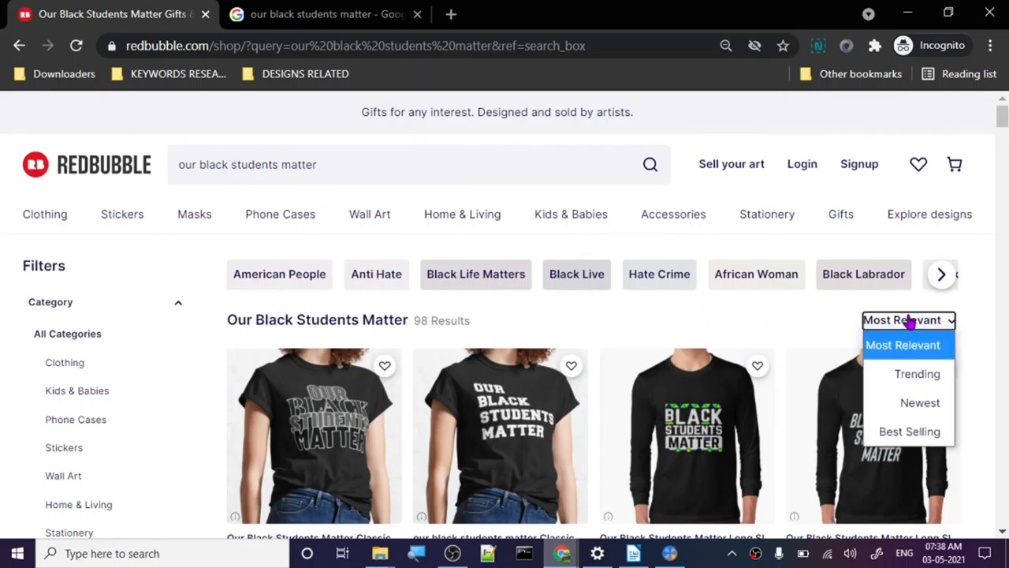
mouse_move(920, 402)
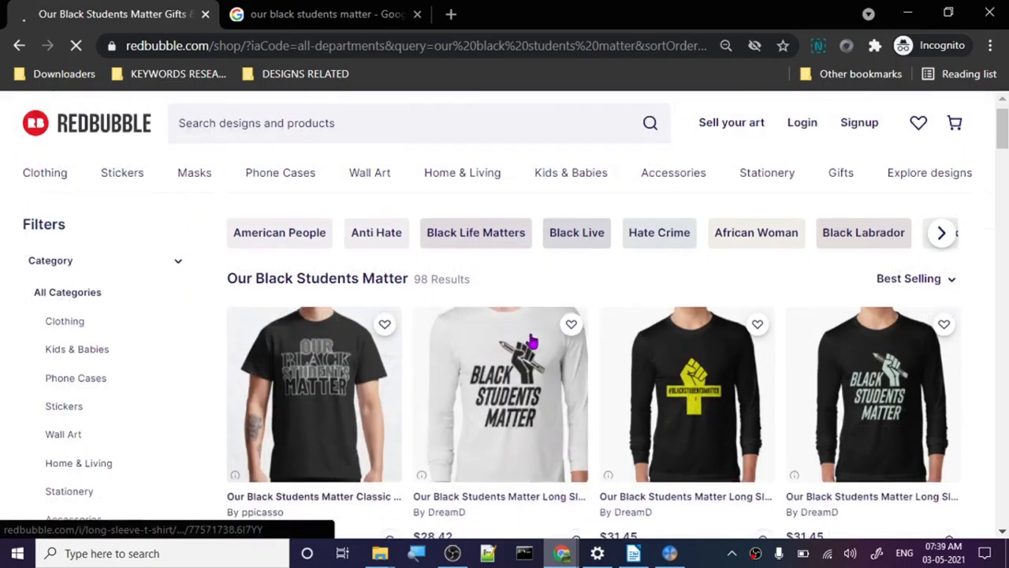
scroll("down", 3)
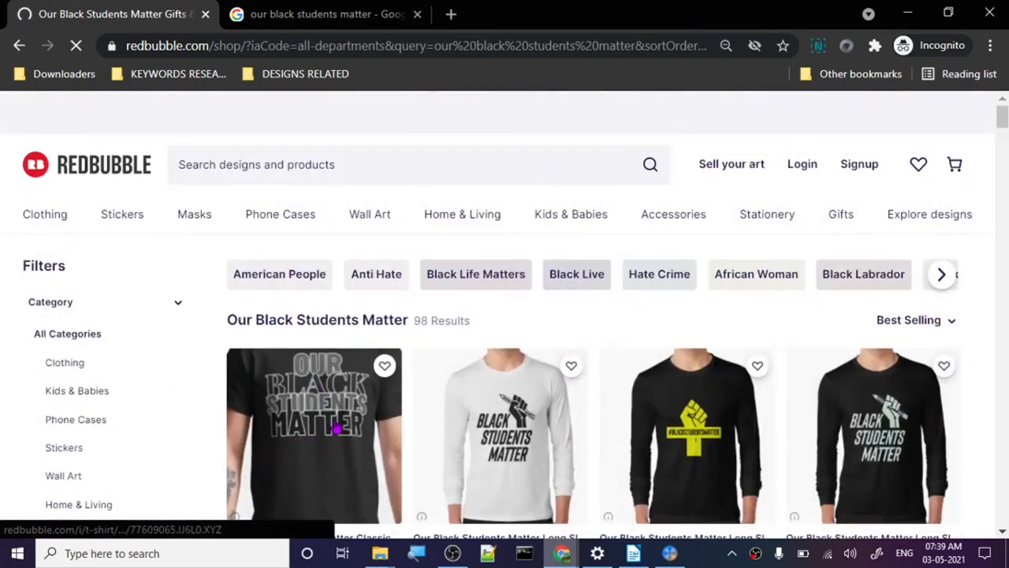
left_click(313, 434)
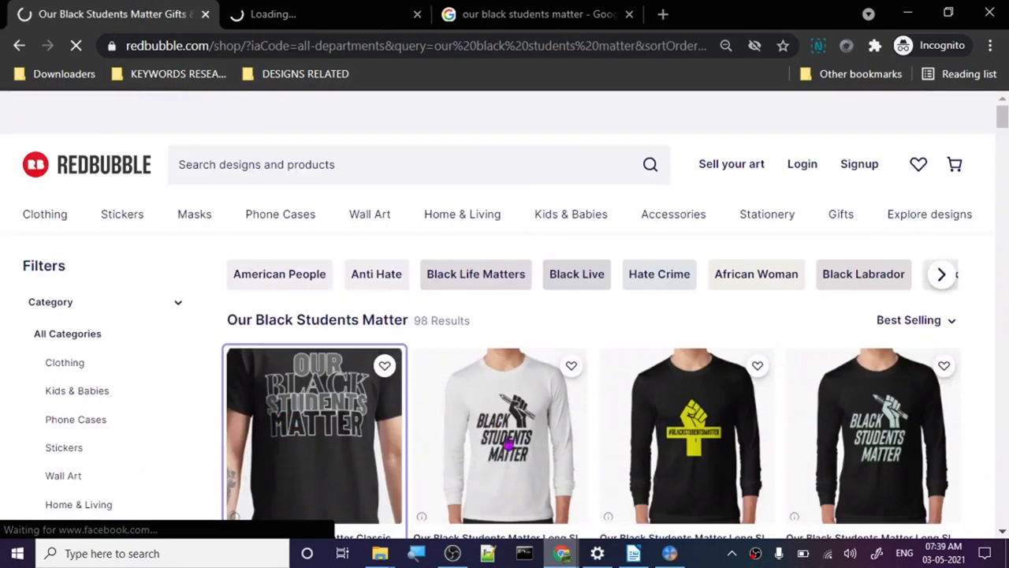
- Look over the top $20.10 classic t-shirt's product page
scroll("down", 3)
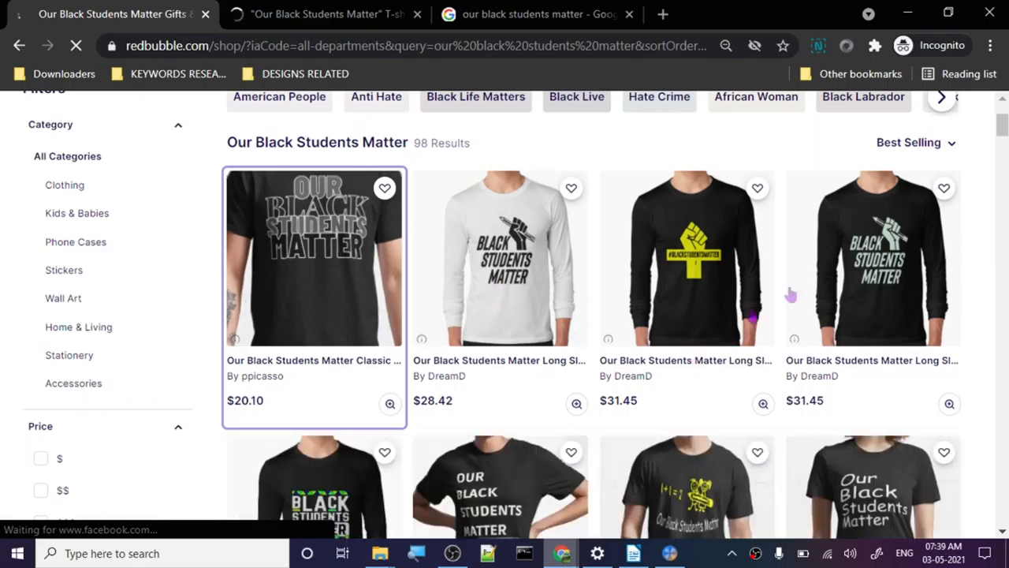
scroll("down", 3)
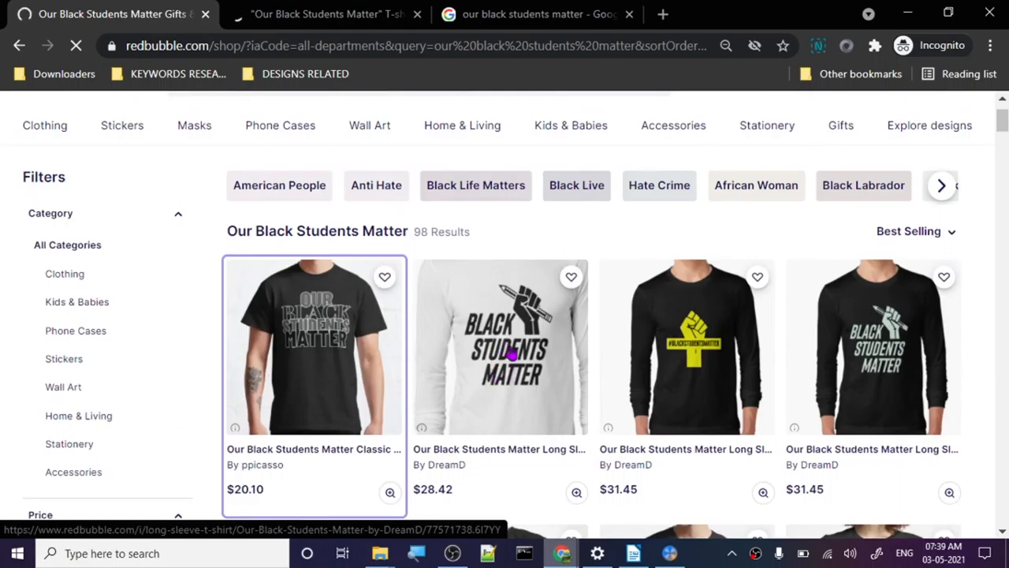
scroll("down", 3)
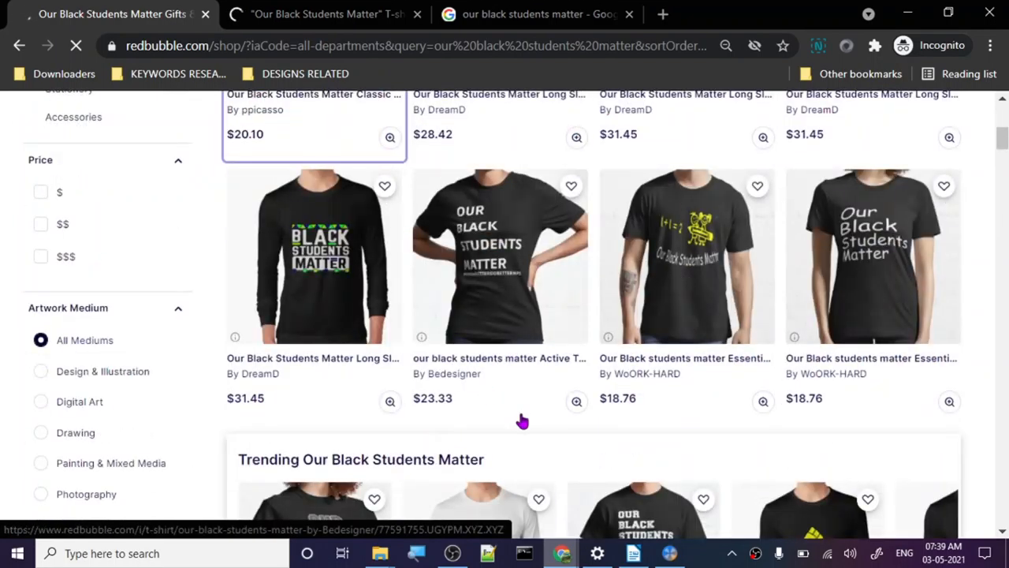
scroll("up", 3)
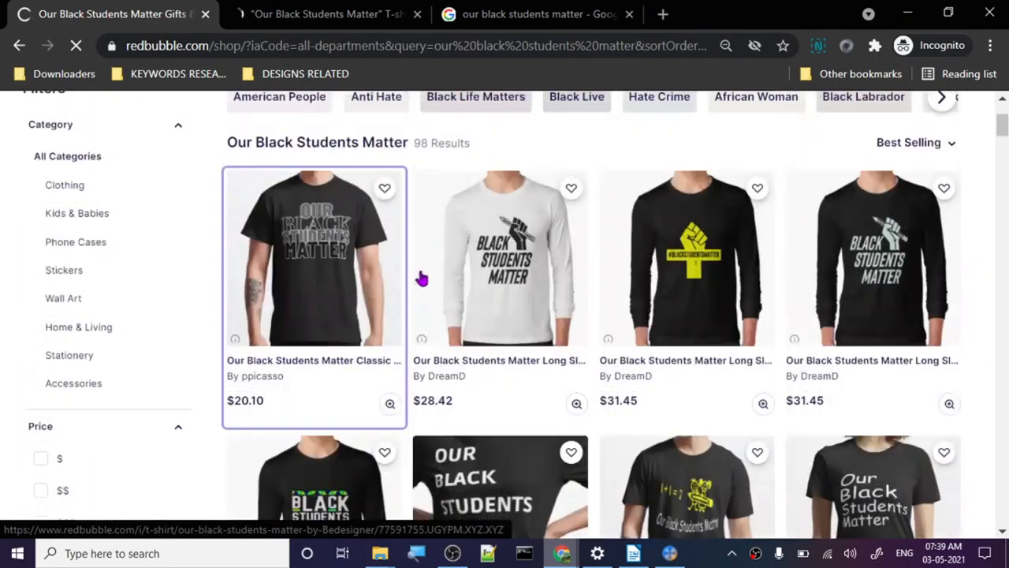
left_click(314, 257)
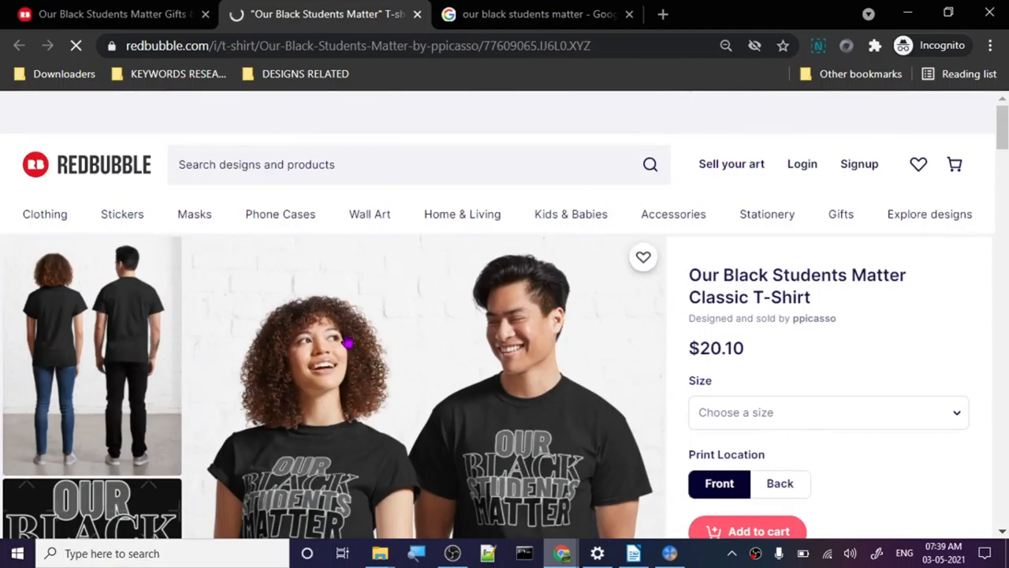
scroll("down", 3)
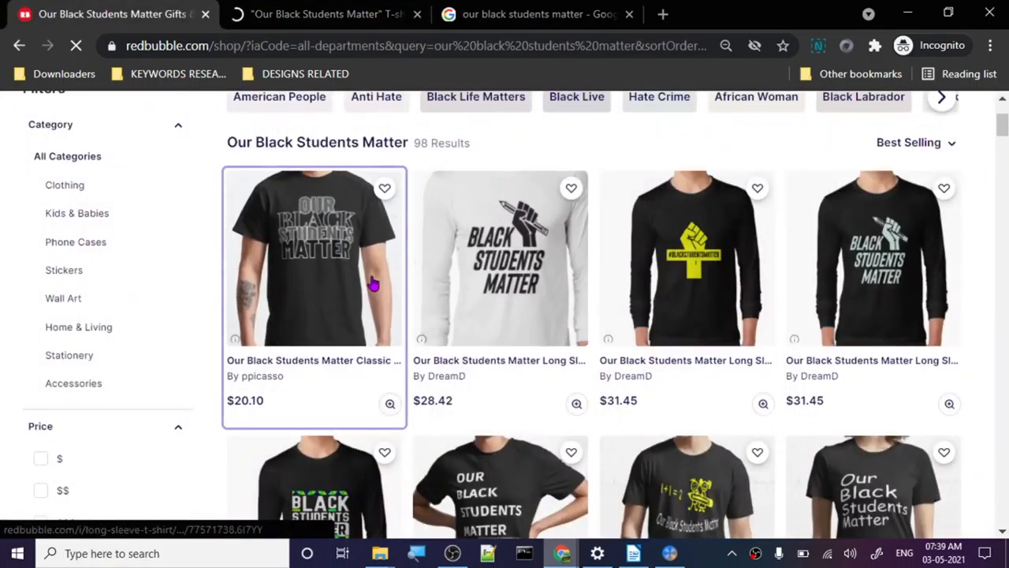
scroll("up", 3)
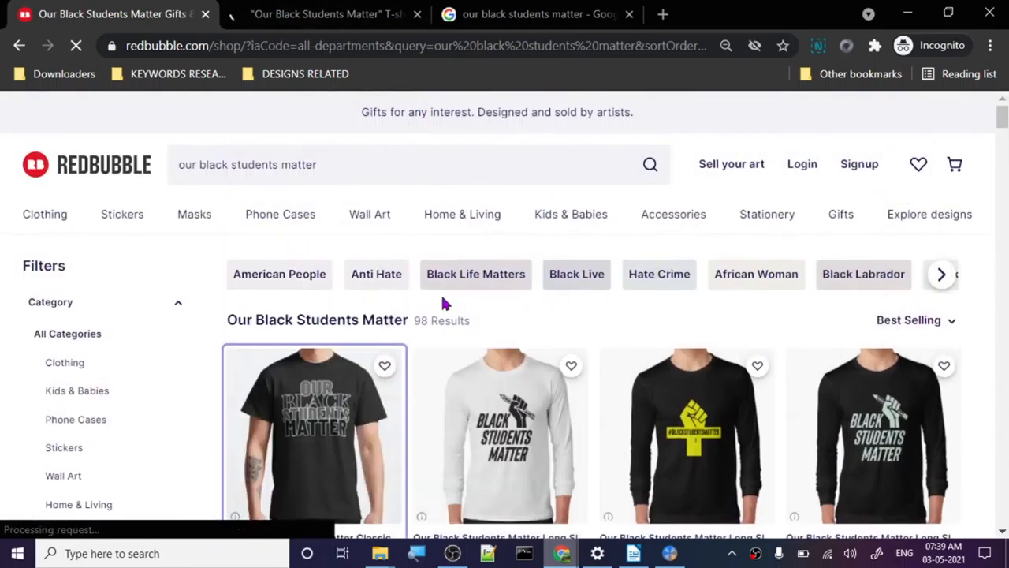
scroll("down", 3)
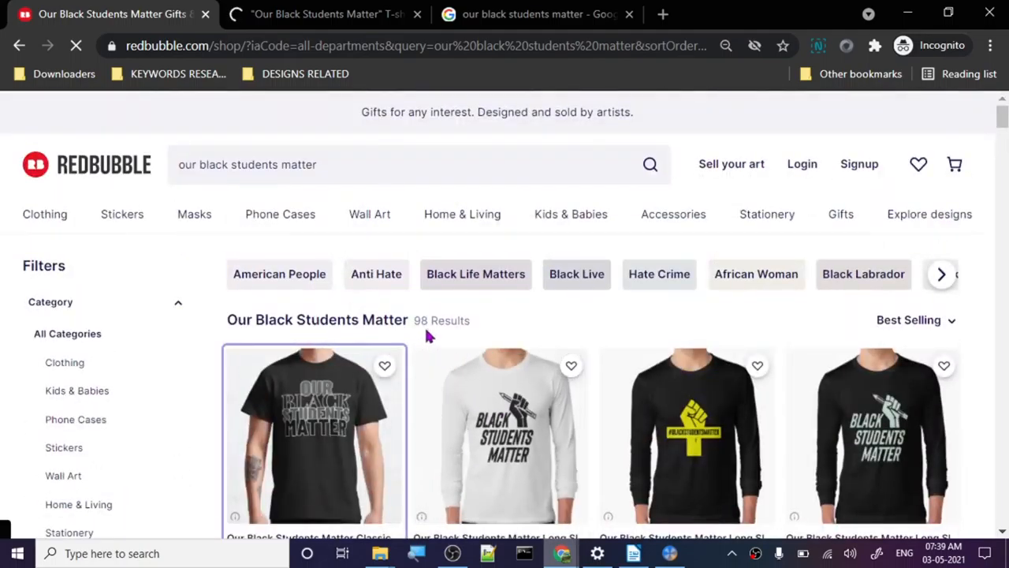
- Open ppicasso's shop in a new tab and browse its 408 products and collections
left_click(314, 433)
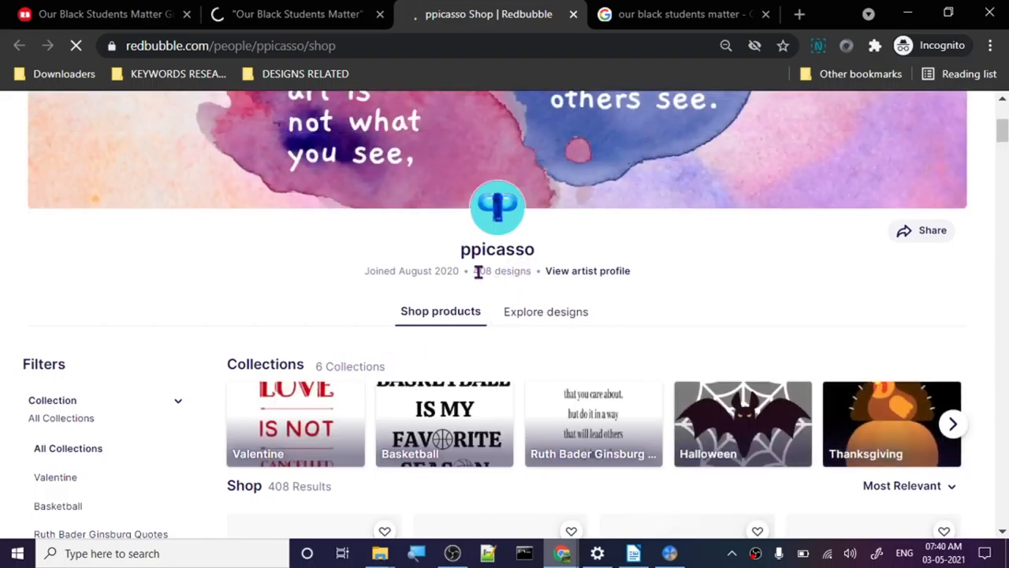
scroll("down", 3)
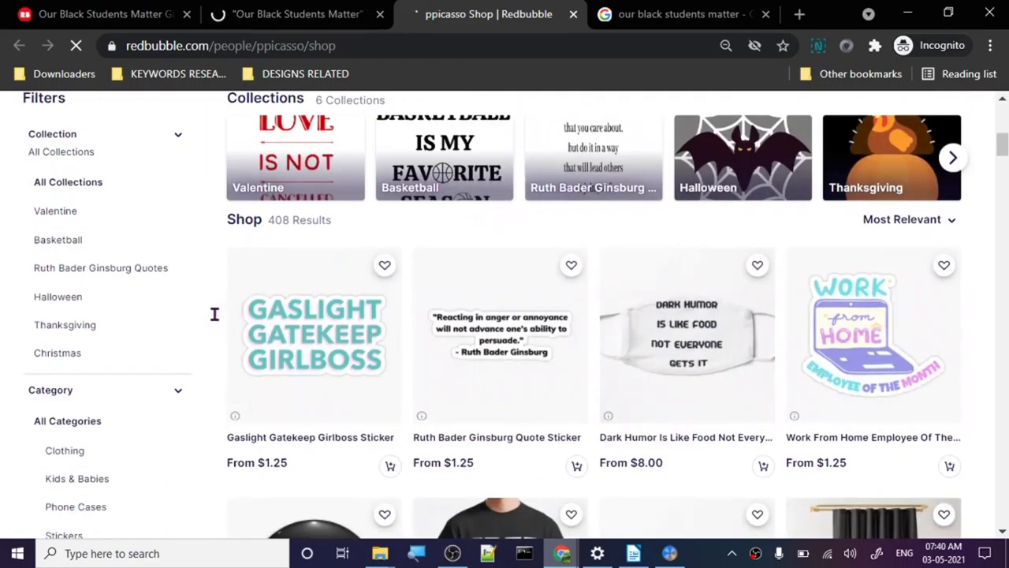
scroll("up", 3)
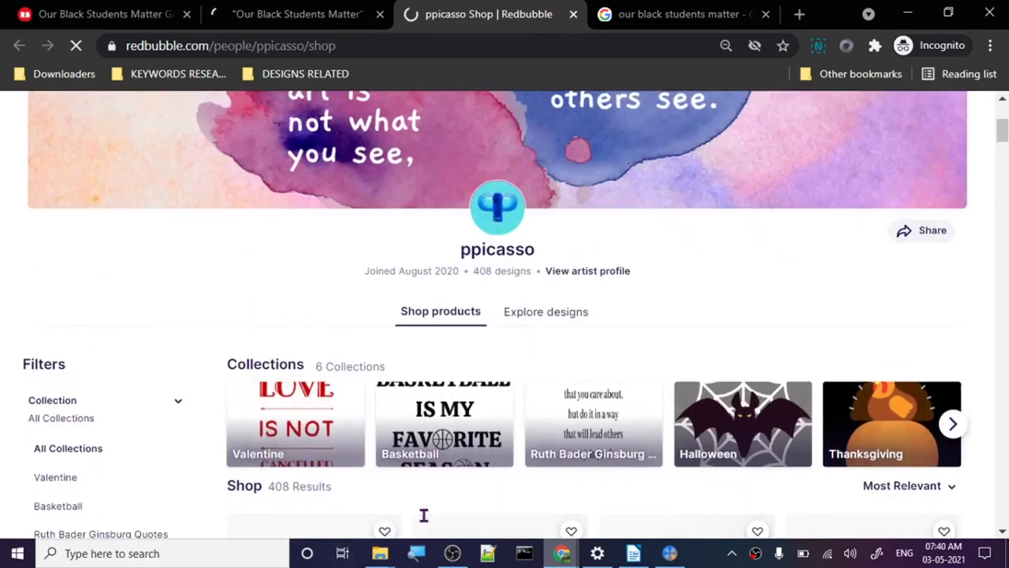
scroll("down", 3)
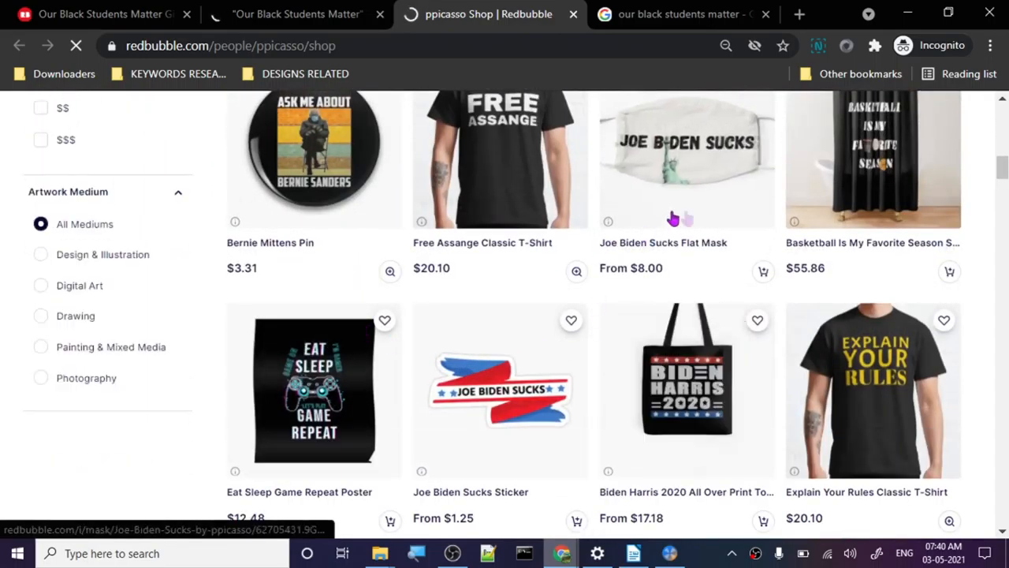
scroll("down", 3)
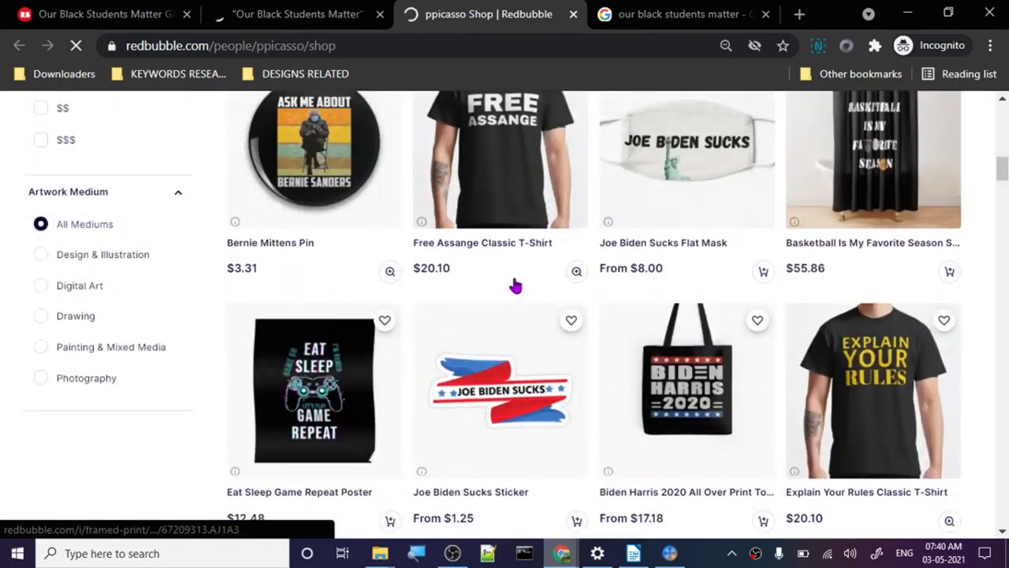
scroll("down", 3)
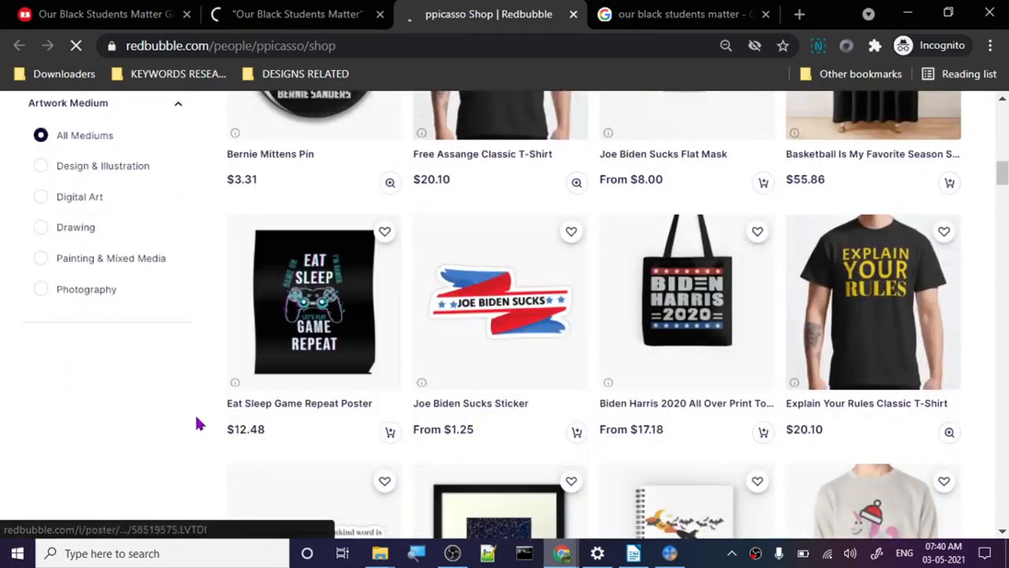
scroll("up", 3)
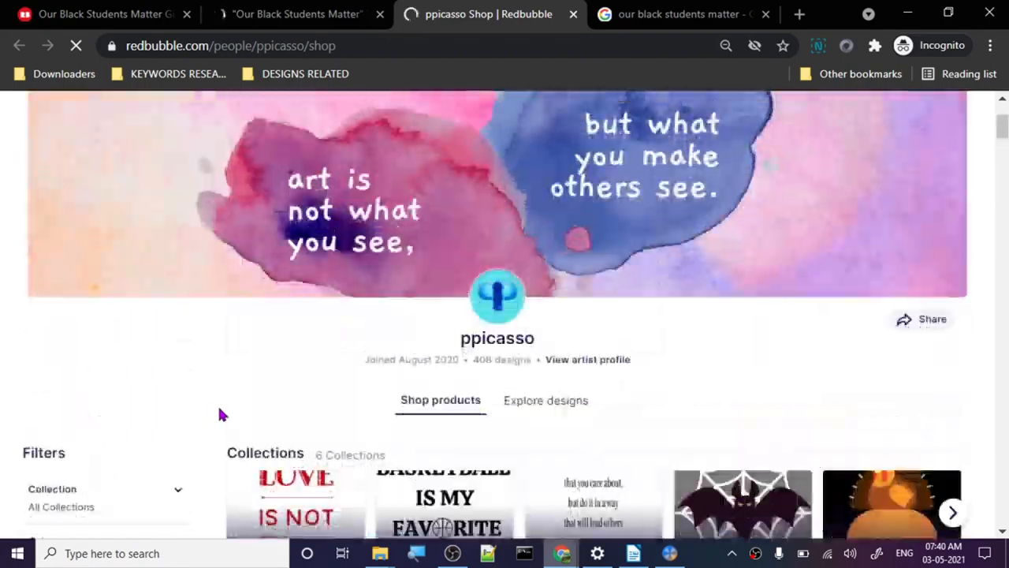
scroll("down", 3)
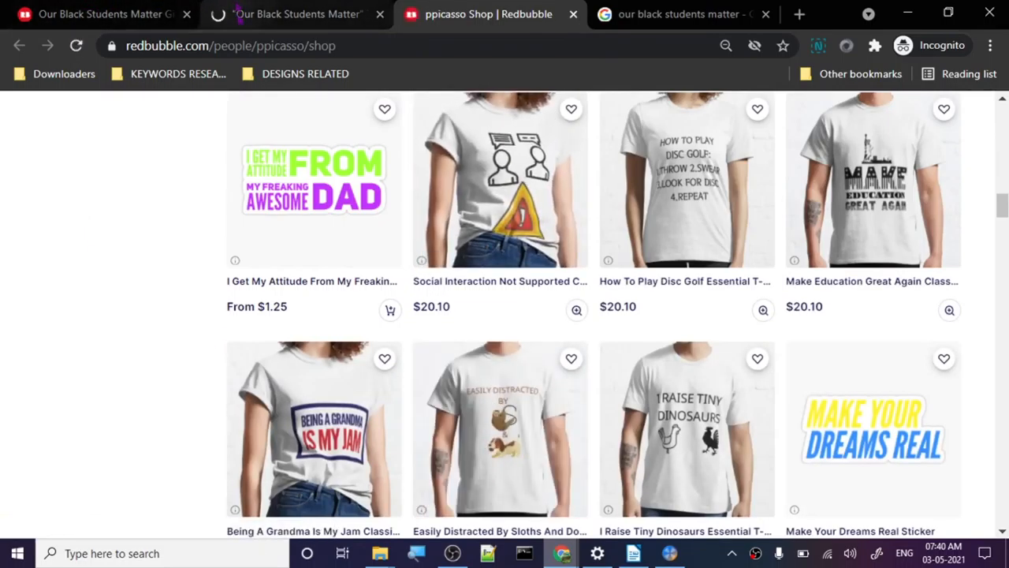
scroll("down", 3)
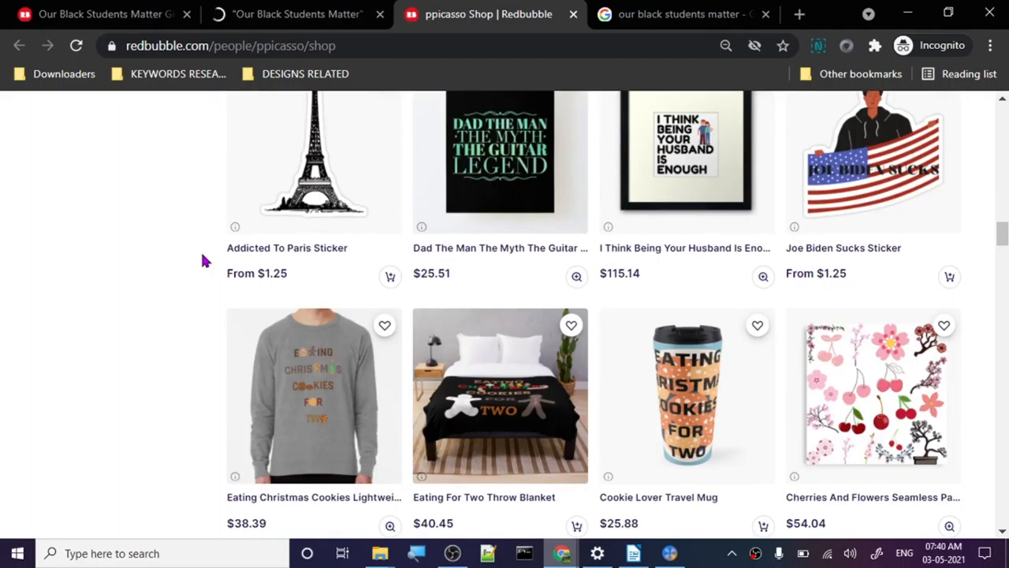
scroll("up", 3)
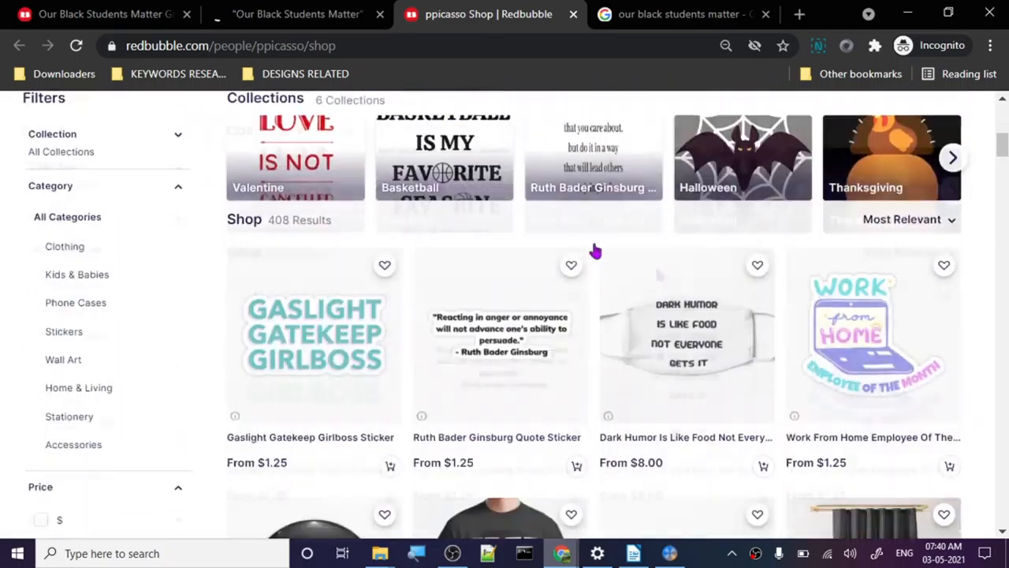
scroll("down", 3)
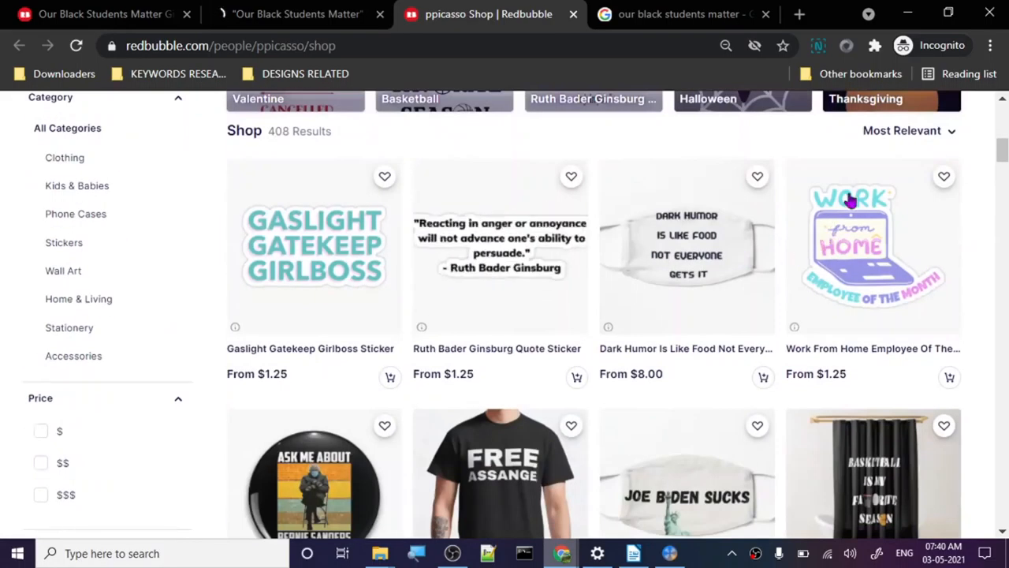
- Re-sort ppicasso's shop and scroll to the $20.10 Our Black Students Matter Classic T-Shirt
left_click(901, 130)
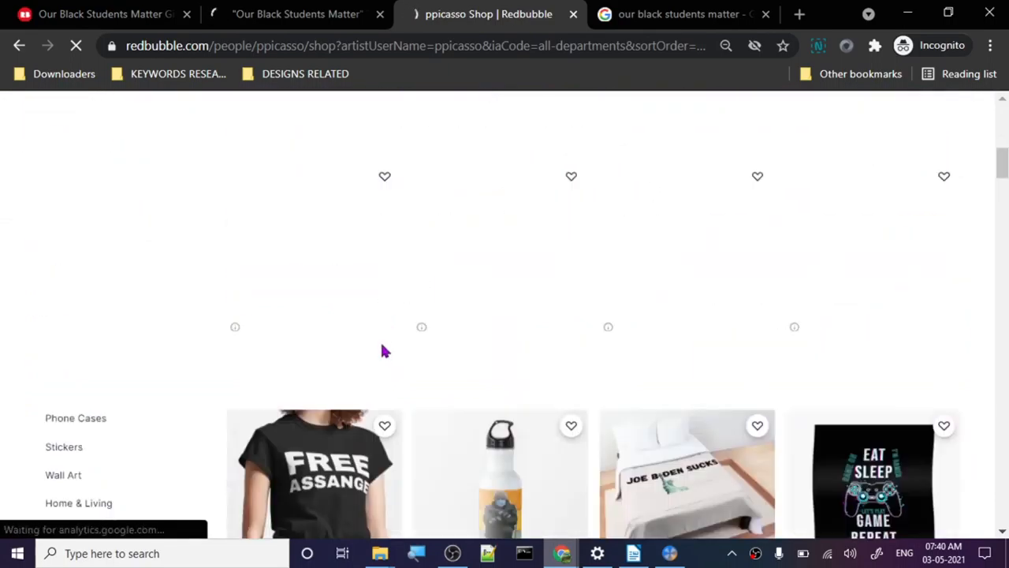
scroll("down", 3)
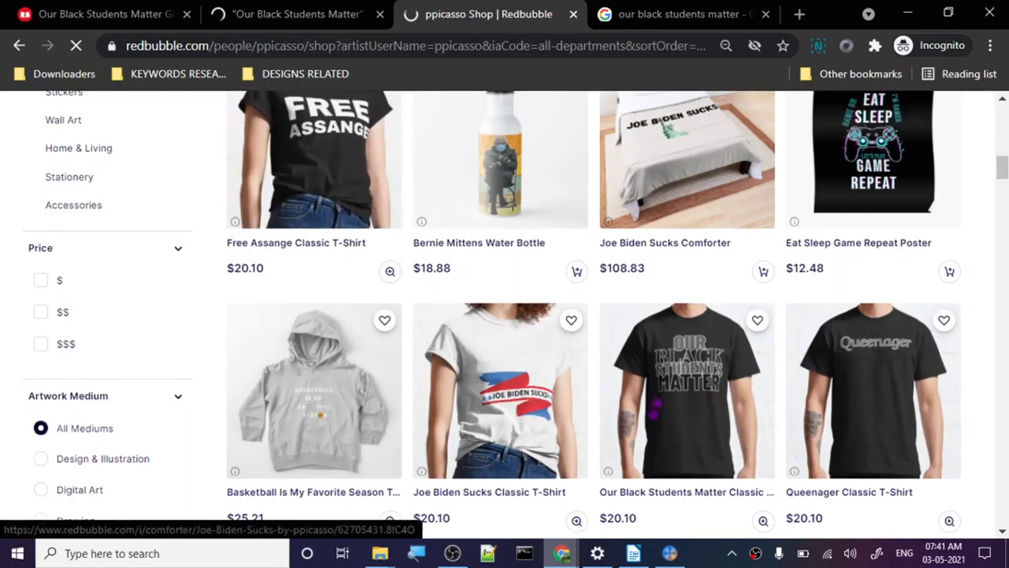
scroll("down", 3)
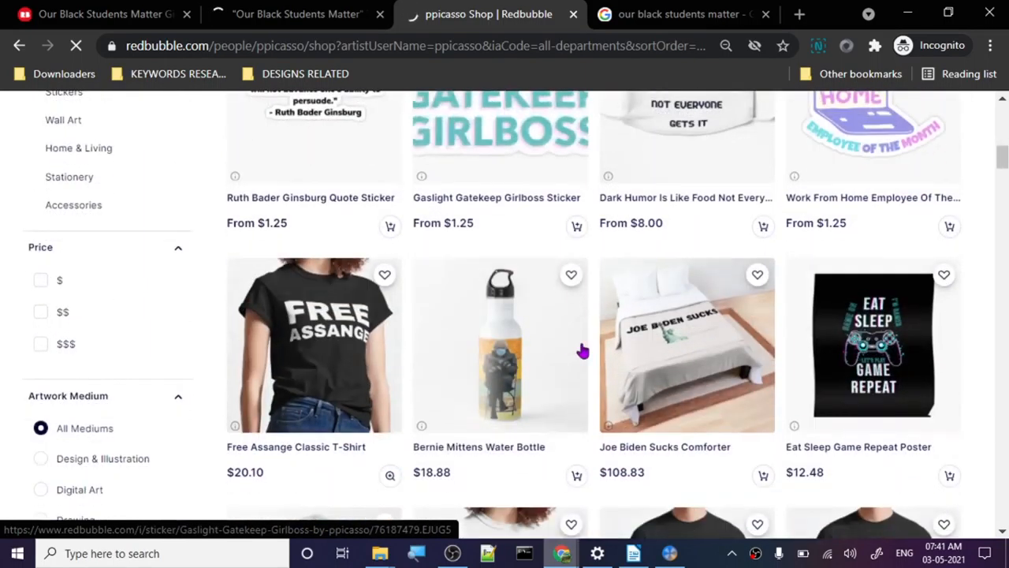
scroll("down", 3)
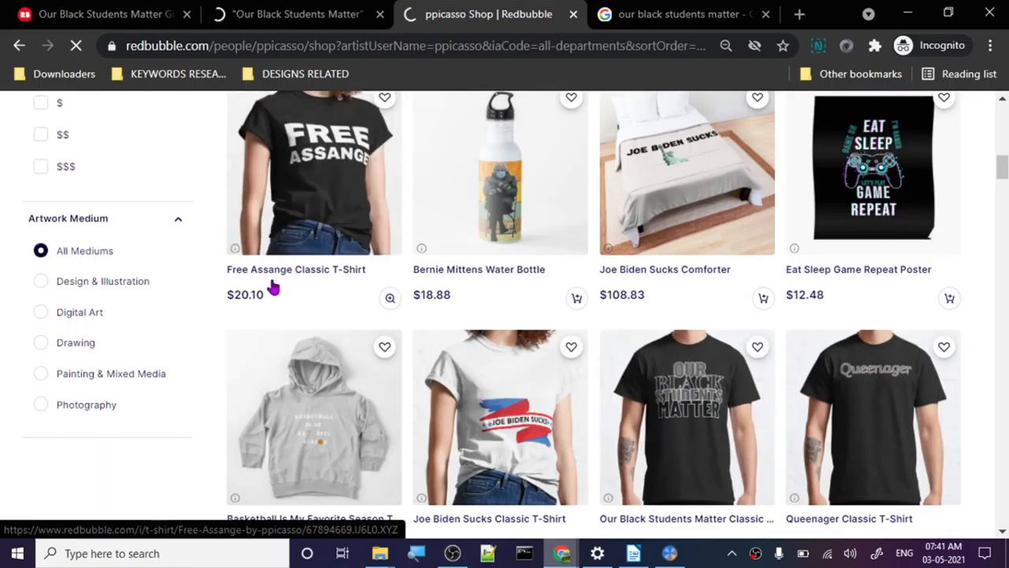
mouse_move(290, 286)
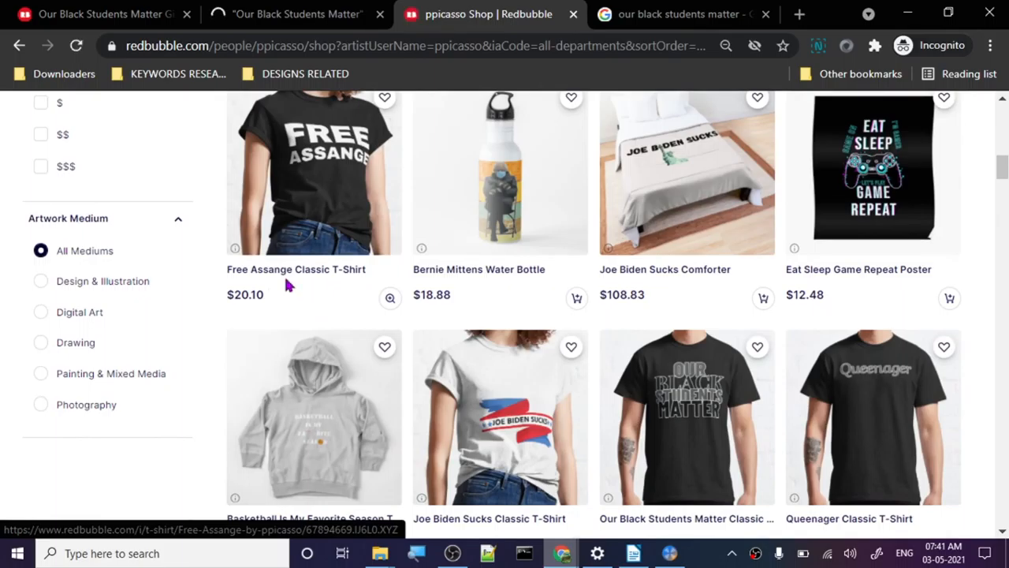
scroll("down", 3)
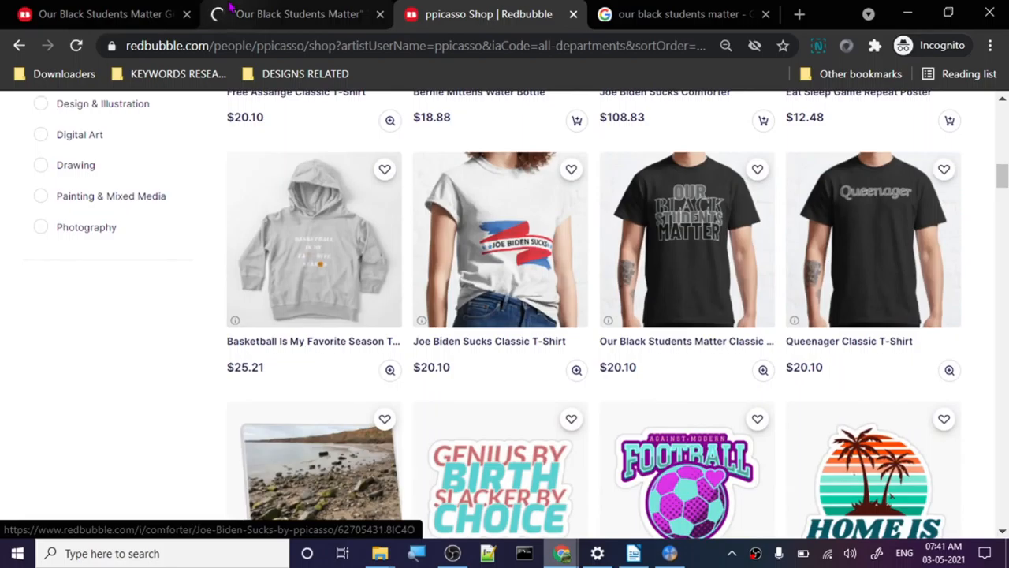
- Search Redbubble for 'you get murdered first' and close the ppicasso shop tab
left_click(686, 239)
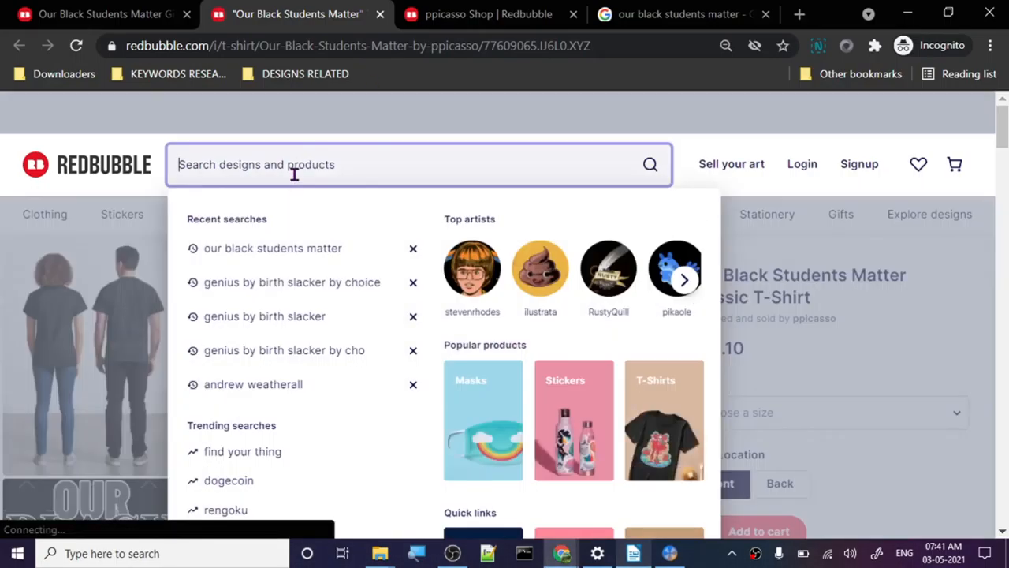
type("you get murdered first")
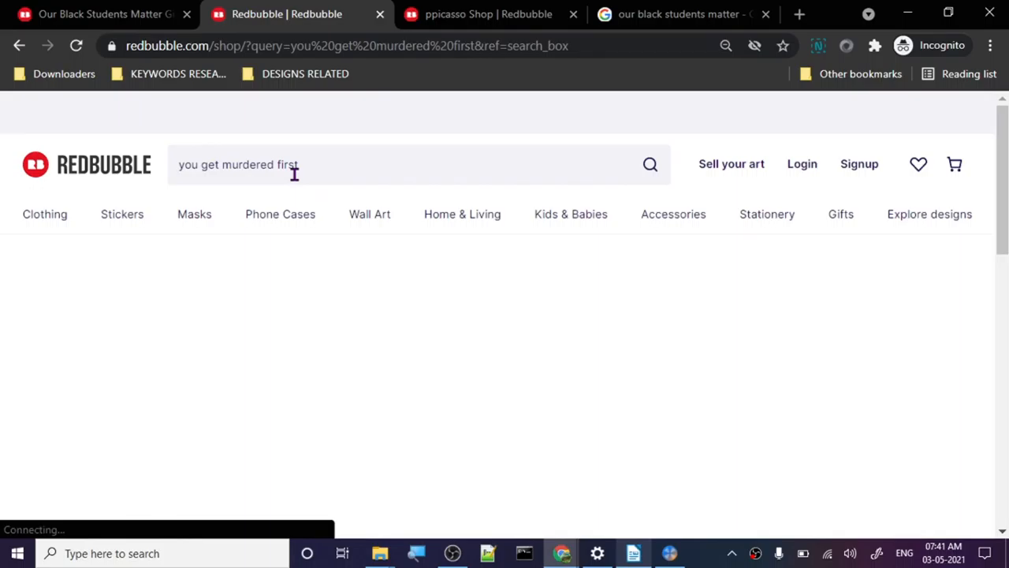
left_click(650, 164)
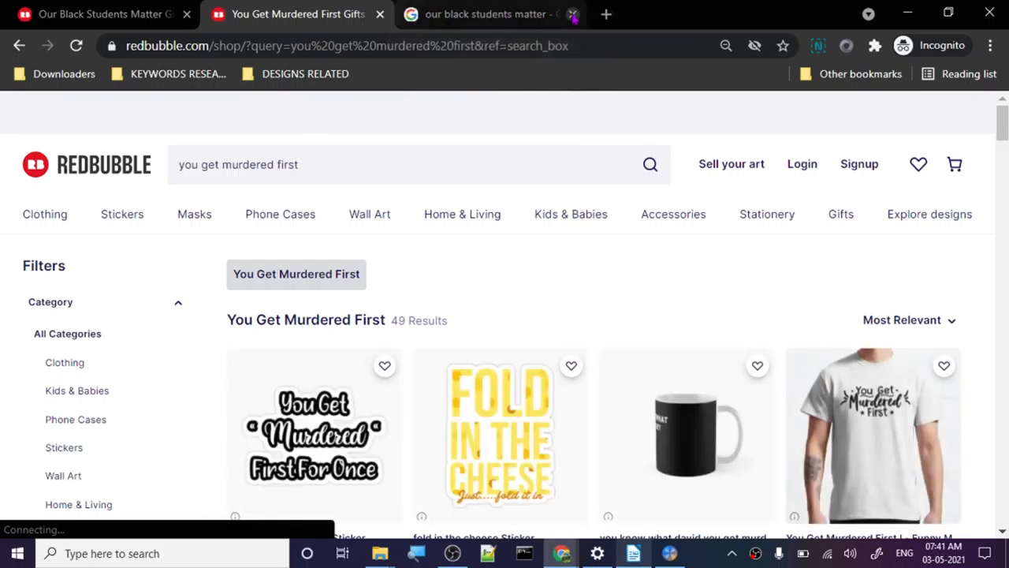
- Close the leftover Google tab and sort the 49 results by Best Selling
left_click(573, 14)
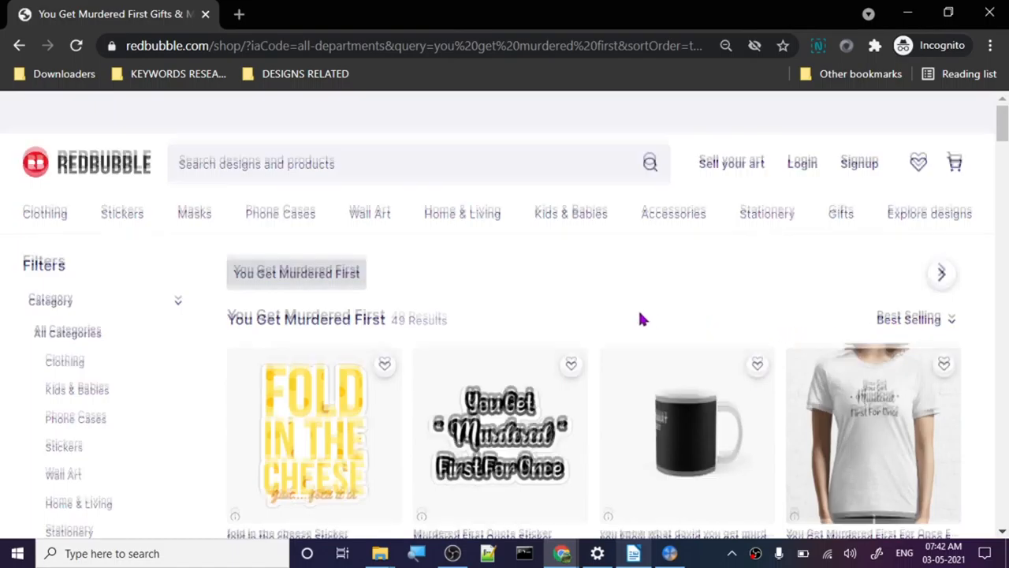
scroll("down", 3)
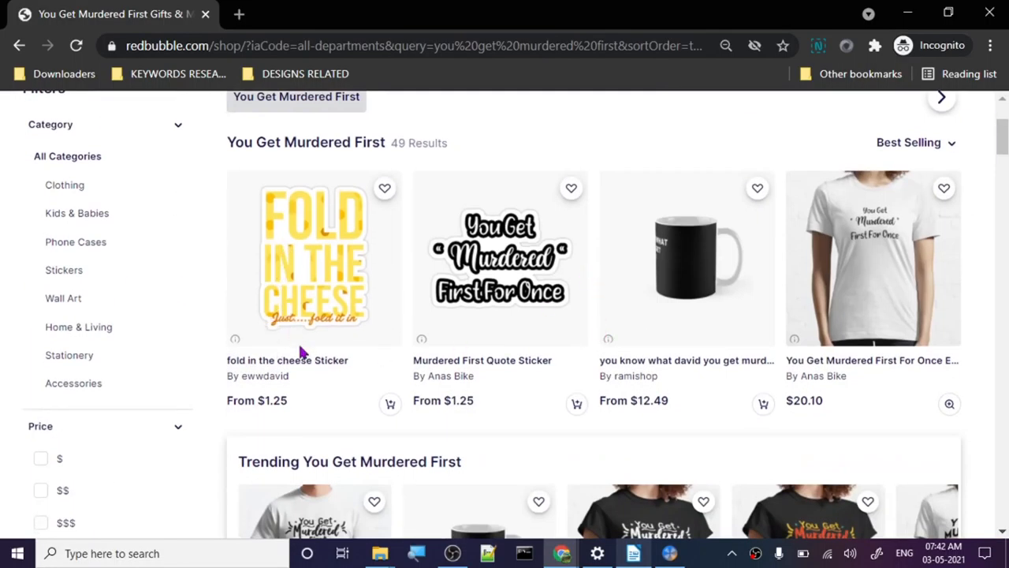
mouse_move(303, 308)
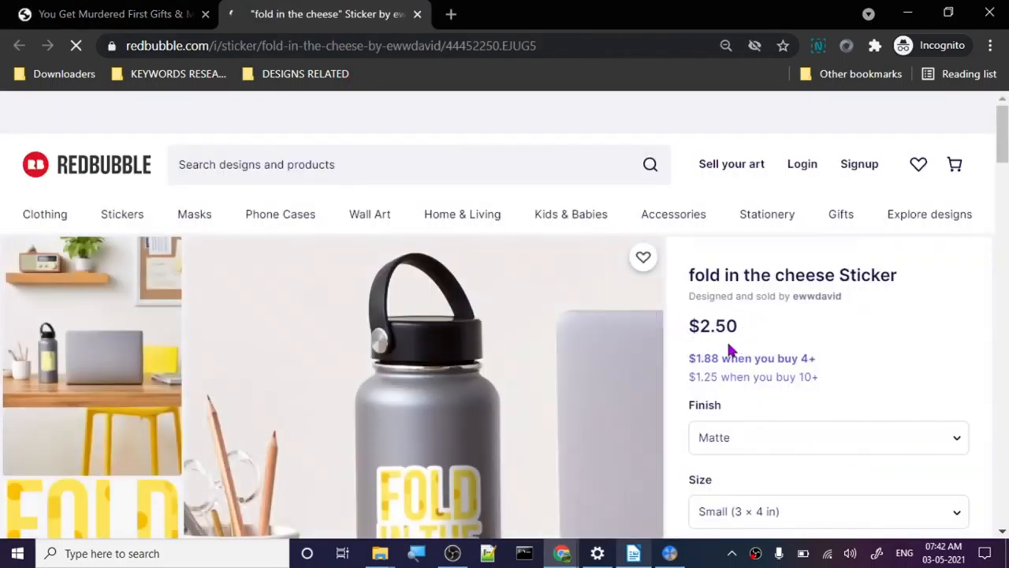
- Review the $2.50 fold-in-the-cheese sticker's similar designs and tags, then return to results
scroll("down", 3)
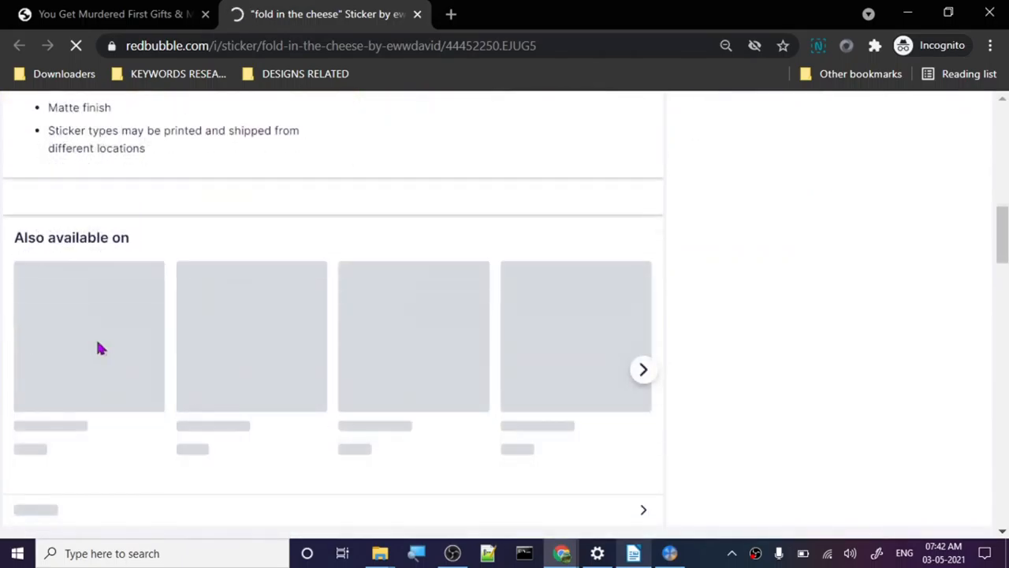
mouse_move(187, 297)
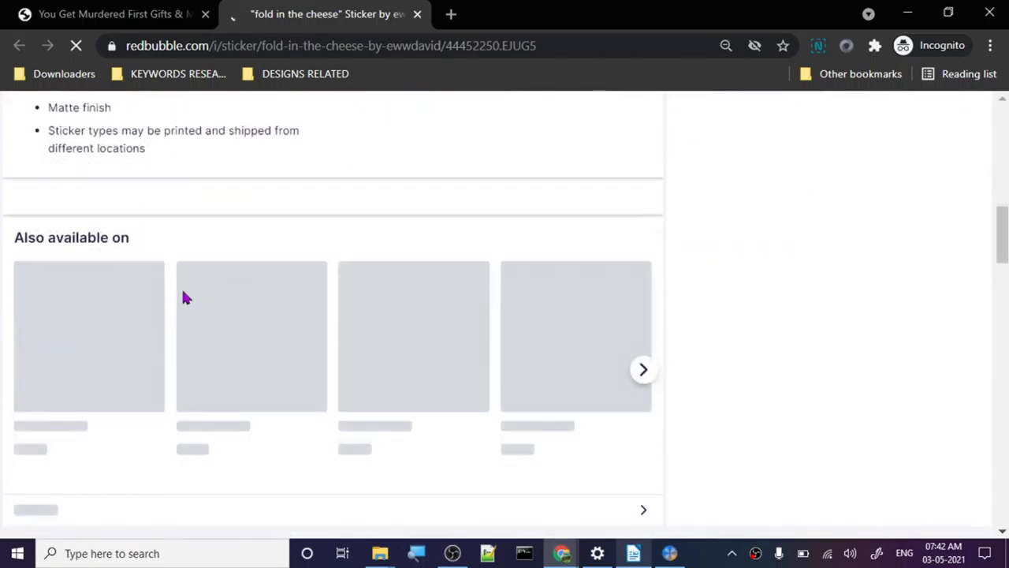
scroll("up", 3)
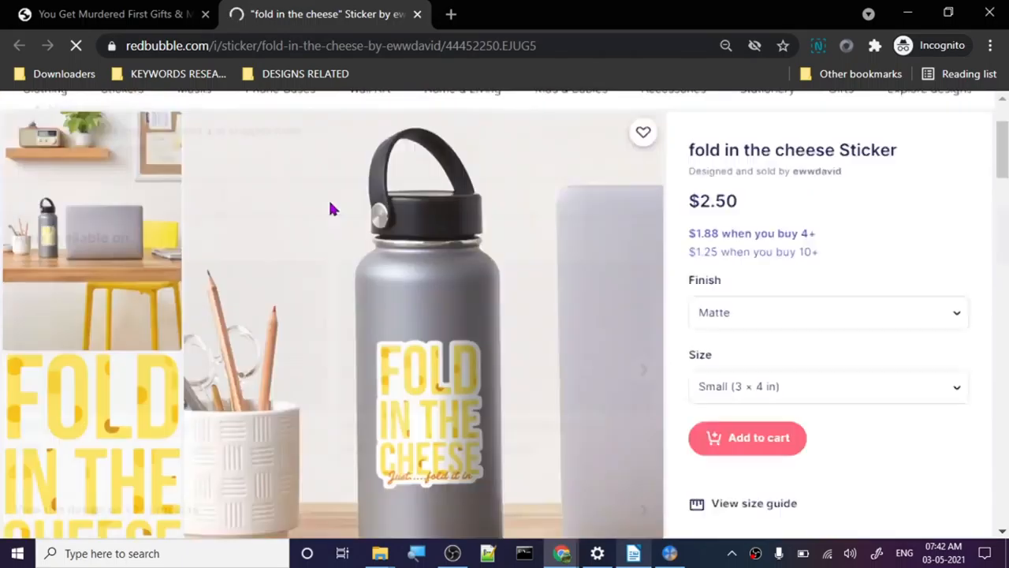
scroll("down", 3)
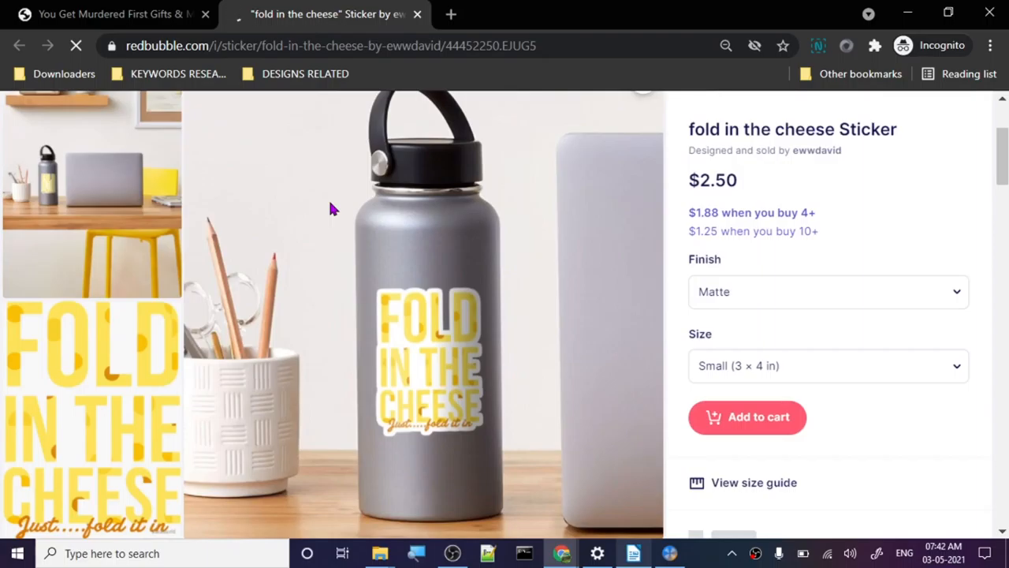
left_click(110, 14)
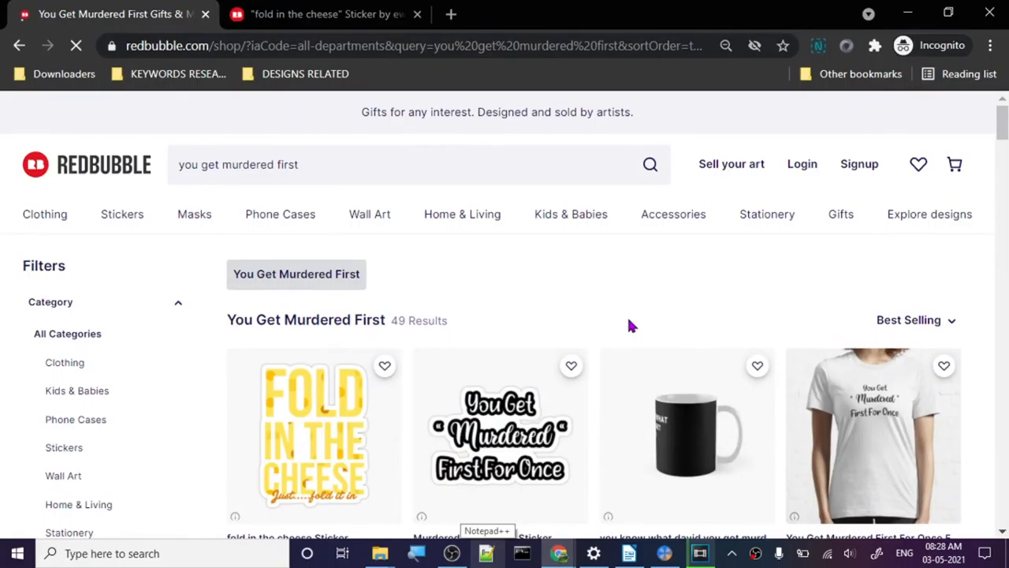
scroll("down", 3)
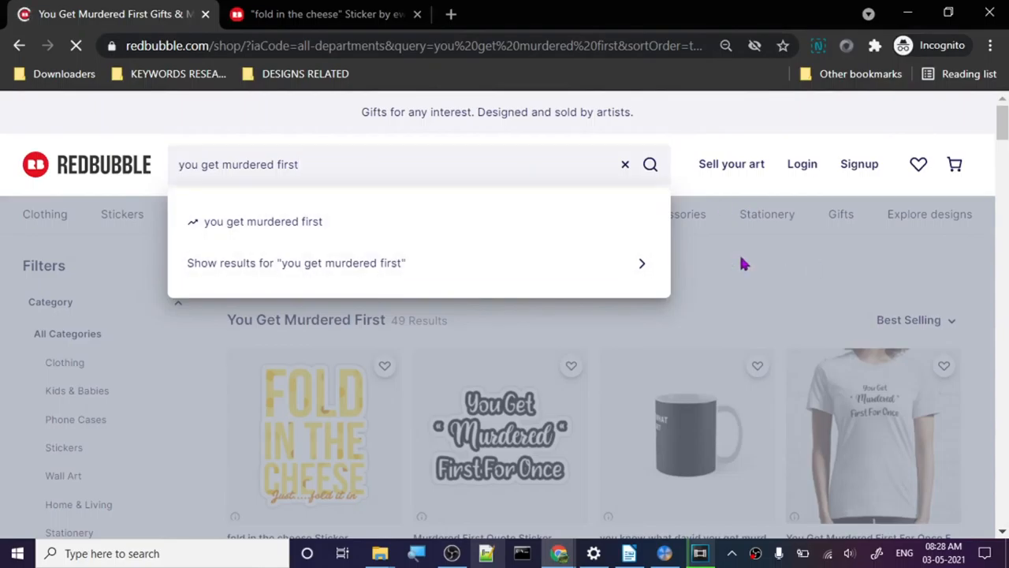
left_click(323, 15)
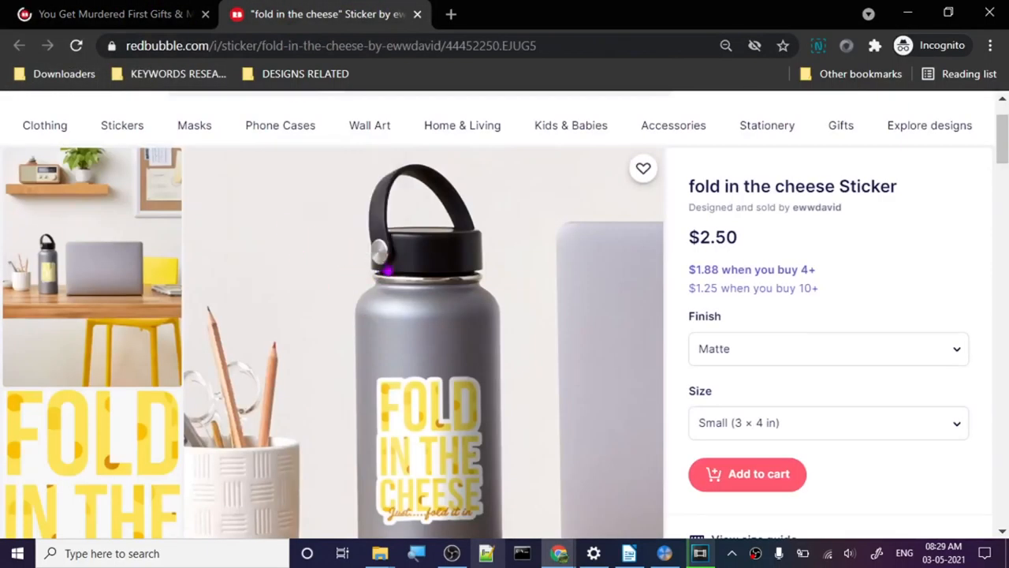
scroll("down", 3)
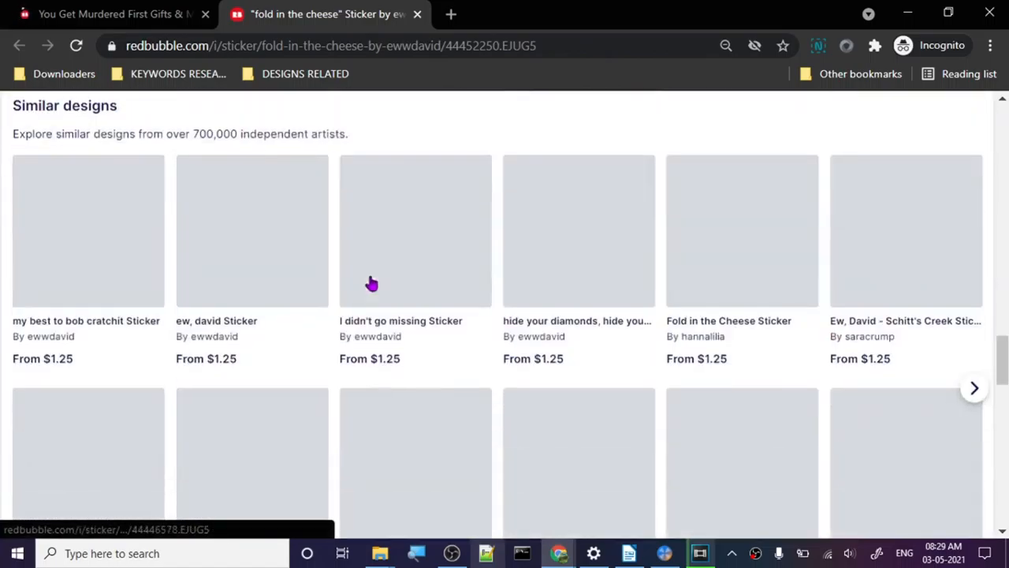
scroll("down", 3)
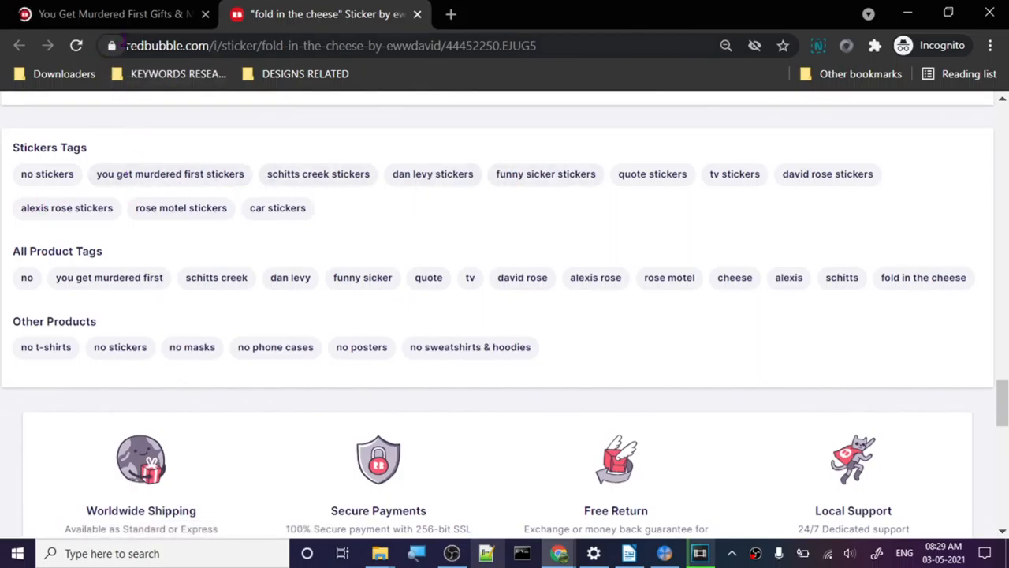
left_click(110, 14)
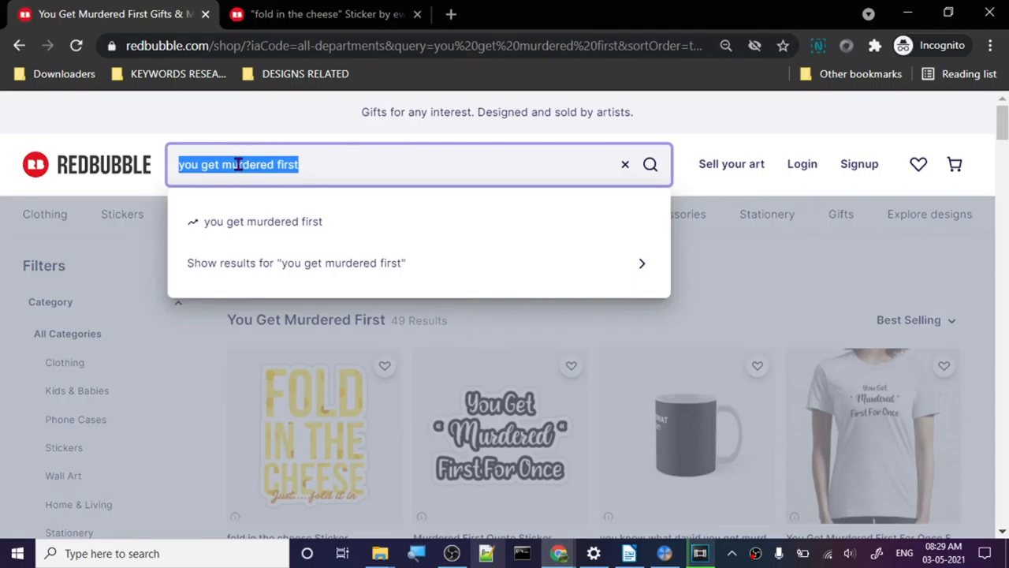
- Browse Google results for 'you get murdered first', then select 'valentina bullet shevchenko' in Writer
left_click(662, 14)
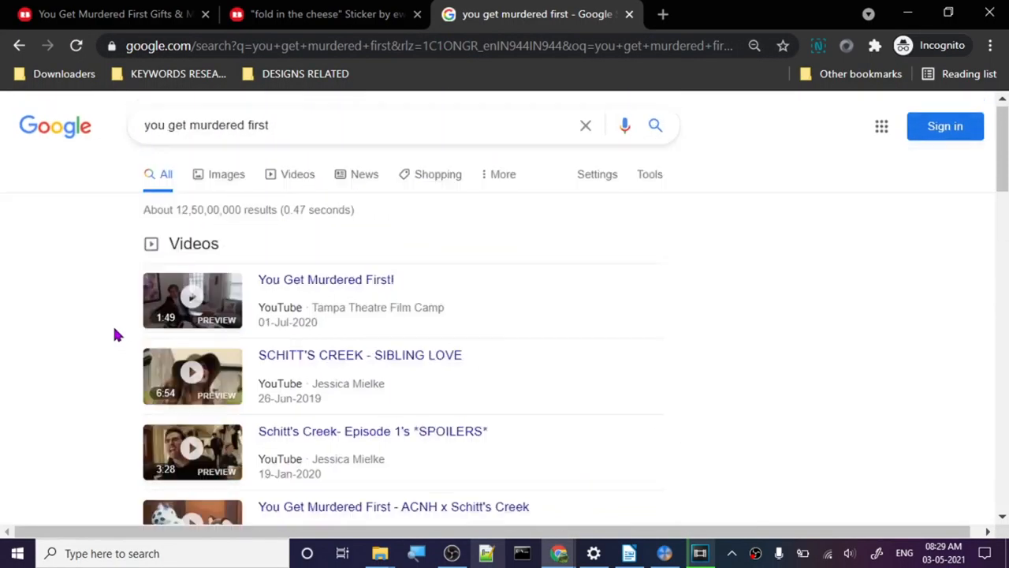
scroll("down", 3)
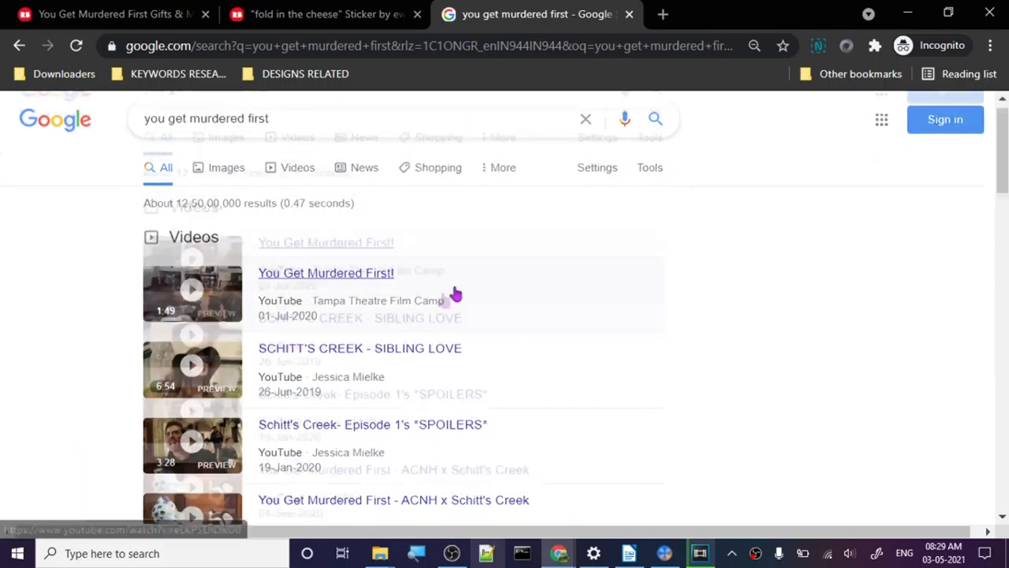
left_click(111, 14)
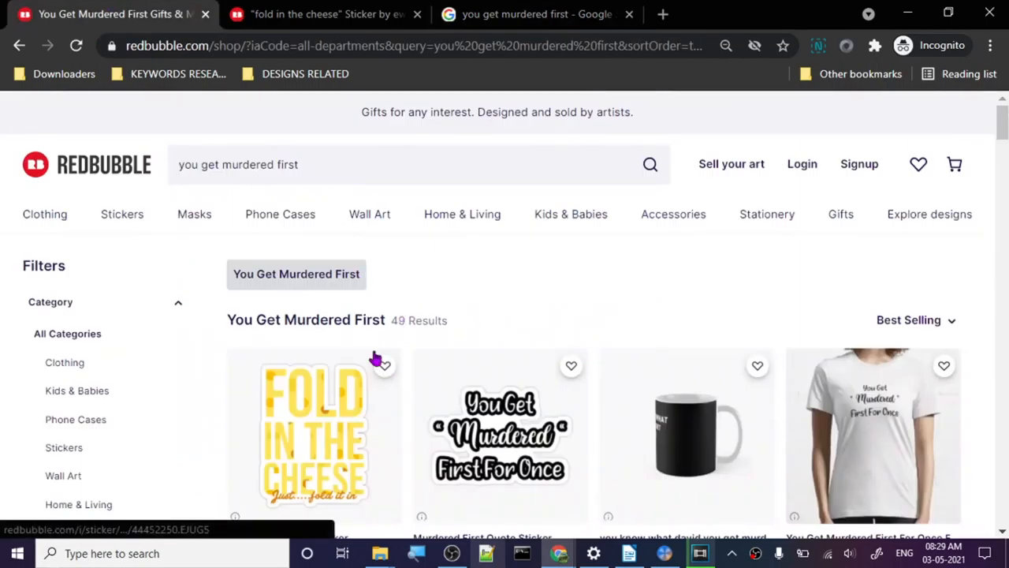
mouse_move(387, 272)
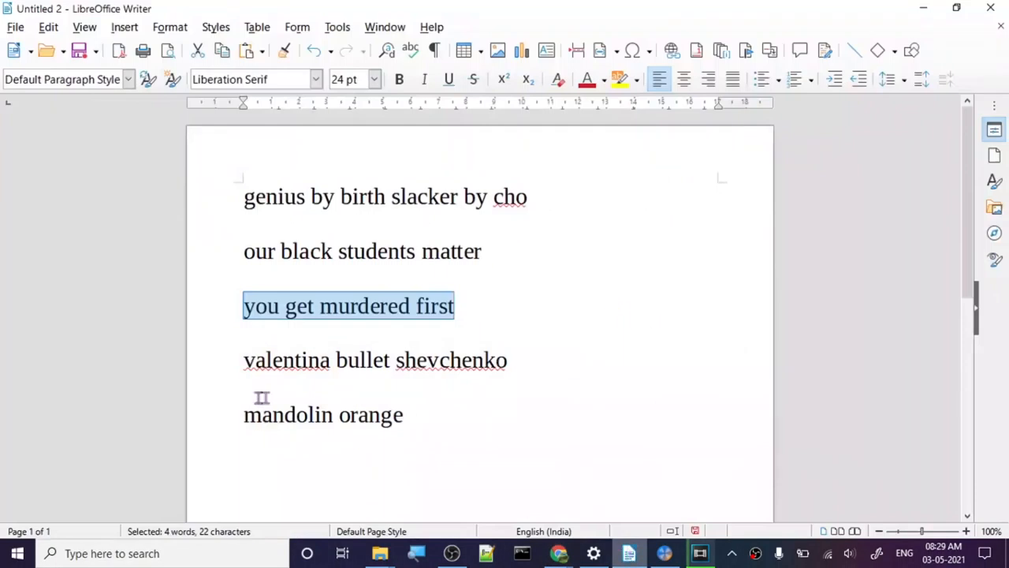
triple_click(374, 359)
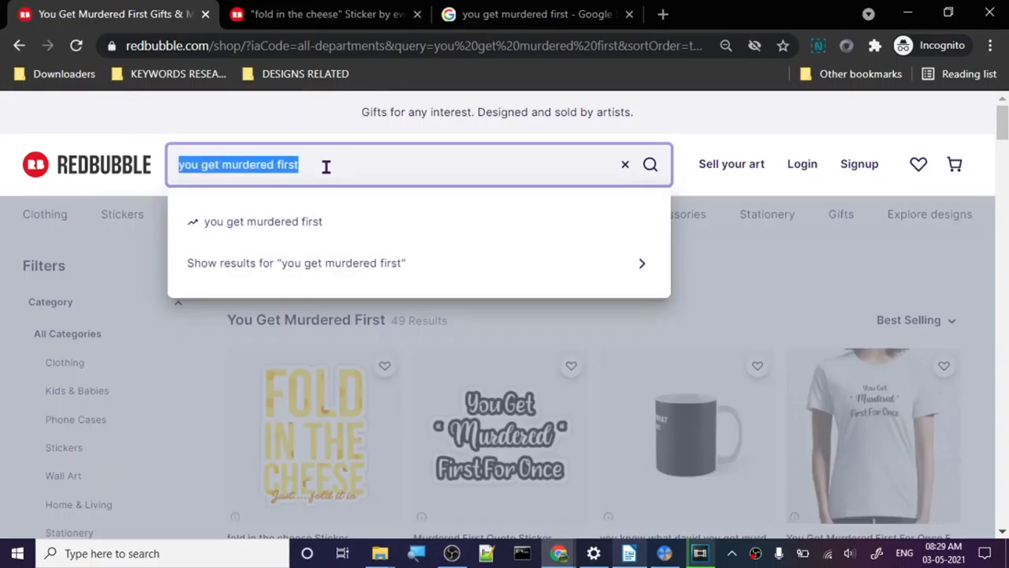
- Search Redbubble for 'valentina bullet shevchenko' and browse its 34 results and Trending designs
type("valentina bullet shevchenko")
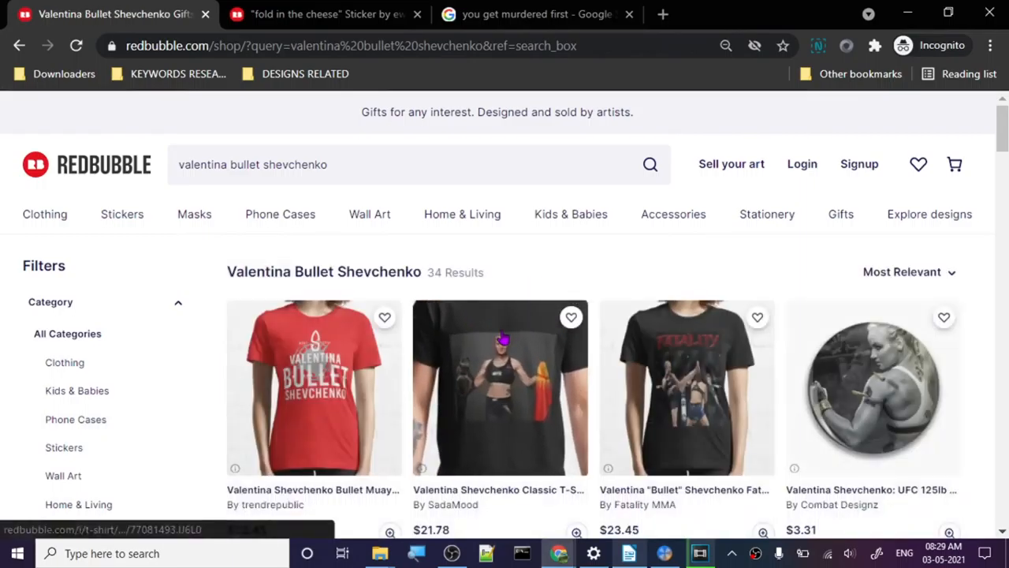
scroll("down", 3)
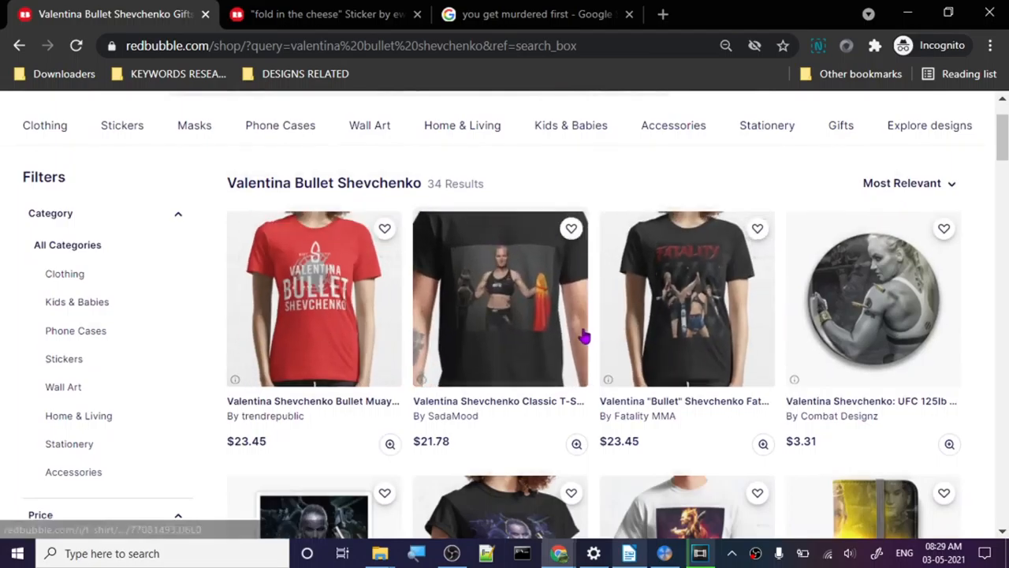
scroll("down", 3)
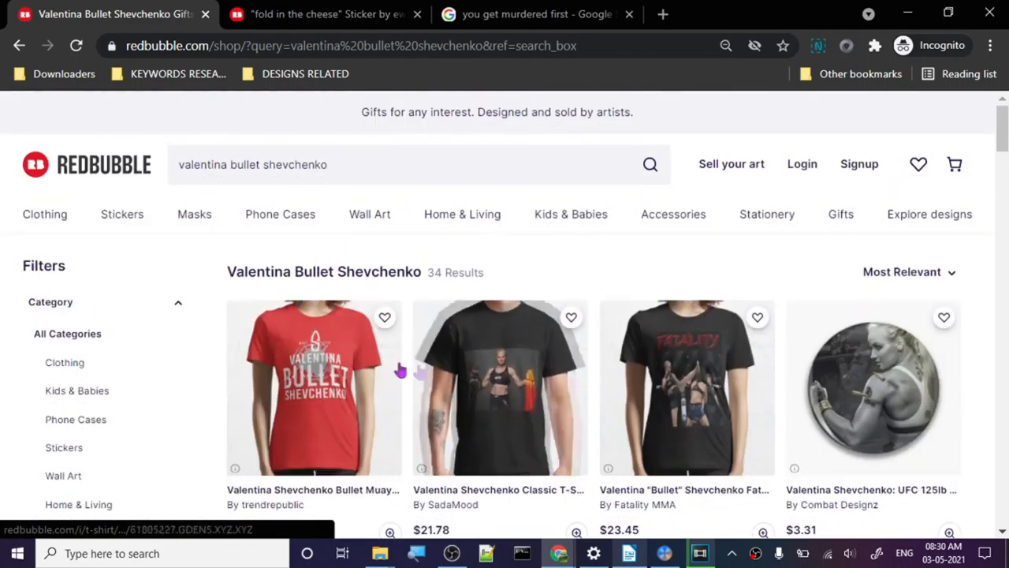
scroll("down", 3)
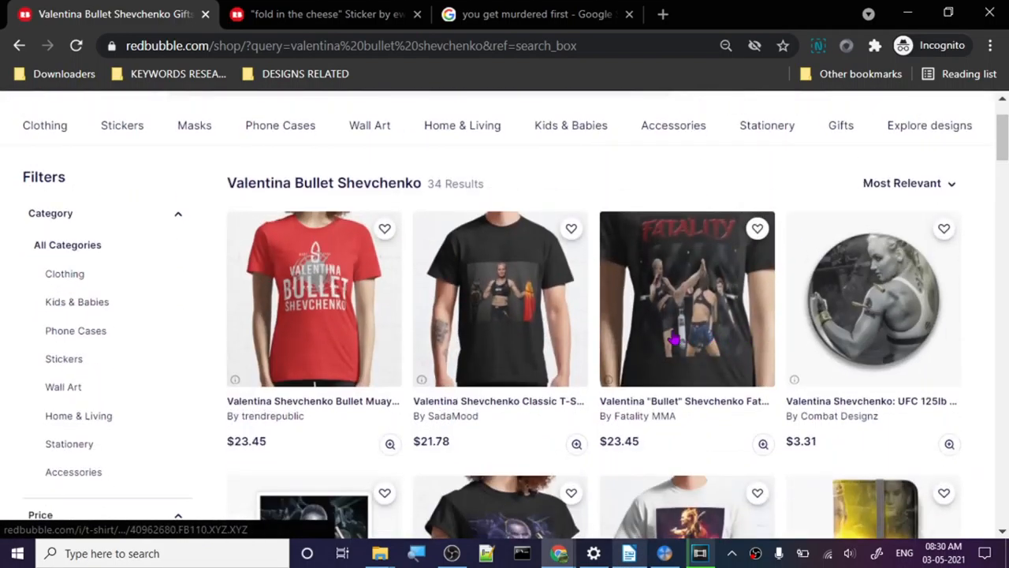
scroll("down", 3)
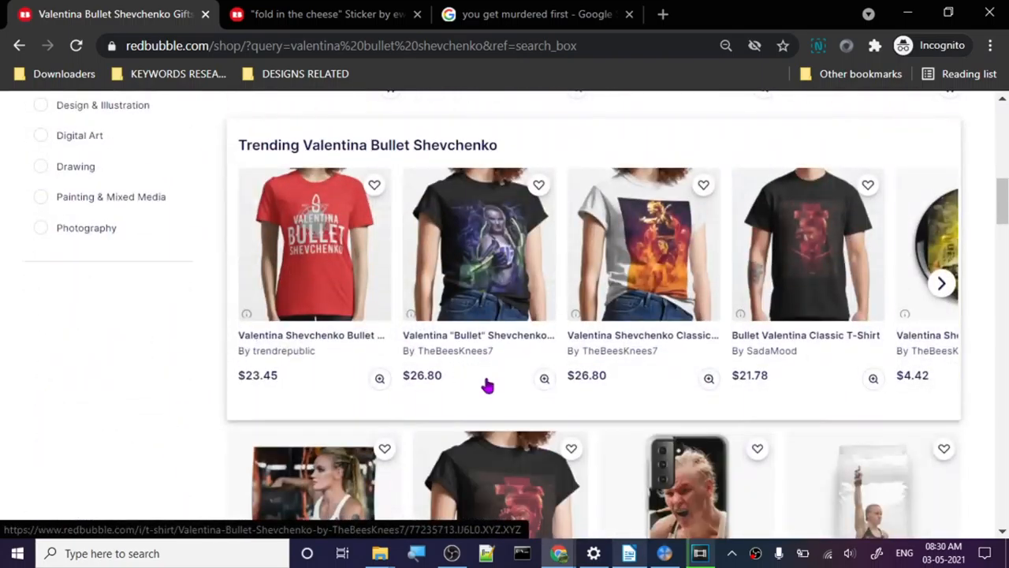
scroll("up", 3)
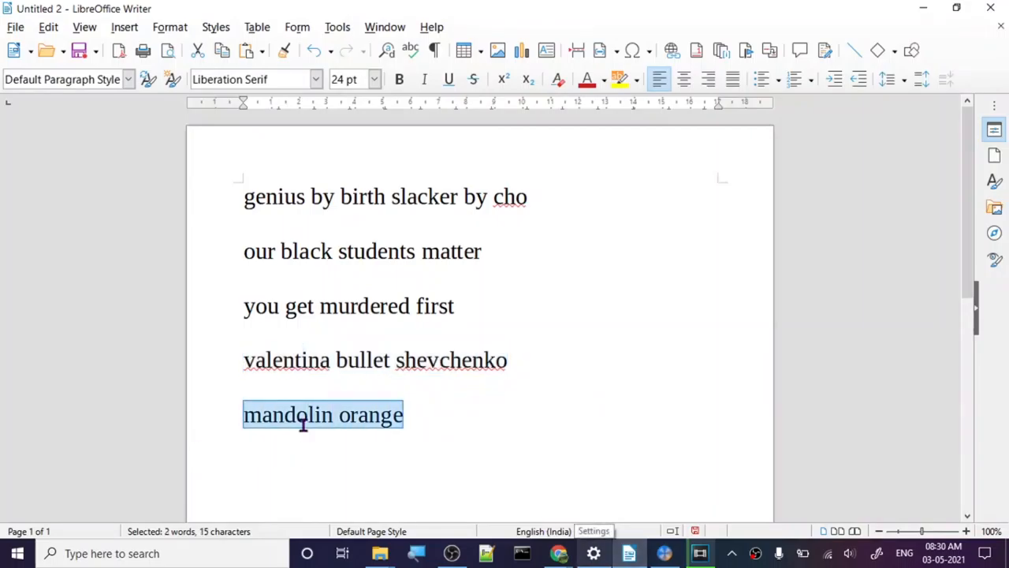
mouse_move(867, 242)
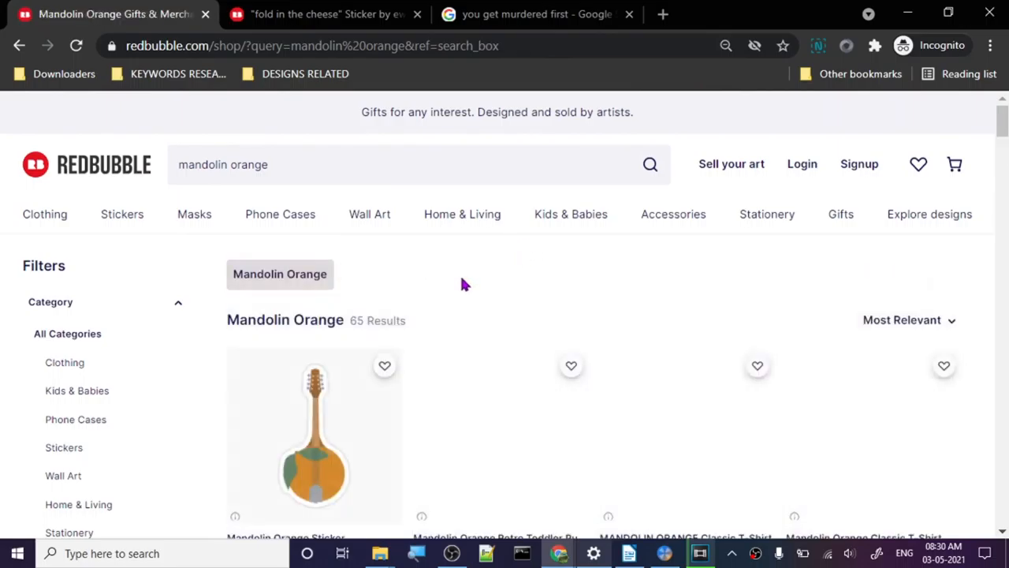
- Scroll the 65 'mandolin orange' results and close the old fold-in-the-cheese sticker tab
scroll("down", 3)
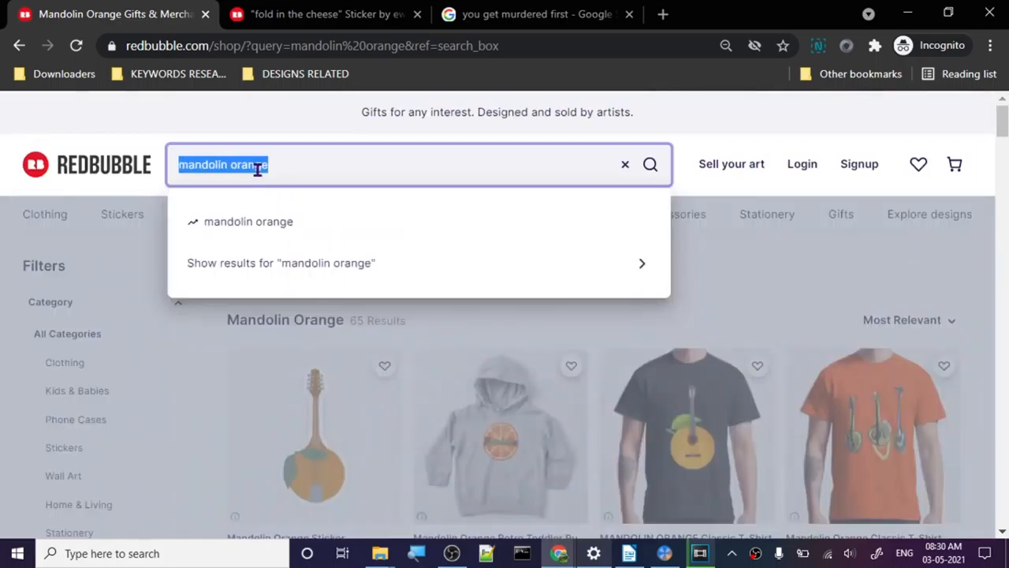
left_click(323, 14)
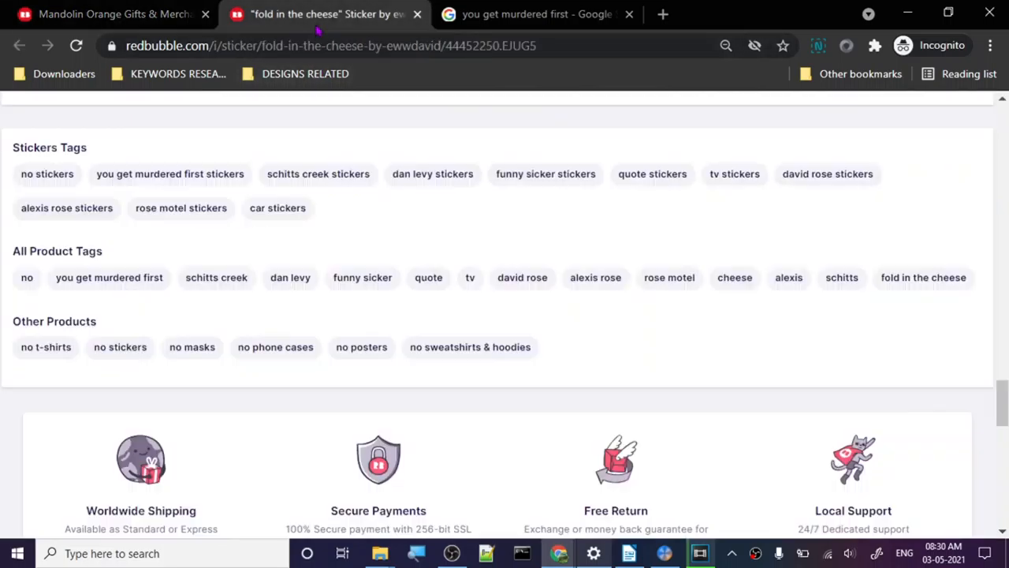
left_click(331, 45)
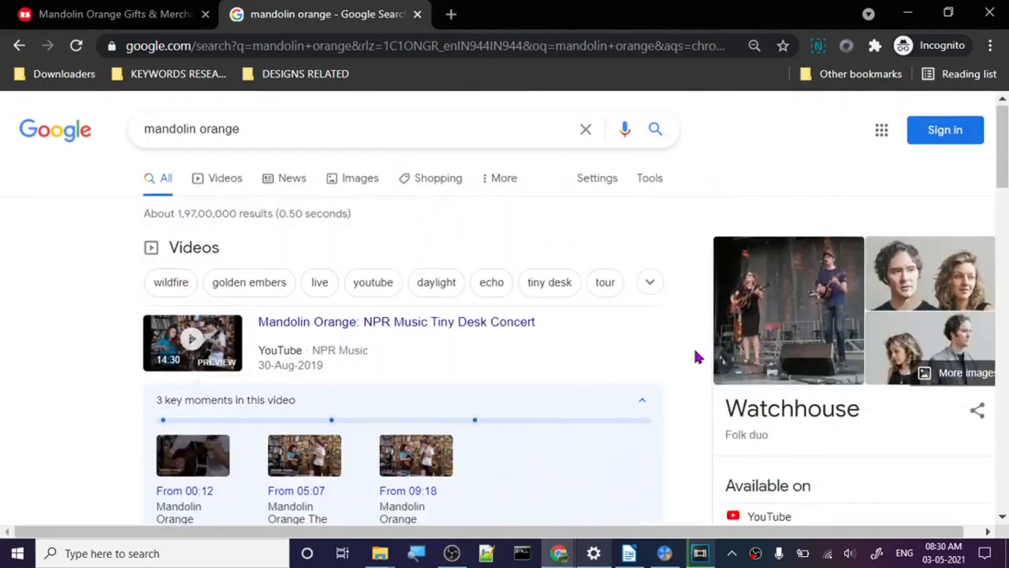
- Browse Google's Watchhouse folk duo results for 'mandolin orange', then return to Redbubble
scroll("down", 3)
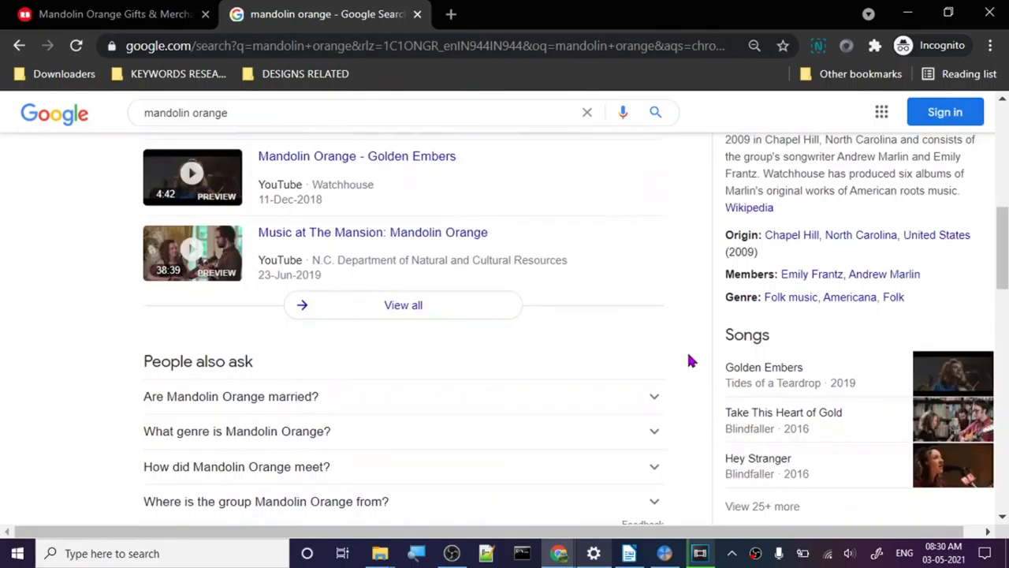
scroll("up", 3)
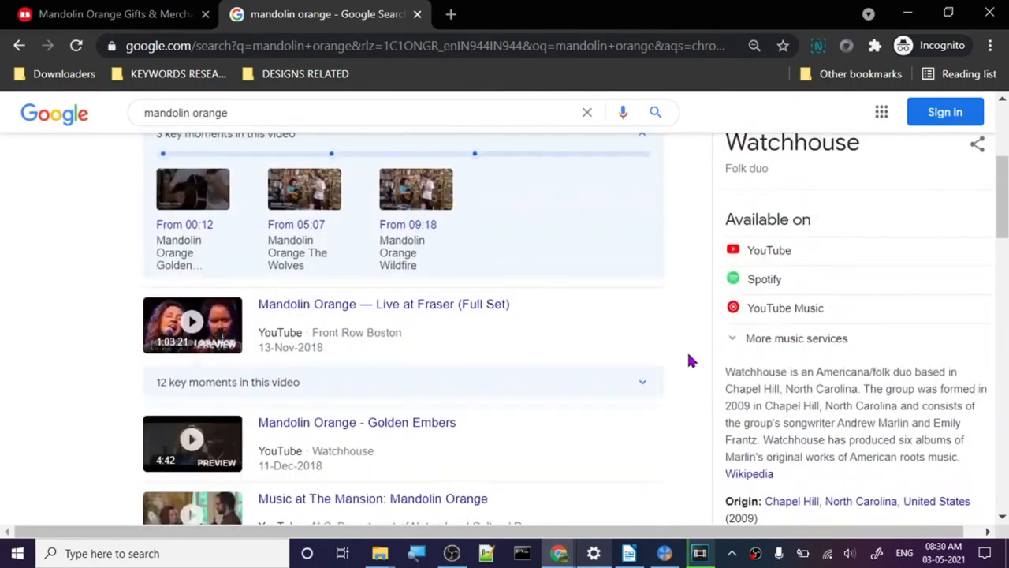
scroll("up", 3)
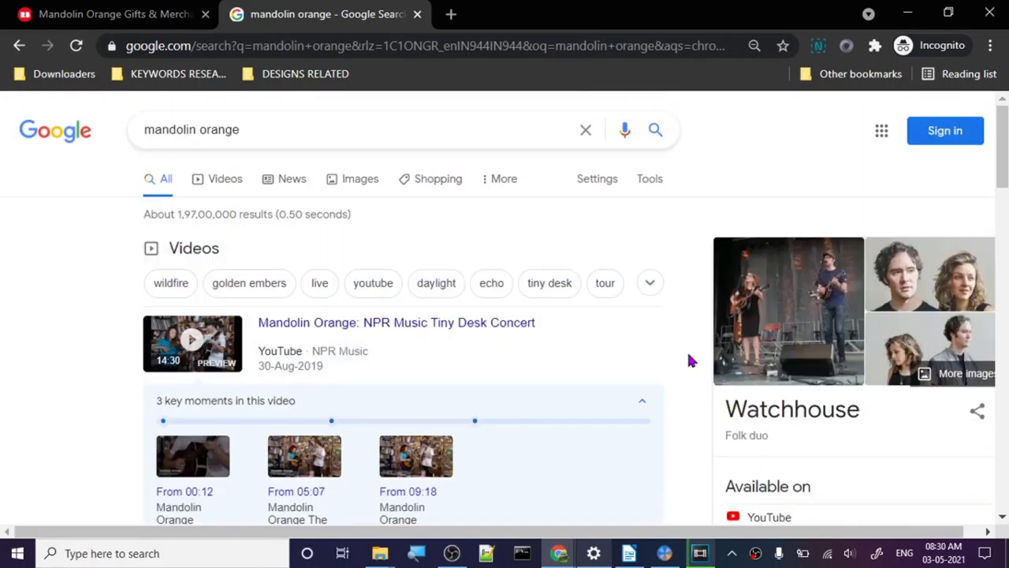
scroll("down", 3)
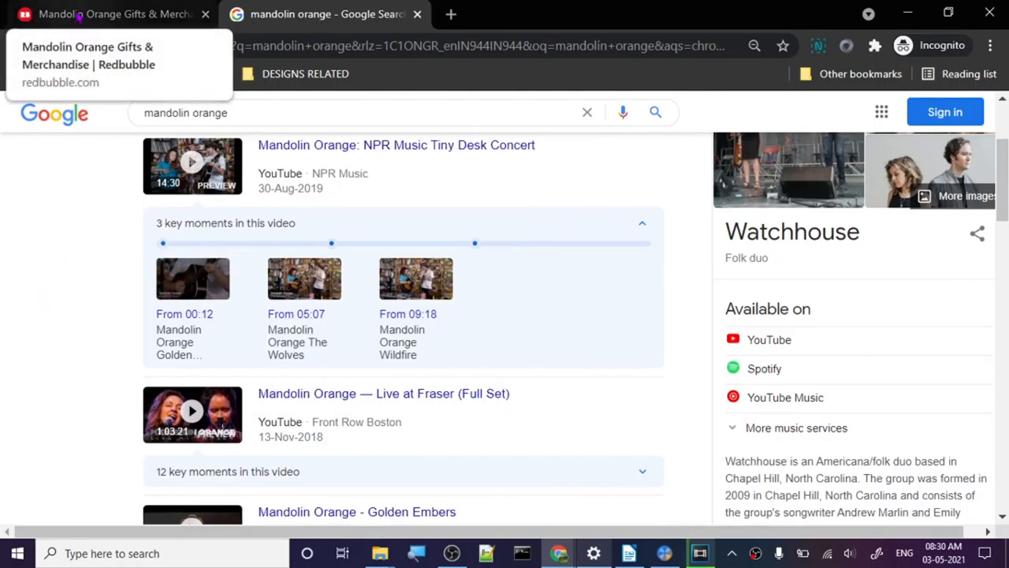
left_click(110, 14)
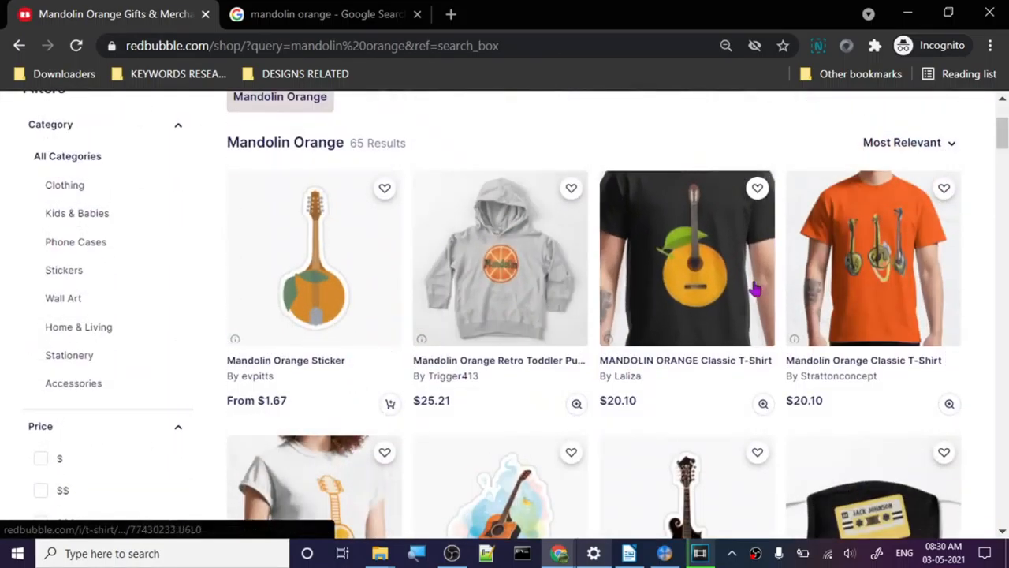
- Scroll the best-selling 'mandolin orange' results and open the top Mandolin Orange sticker
scroll("down", 3)
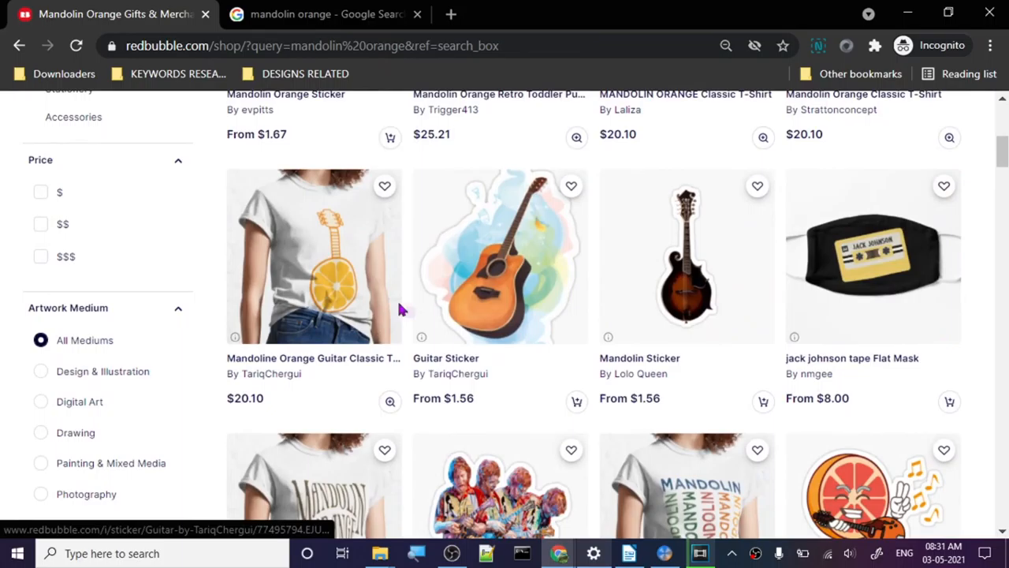
scroll("down", 3)
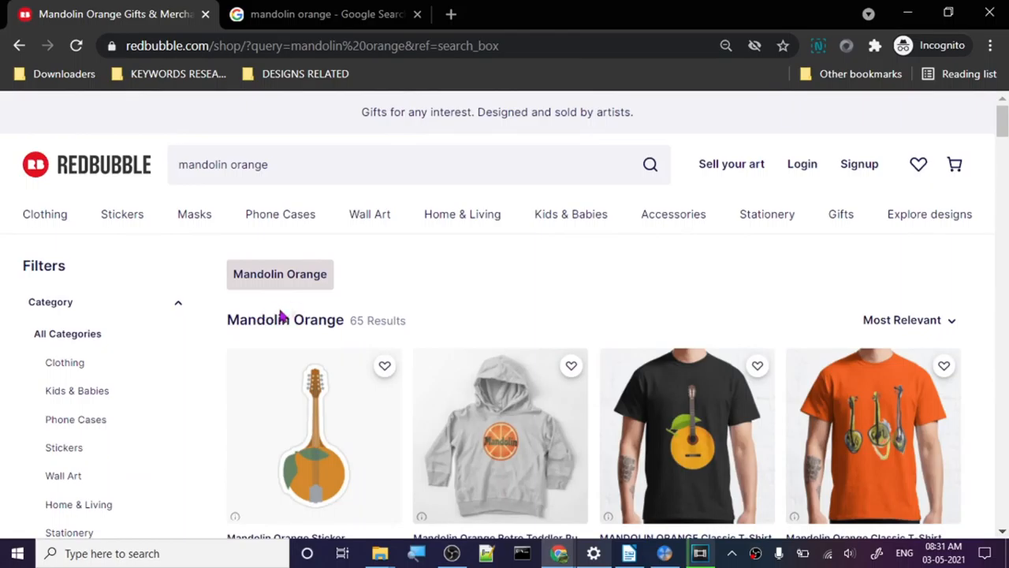
scroll("down", 3)
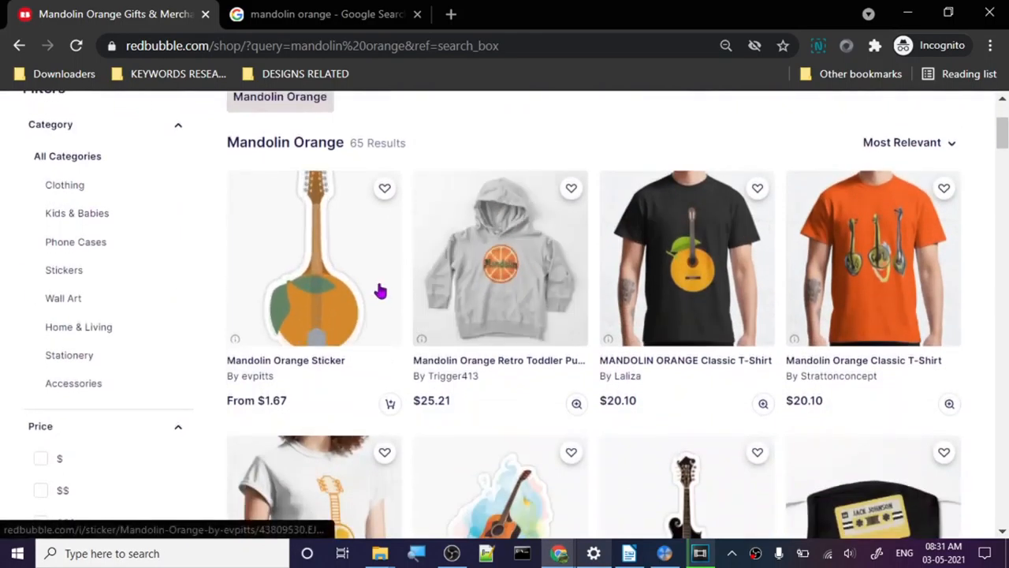
mouse_move(301, 313)
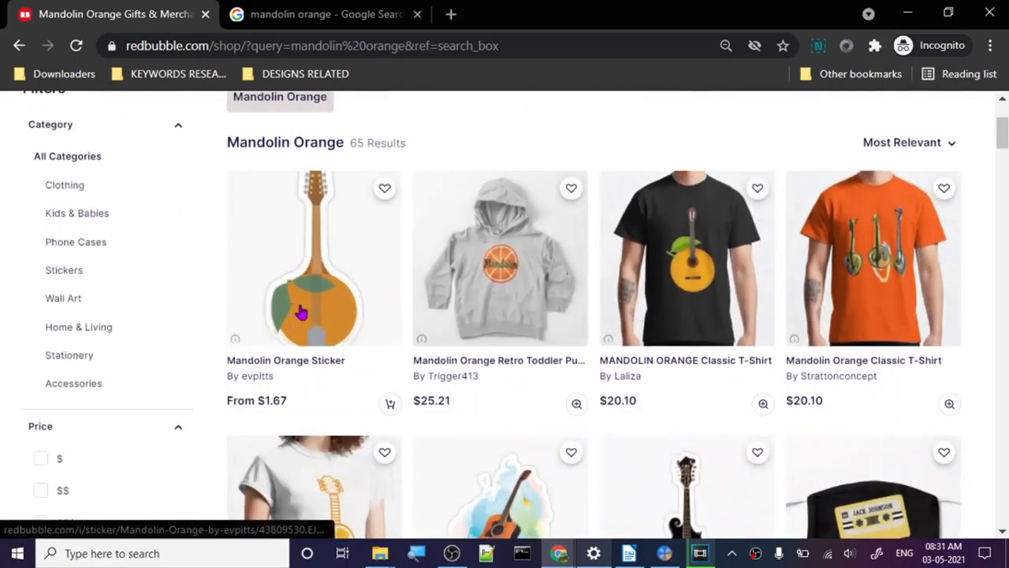
left_click(906, 142)
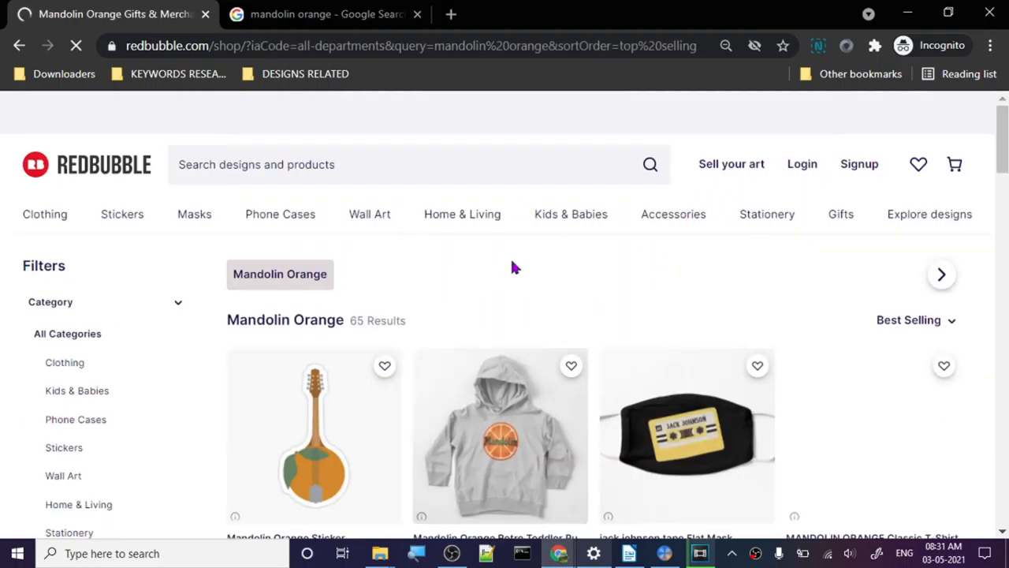
scroll("down", 3)
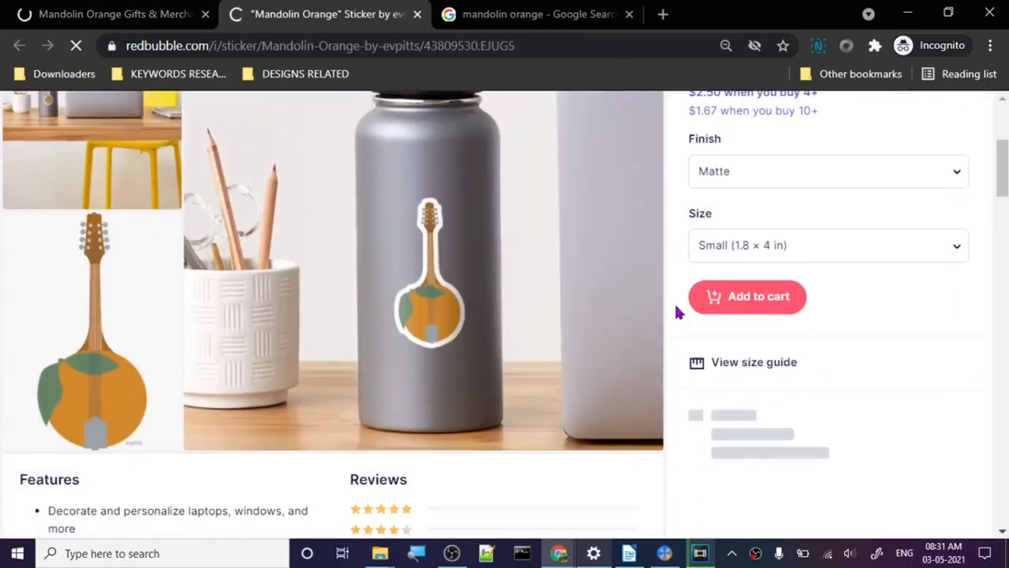
- Scroll through the $3.33 Mandolin Orange sticker's features, reviews, similar designs and tags
scroll("down", 3)
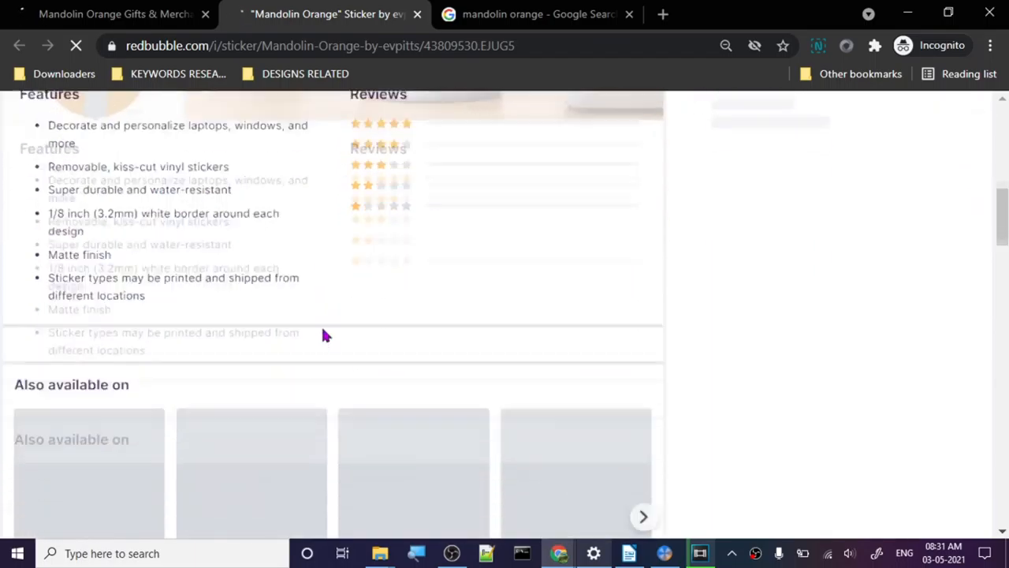
scroll("down", 3)
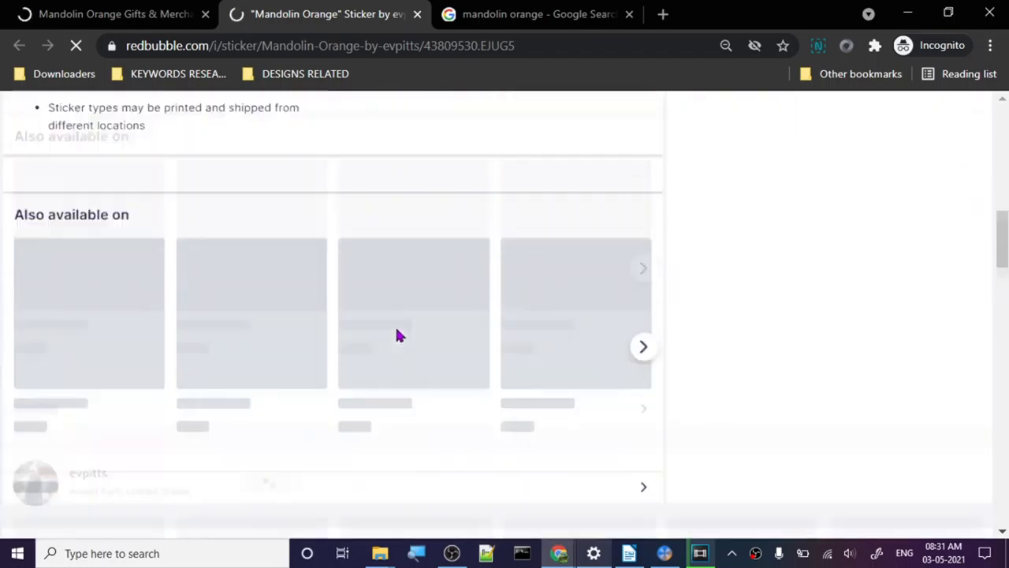
scroll("down", 3)
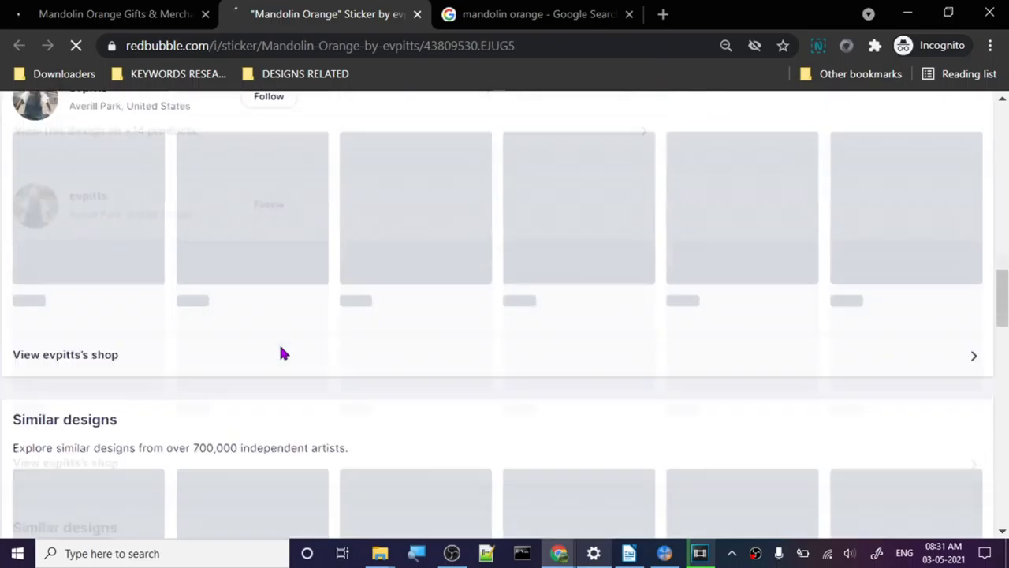
scroll("down", 3)
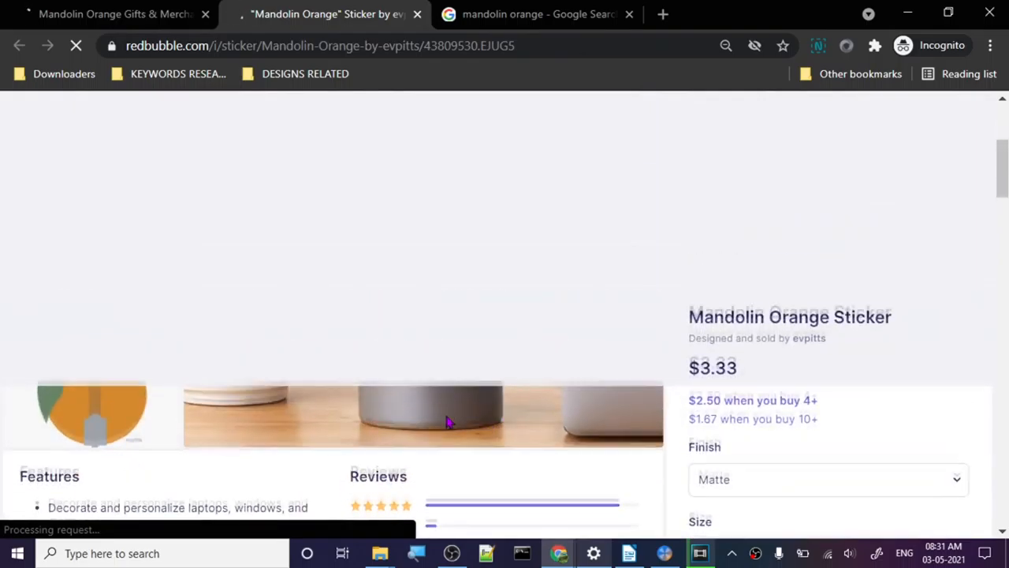
scroll("down", 3)
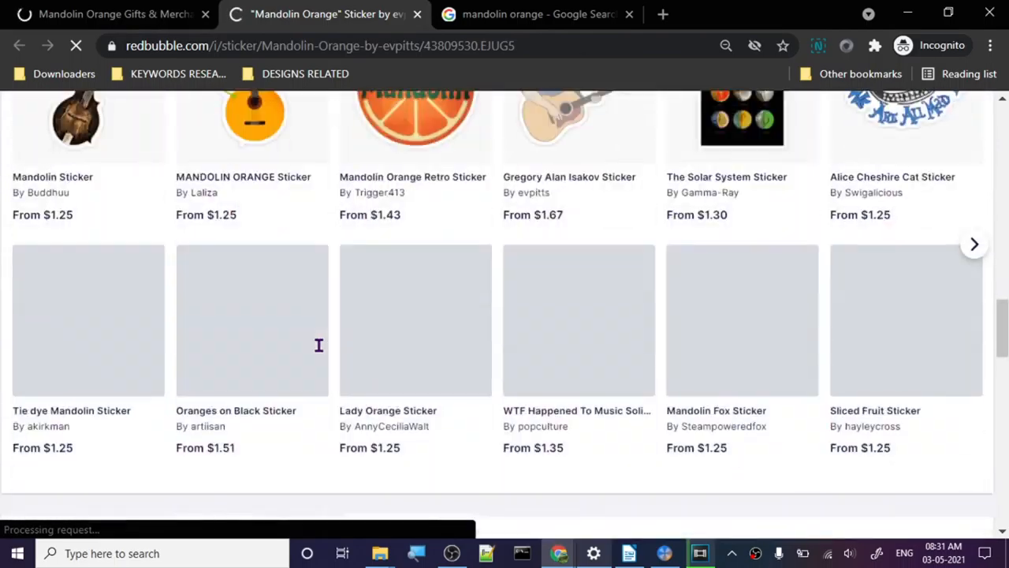
scroll("down", 3)
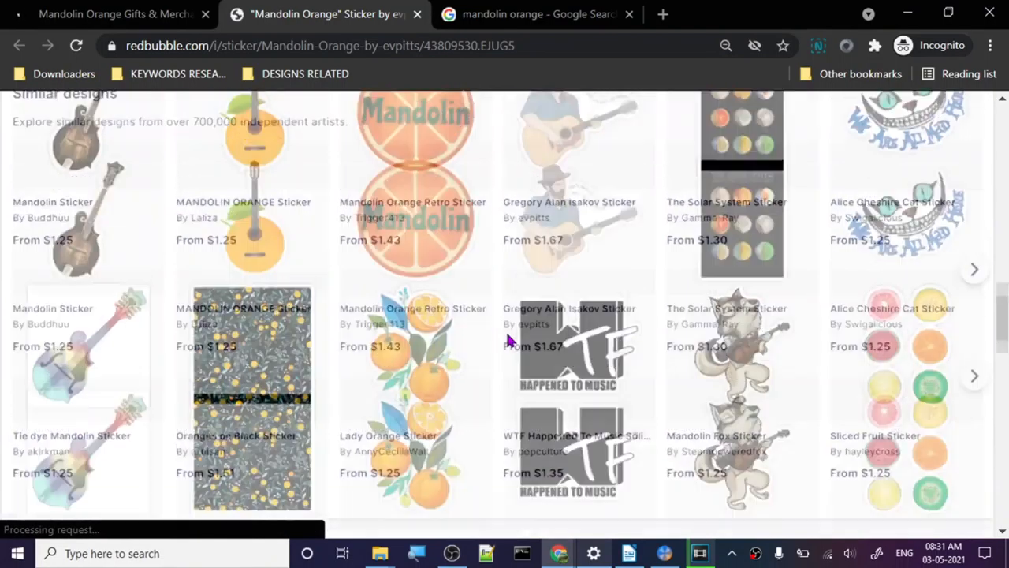
scroll("up", 3)
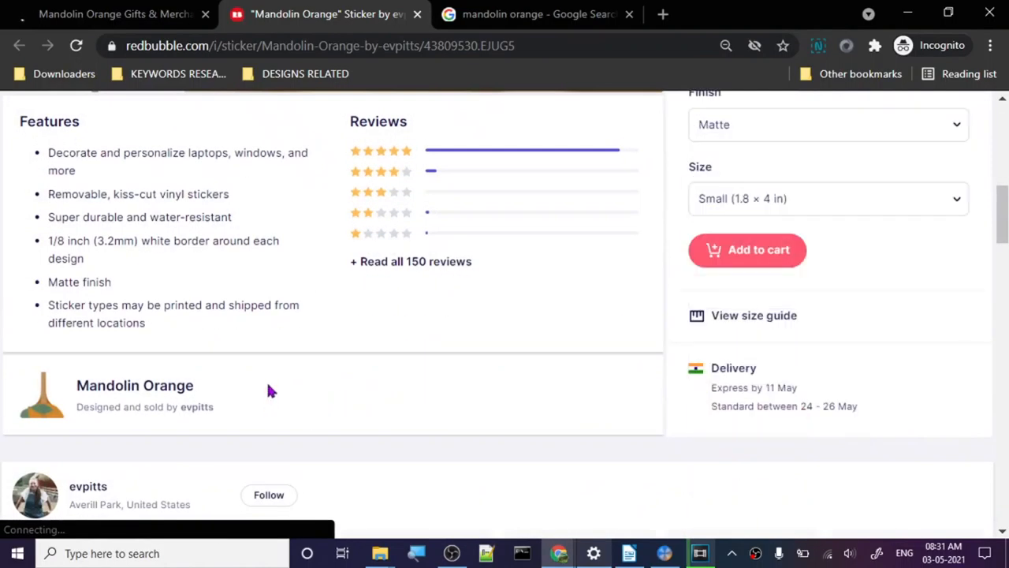
scroll("down", 3)
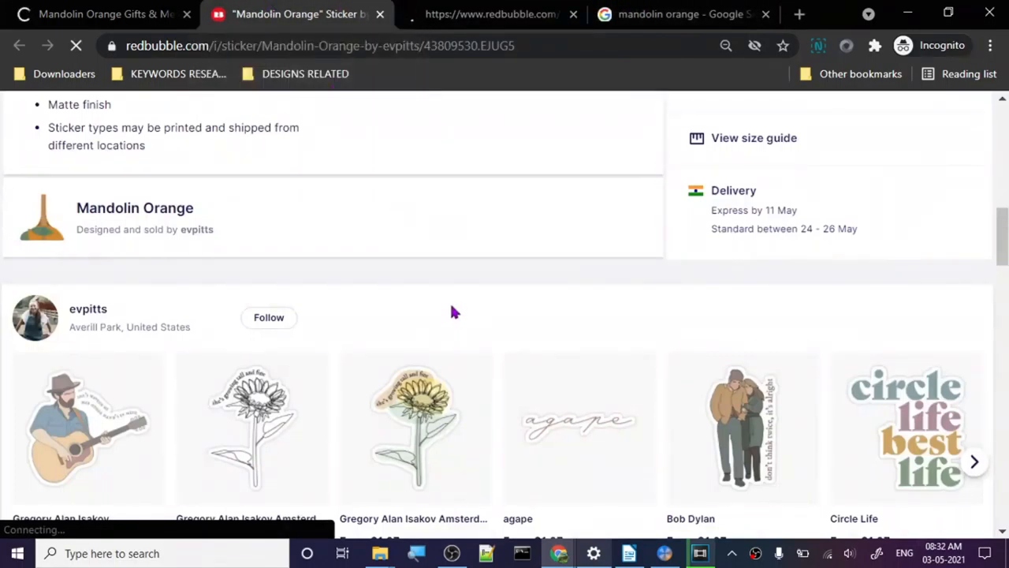
scroll("down", 3)
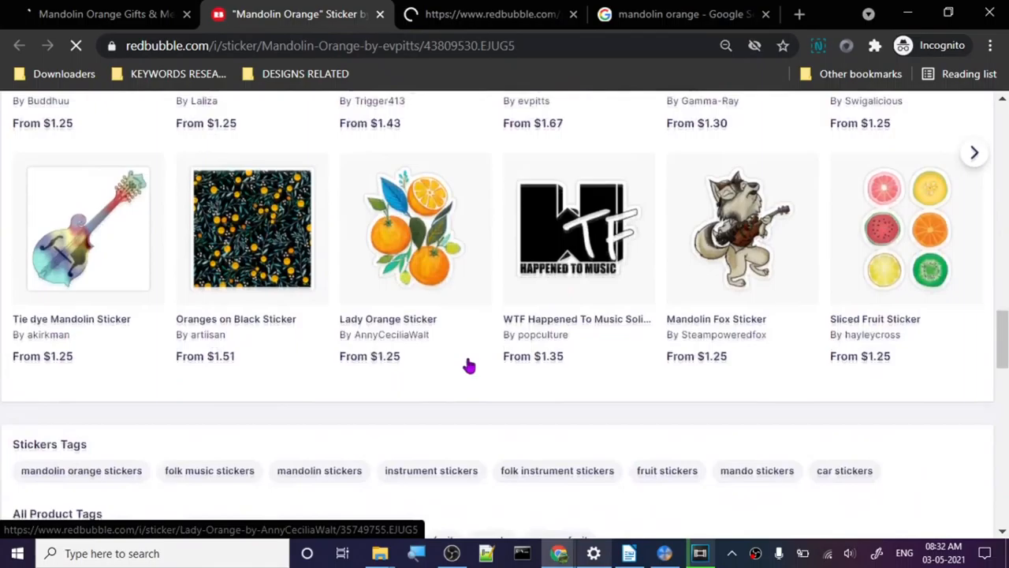
scroll("down", 3)
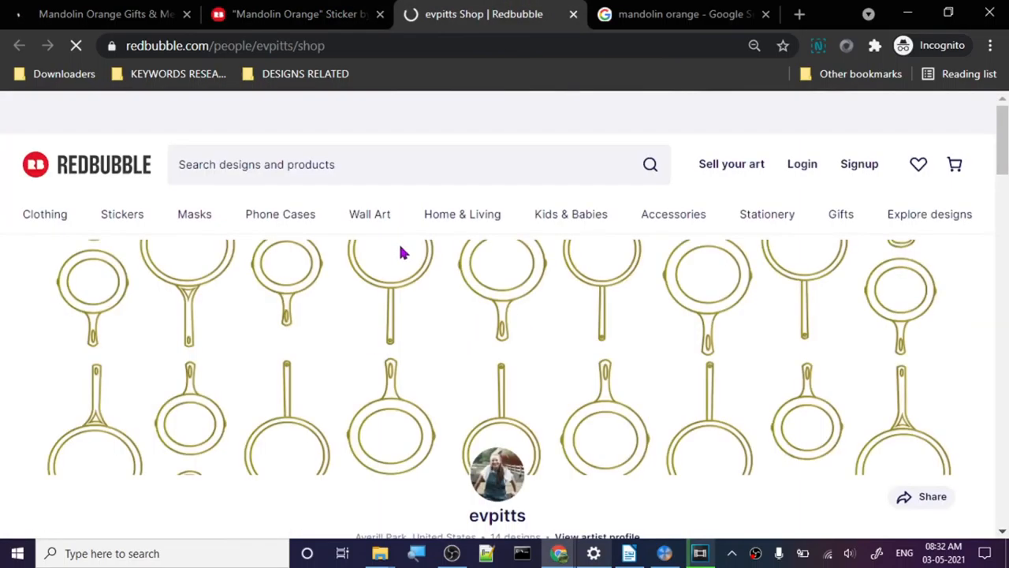
- Browse evpitts's shop grid of 14 sticker designs priced from $1.67
scroll("down", 3)
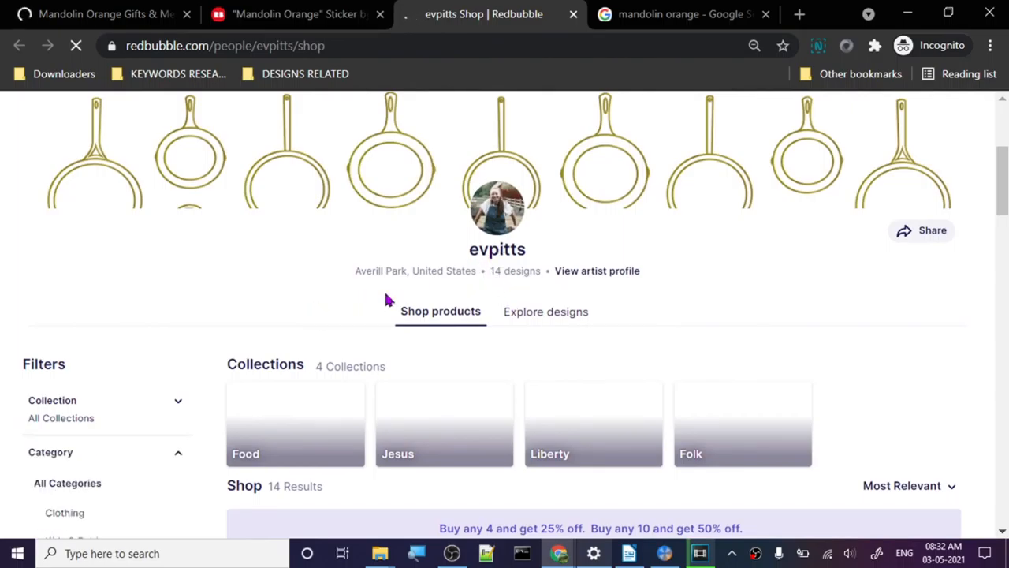
scroll("down", 3)
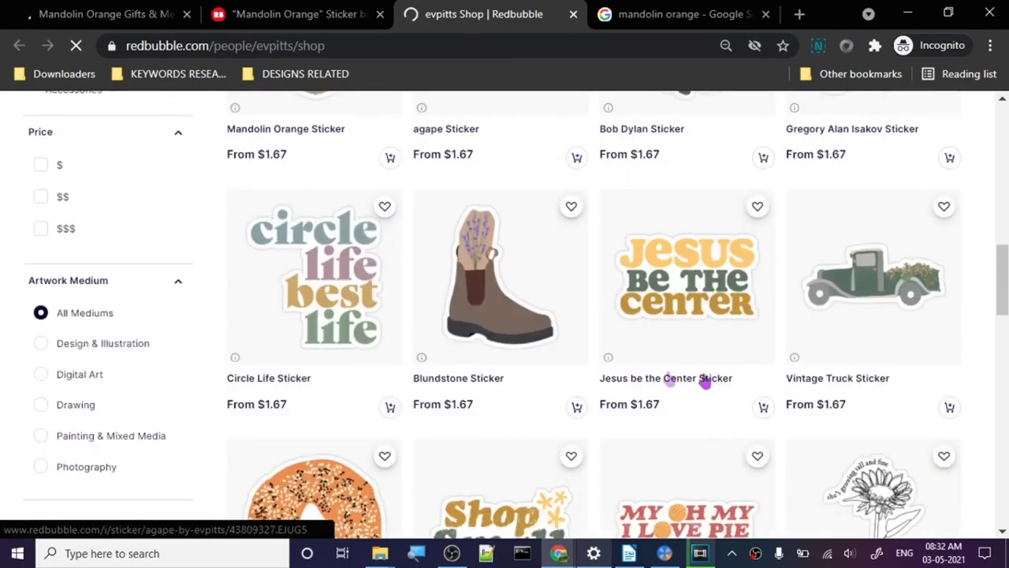
scroll("down", 3)
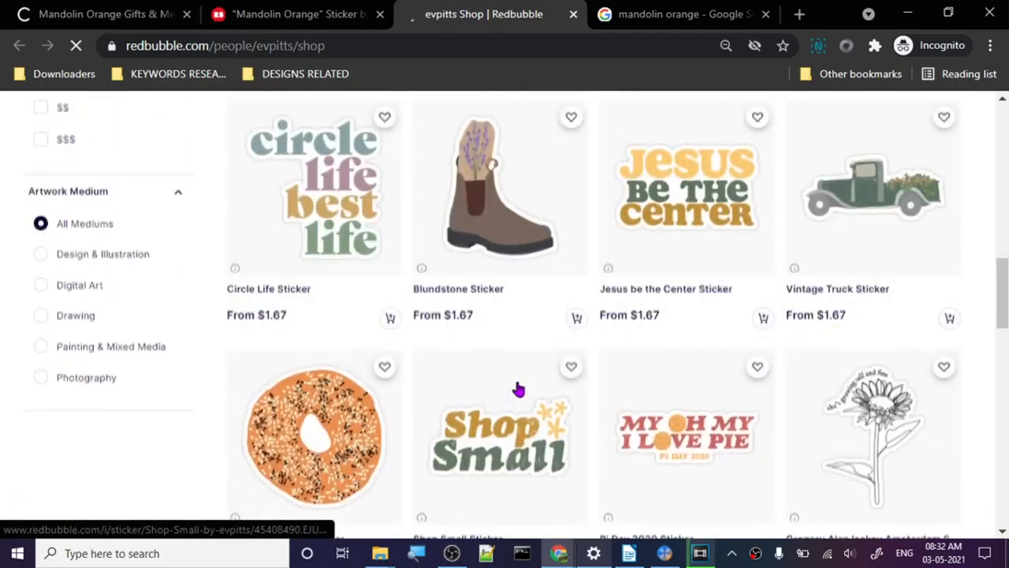
scroll("down", 3)
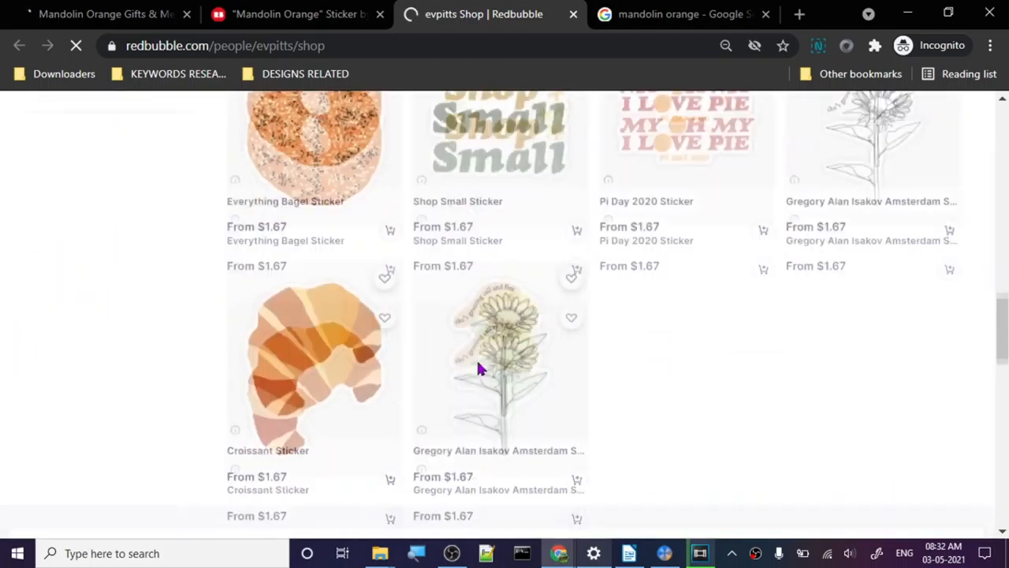
scroll("down", 3)
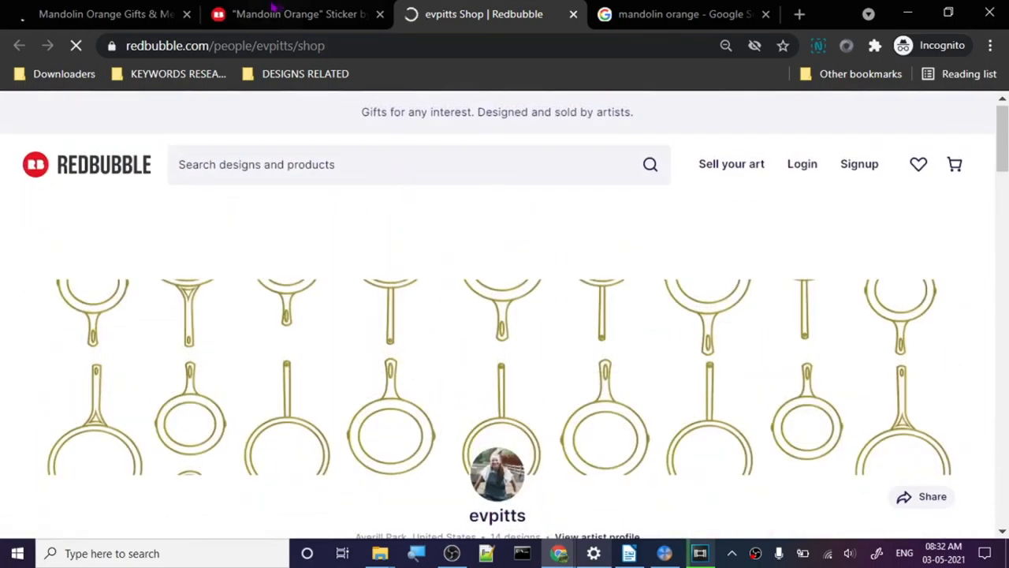
scroll("down", 3)
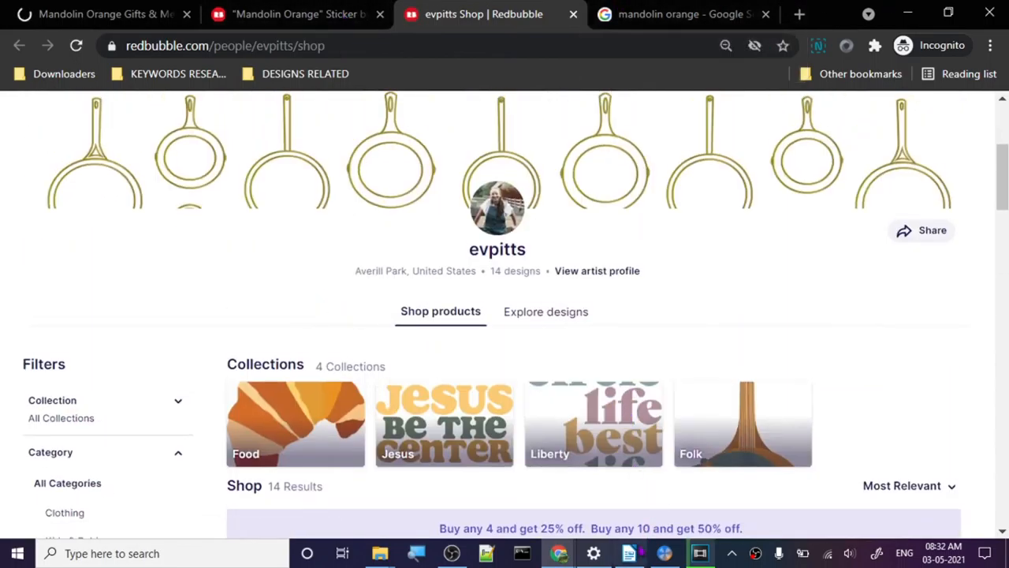
- In Writer, finish the slogan 'genius by birth slacker by choice' and select 'valentina bullet shevchenko'
left_click(629, 553)
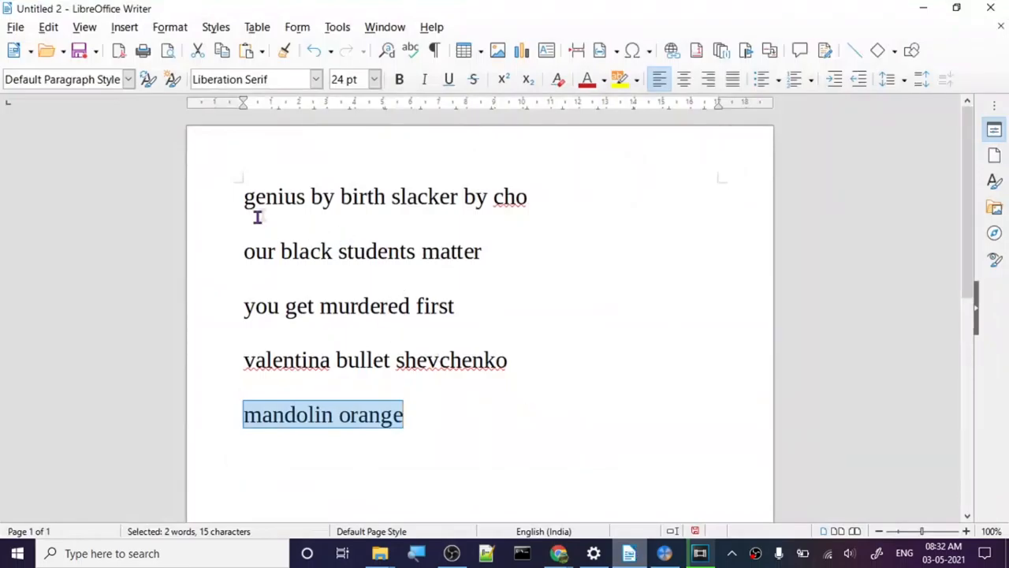
left_click(529, 196)
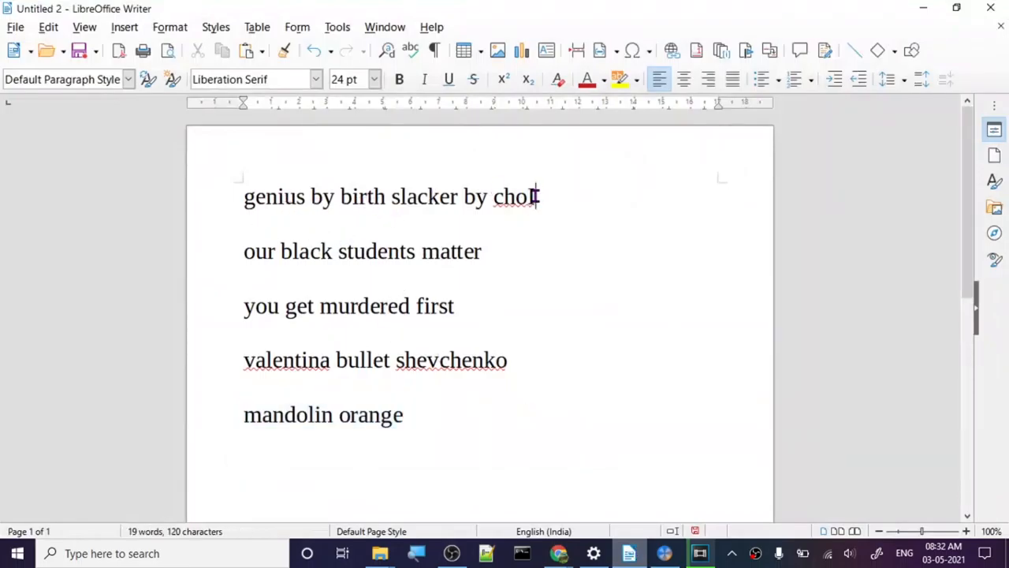
type("ce")
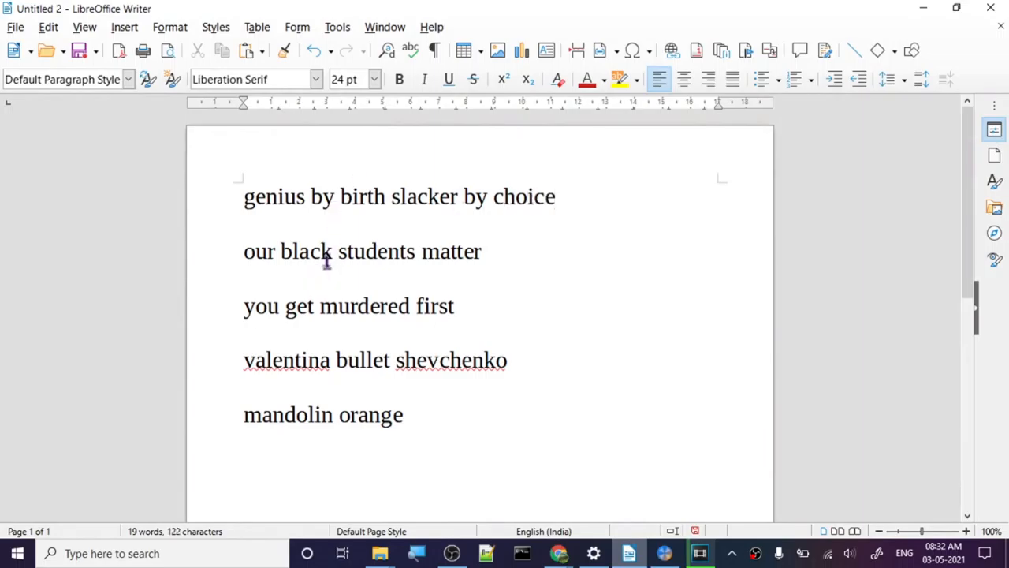
mouse_move(339, 371)
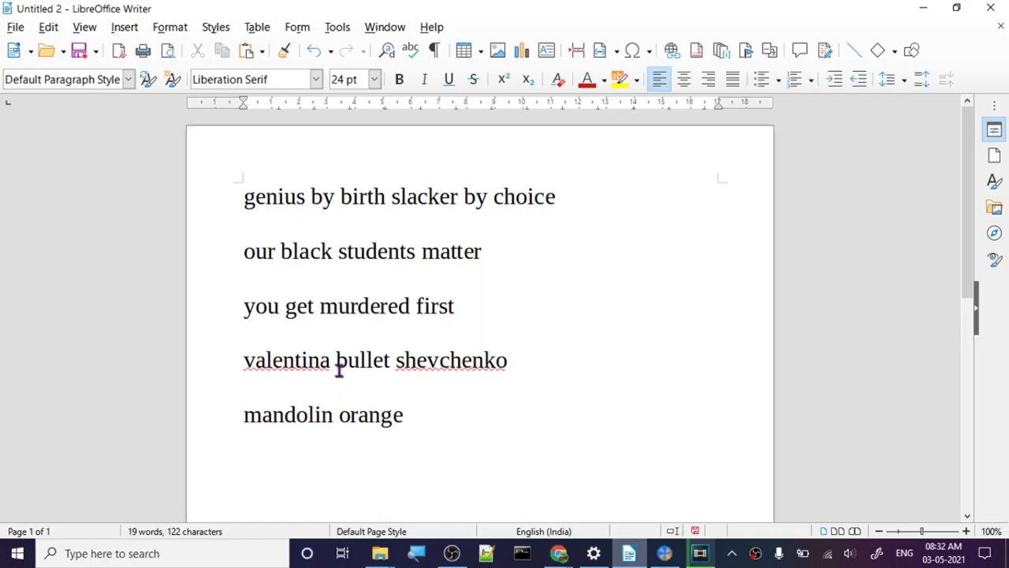
triple_click(374, 361)
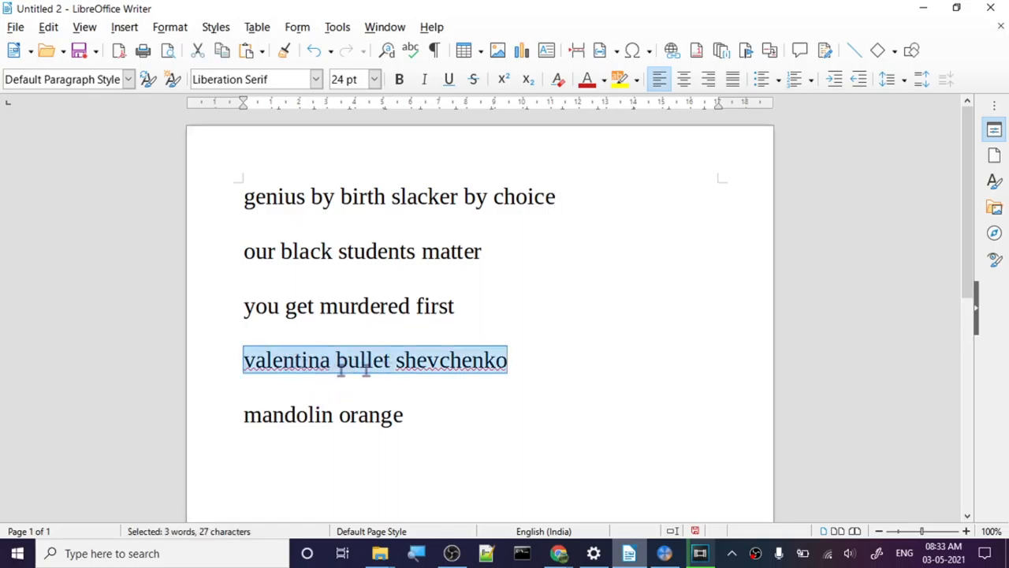
mouse_move(561, 309)
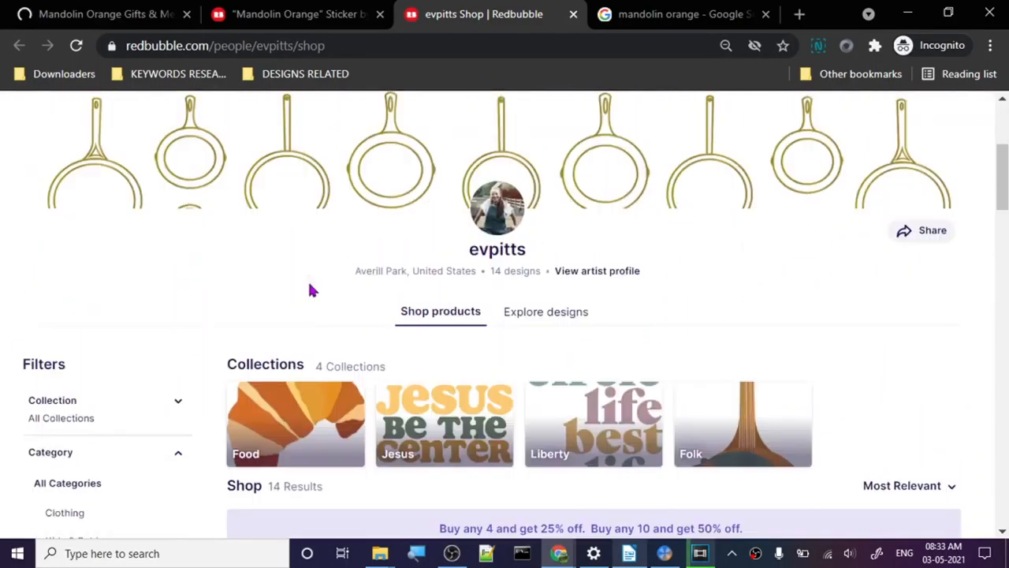
scroll("down", 3)
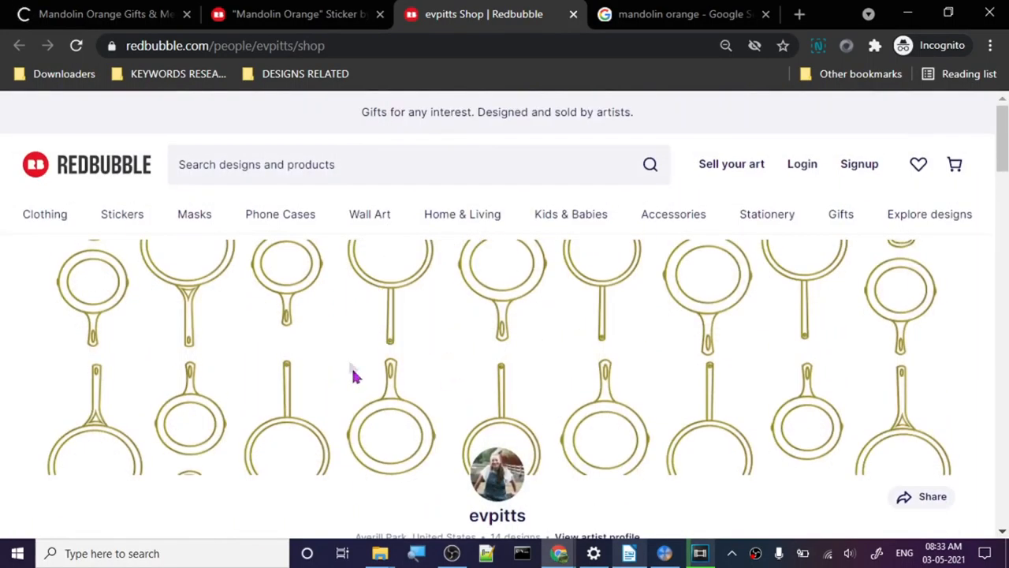
scroll("down", 3)
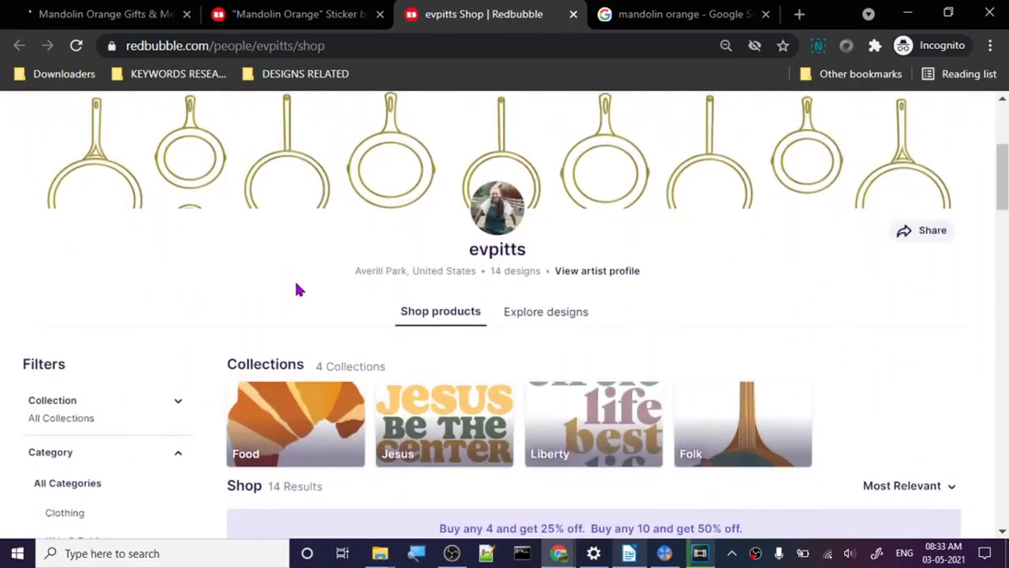